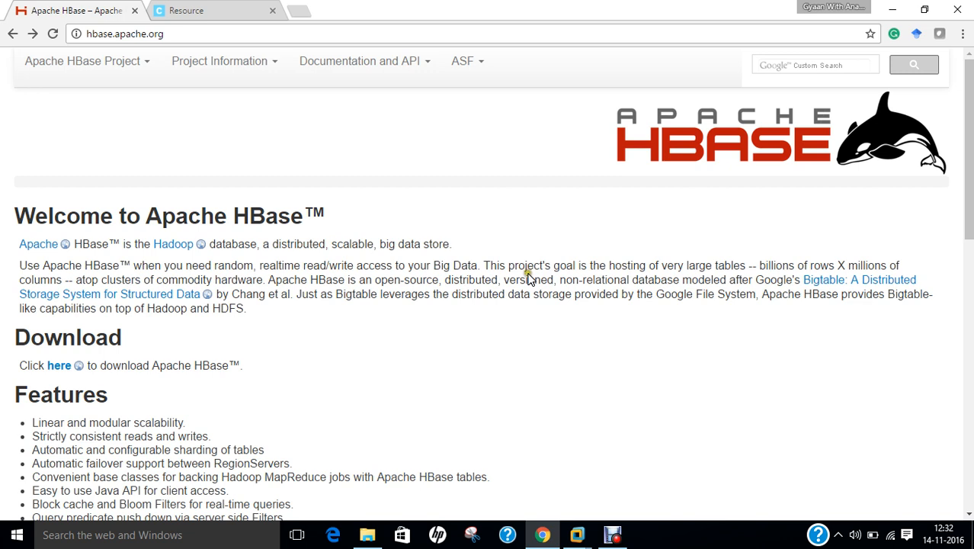
mouse_move(529, 277)
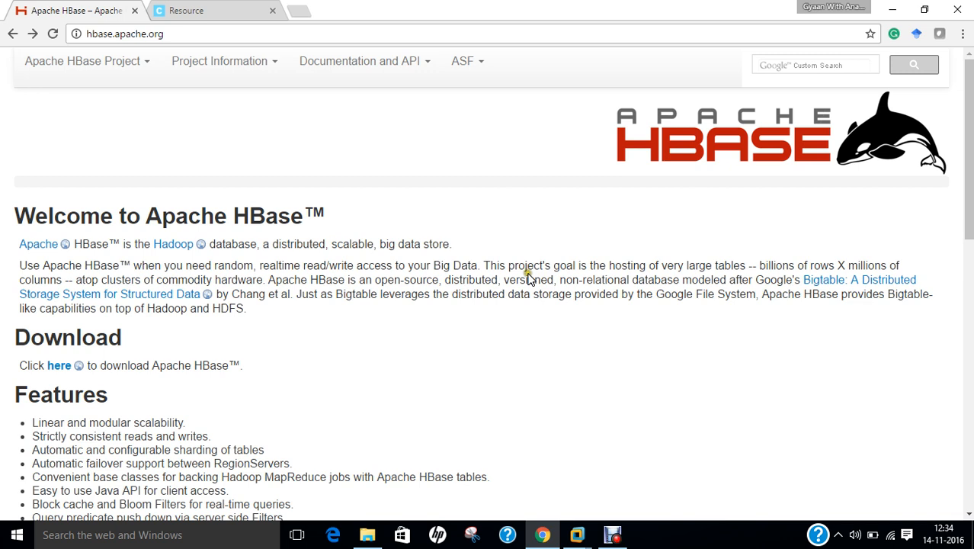
mouse_move(389, 252)
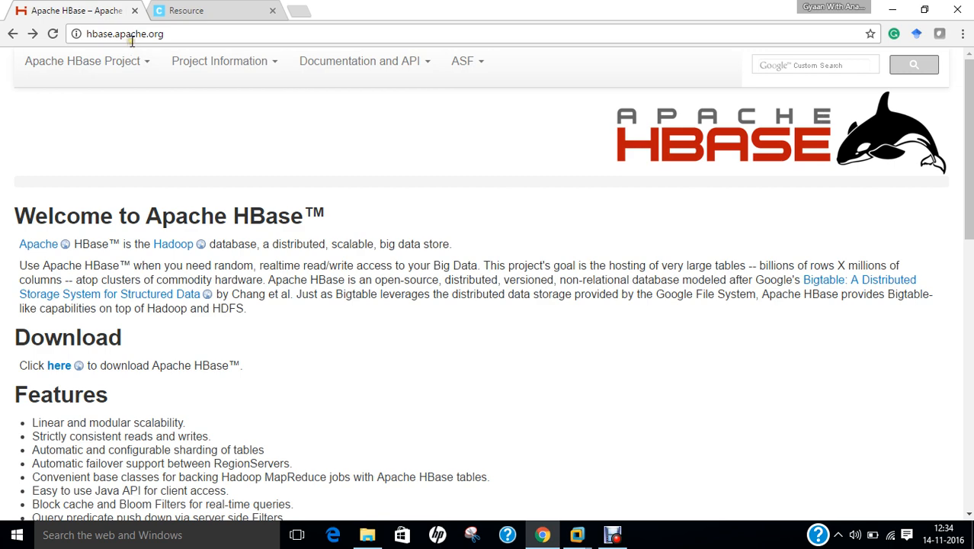
Scroll through the HBase introduction pages, including the Cloudera HBase resource.
scroll("down", 3)
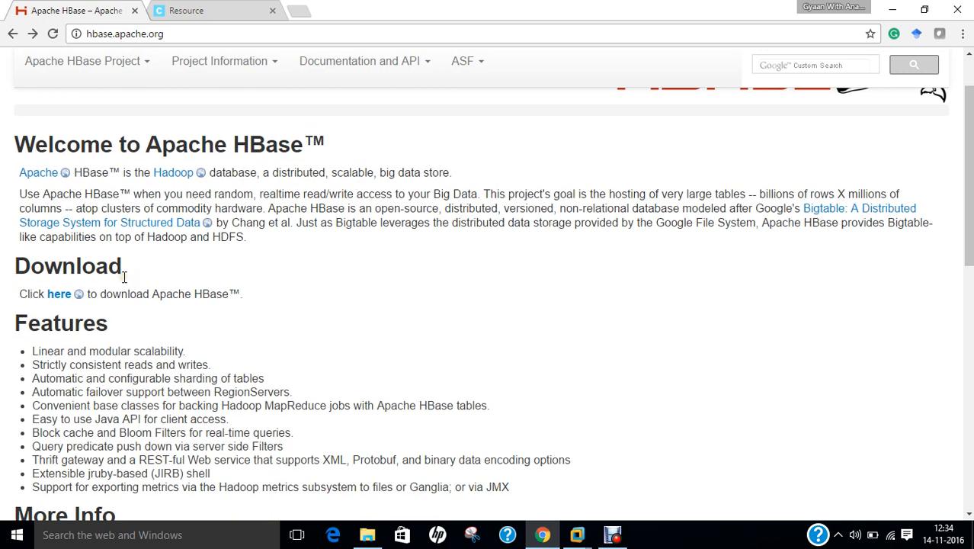
mouse_move(128, 356)
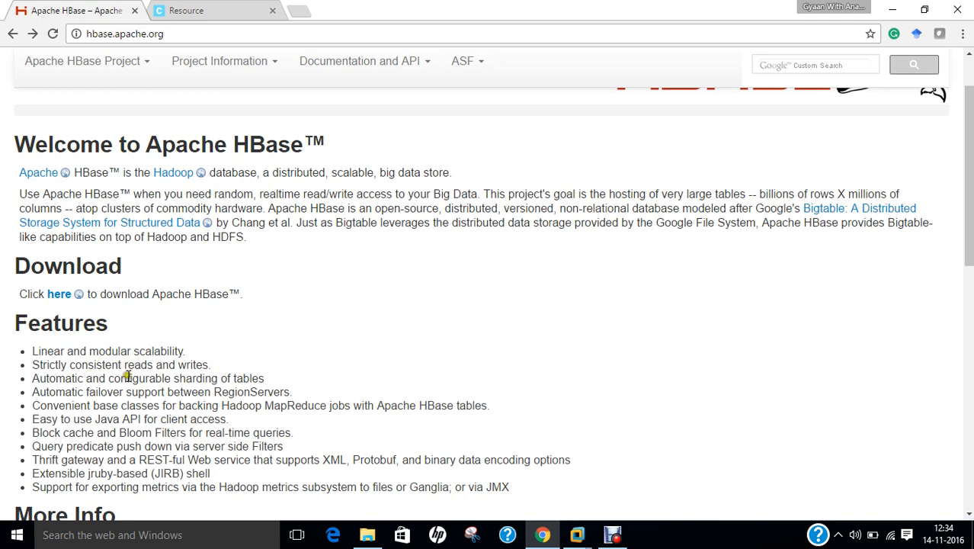
scroll("down", 3)
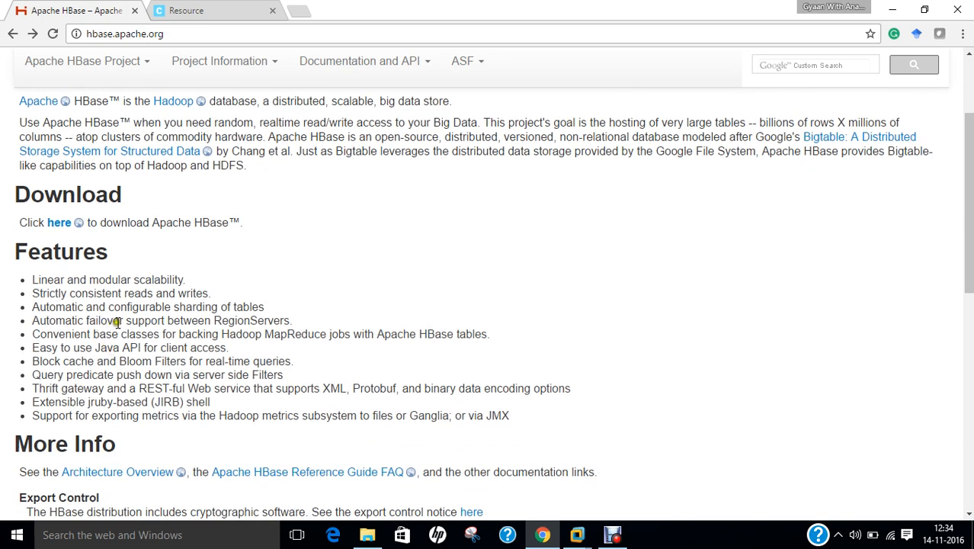
mouse_move(136, 325)
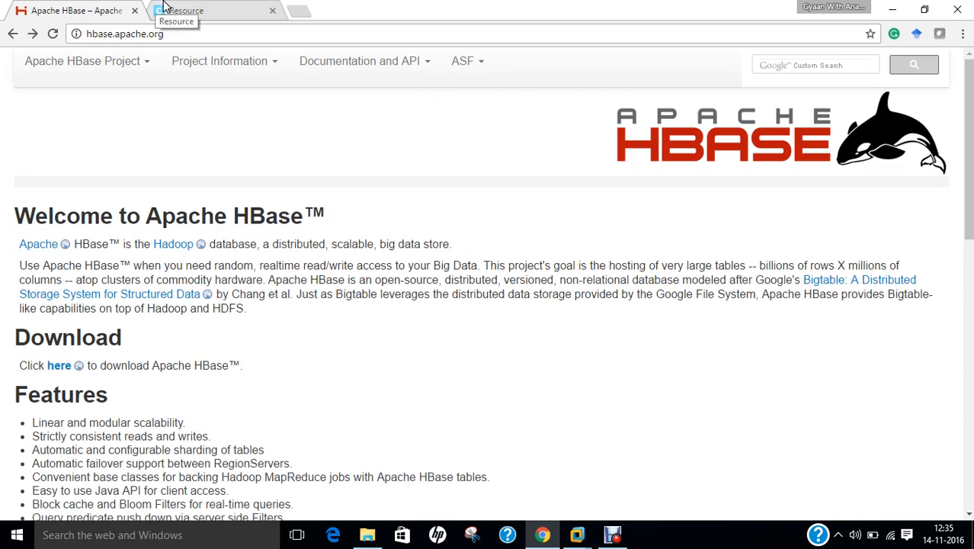
left_click(214, 10)
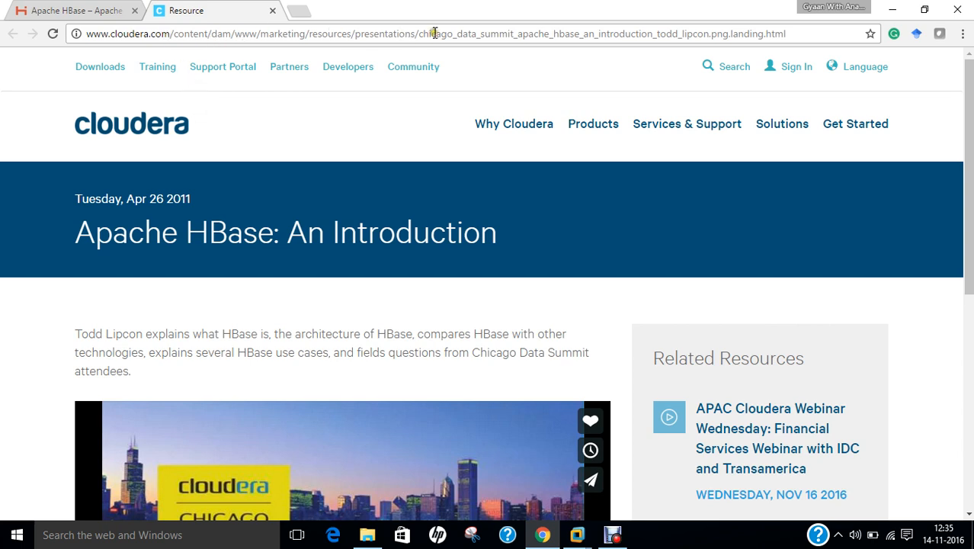
scroll("down", 3)
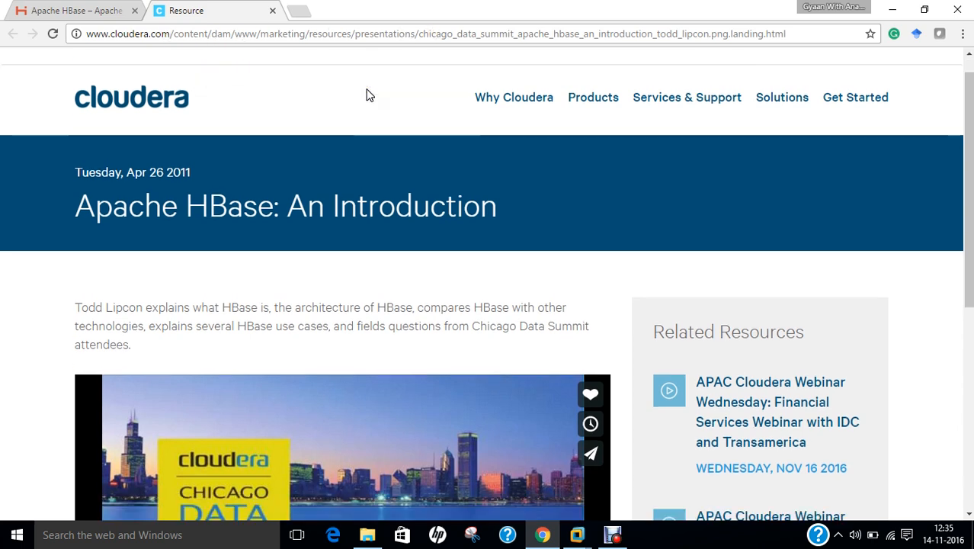
scroll("down", 3)
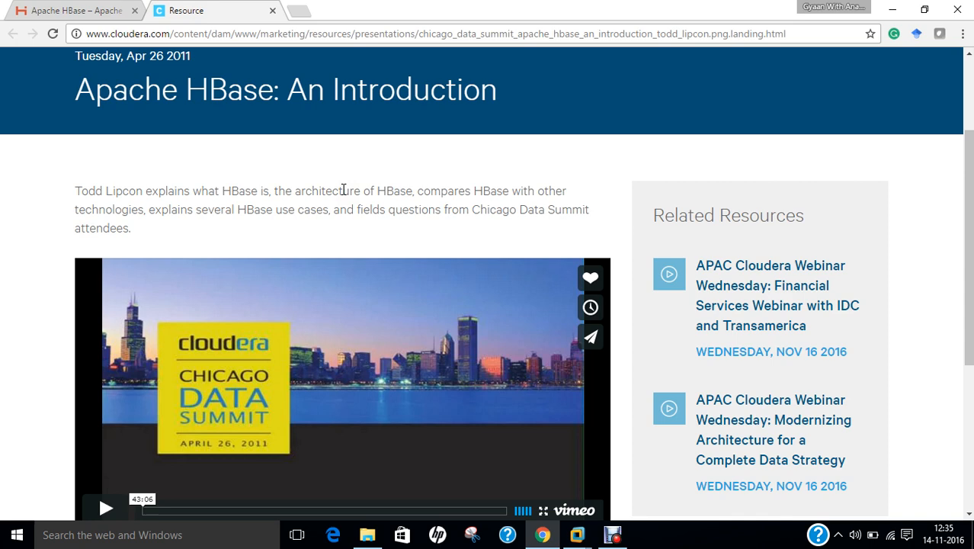
scroll("down", 3)
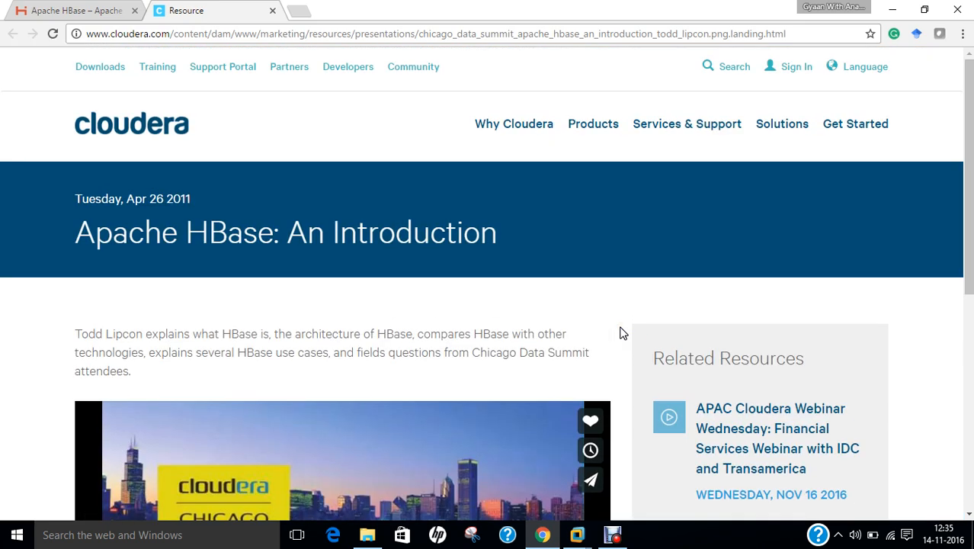
mouse_move(202, 103)
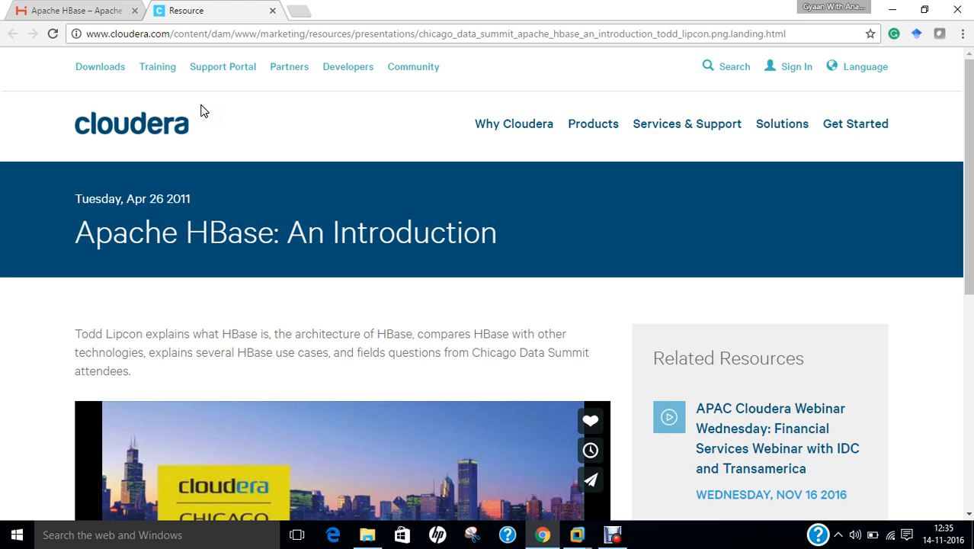
mouse_move(165, 48)
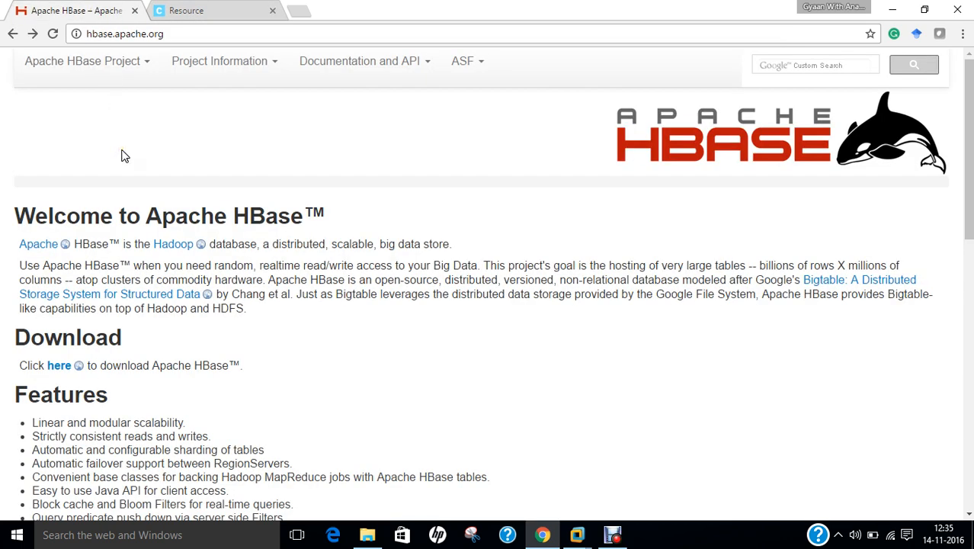
mouse_move(90, 341)
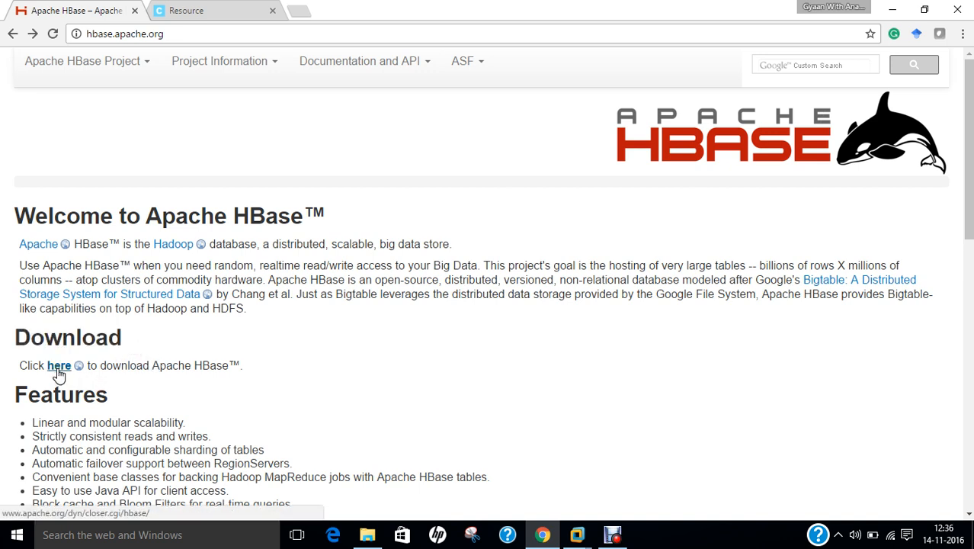
Follow the download link to the suggested mirror and open an HBase release folder.
left_click(59, 365)
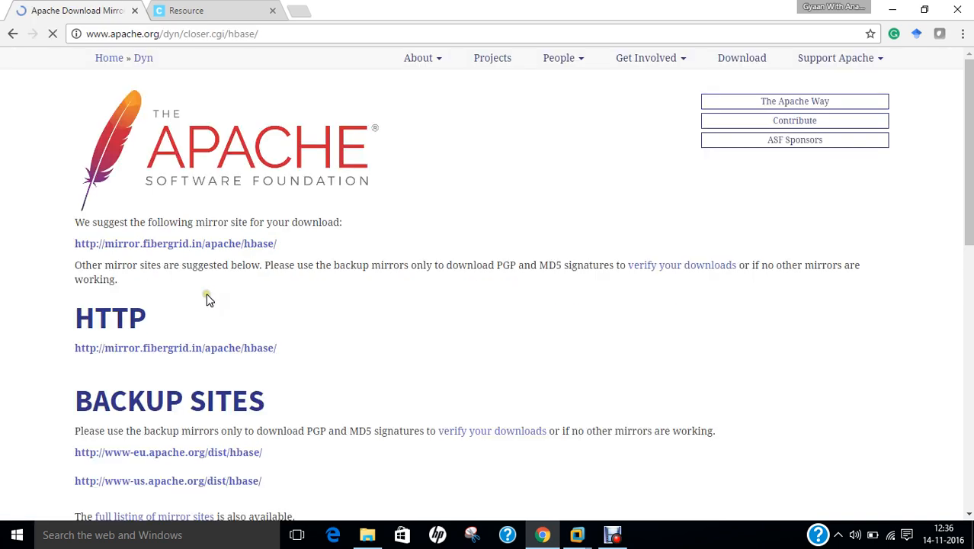
left_click(175, 243)
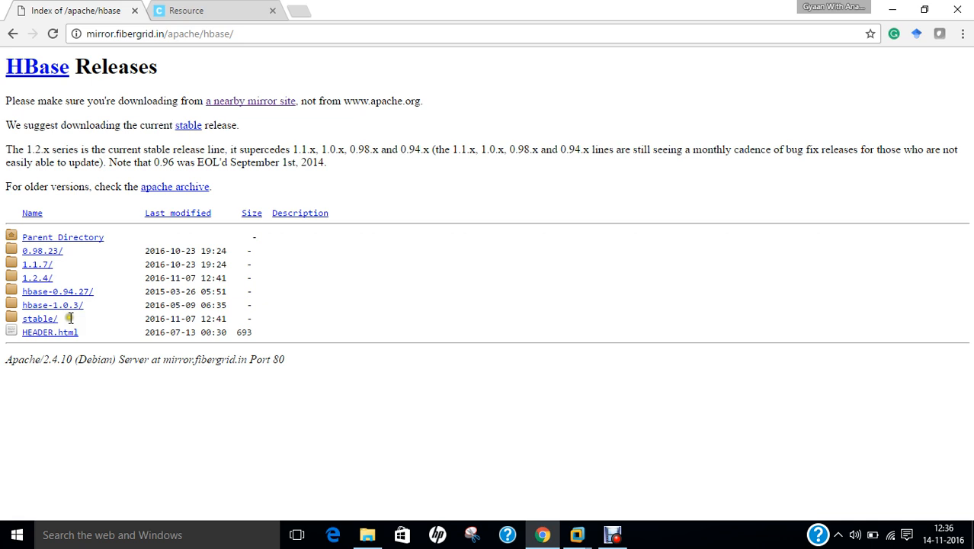
mouse_move(37, 264)
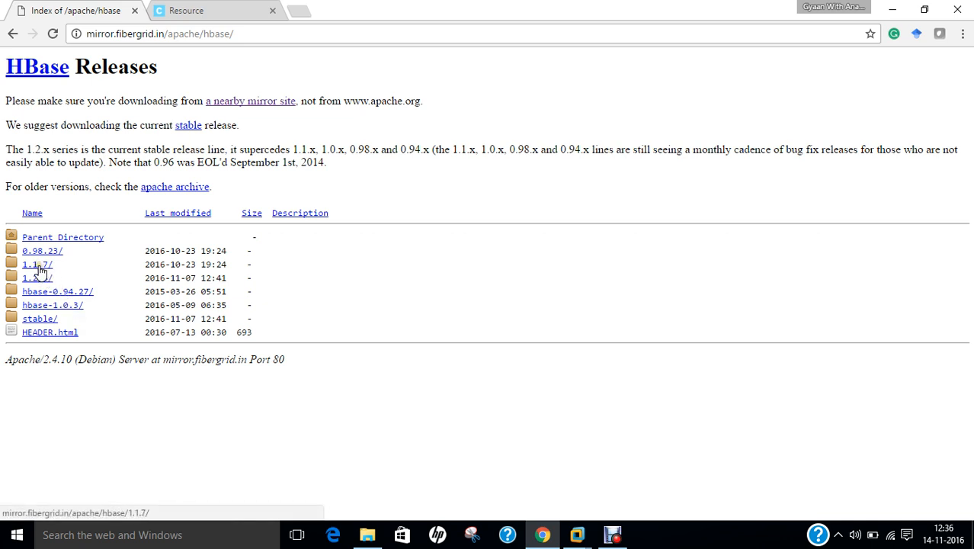
mouse_move(37, 278)
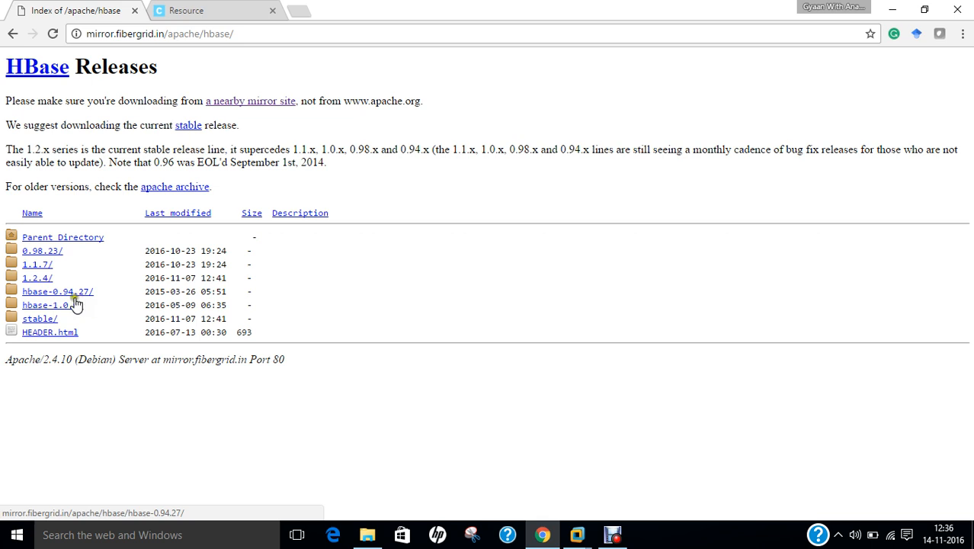
mouse_move(40, 318)
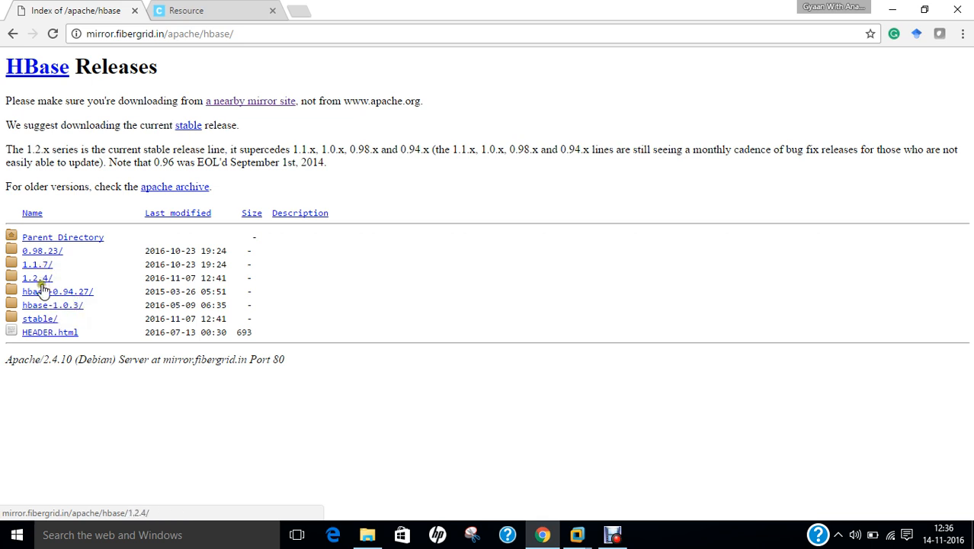
left_click(36, 264)
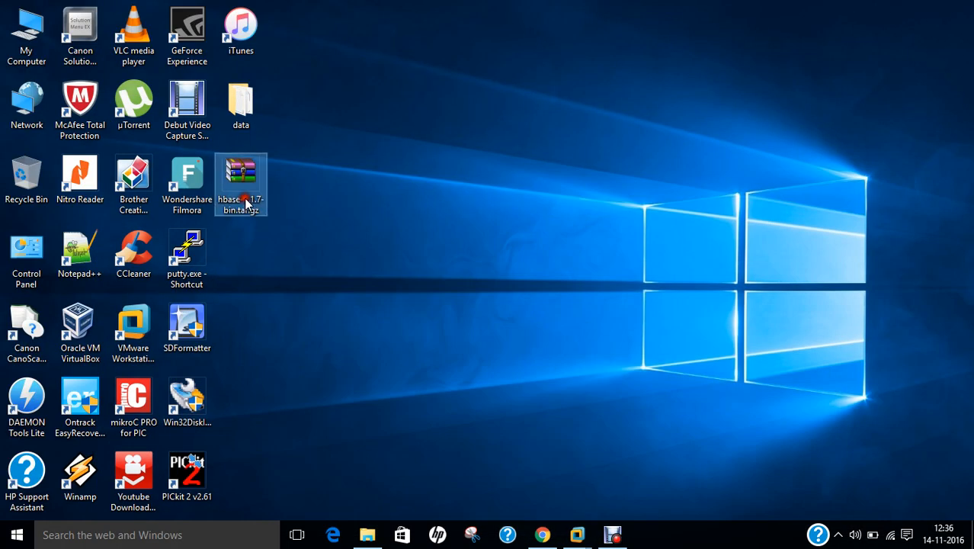
Check in Properties that hbase-1.1.7-bin.tar.gz is about 103 MB.
right_click(241, 183)
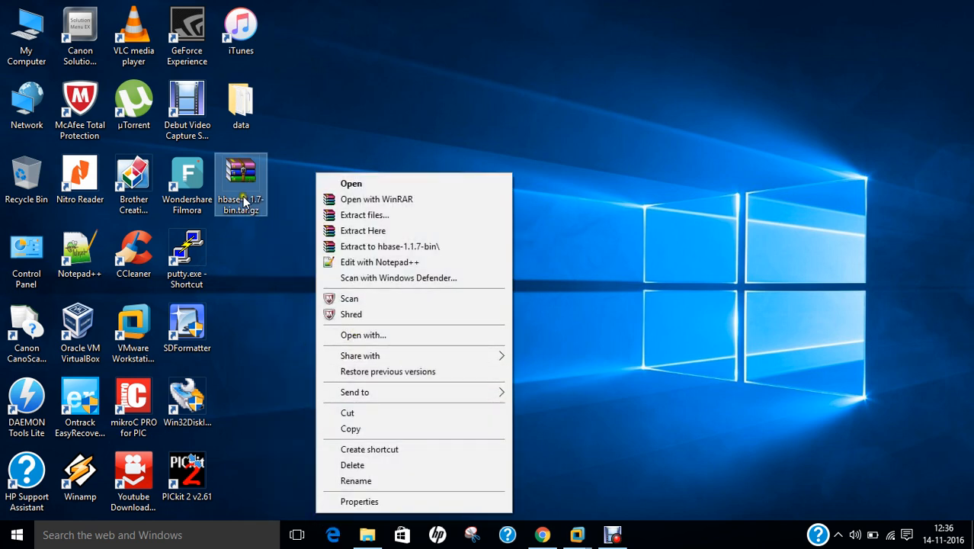
left_click(359, 501)
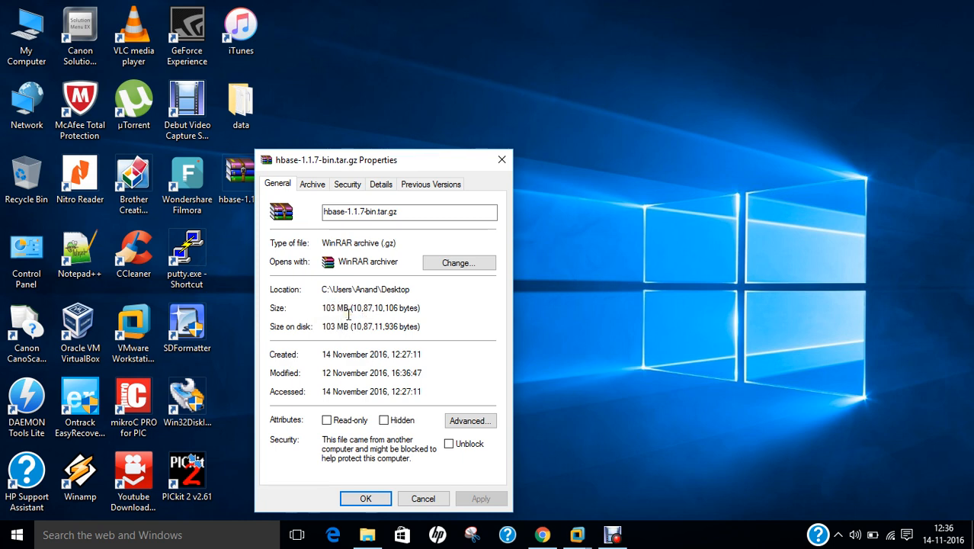
left_click(423, 499)
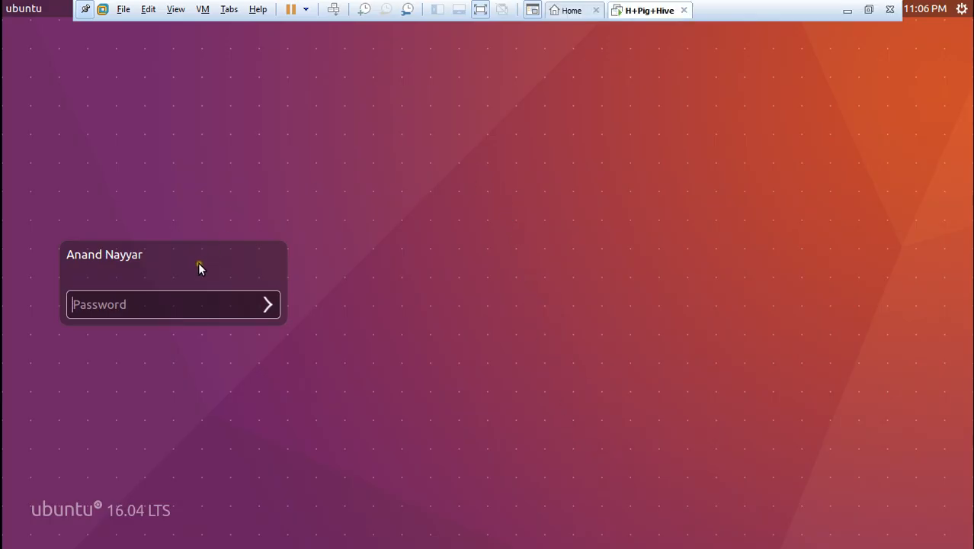
Enter the password in the Ubuntu login screen's Password field to log in.
left_click(268, 304)
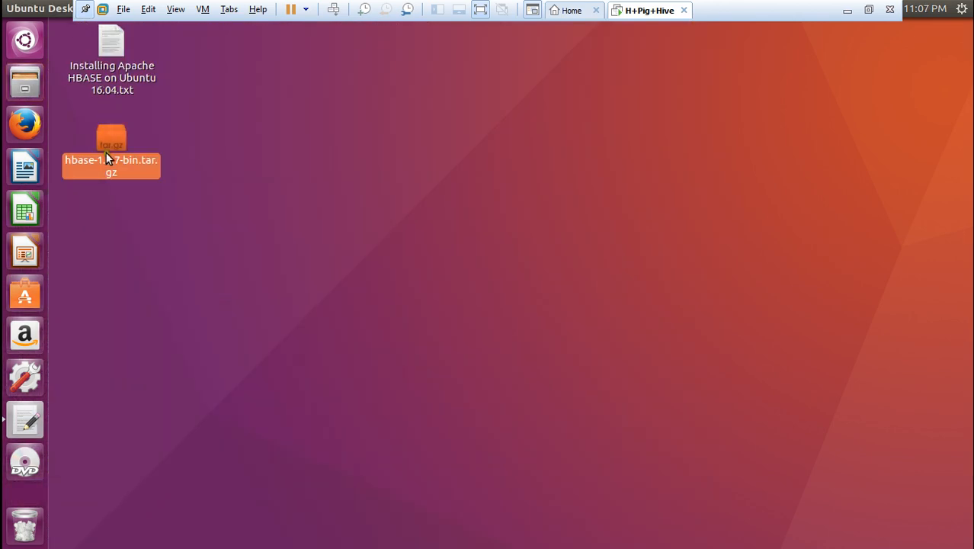
mouse_move(240, 191)
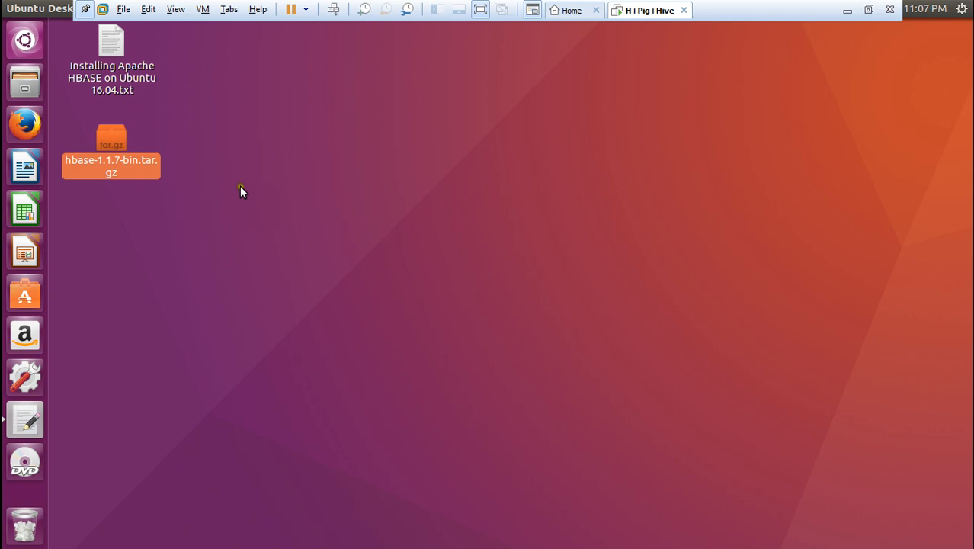
Open 'Installing Apache HBASE on Ubuntu 16.04.txt' in gedit and open a terminal beside it.
double_click(111, 41)
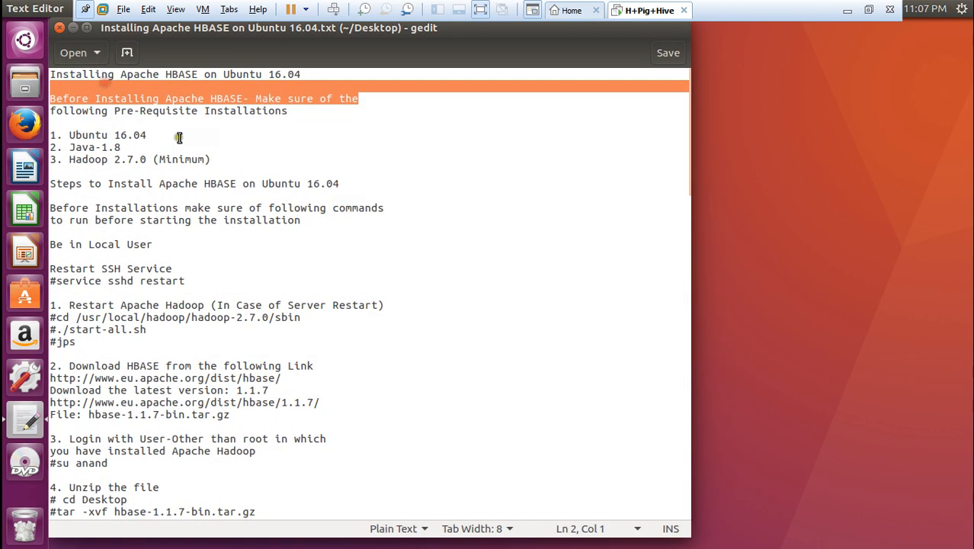
left_click(50, 195)
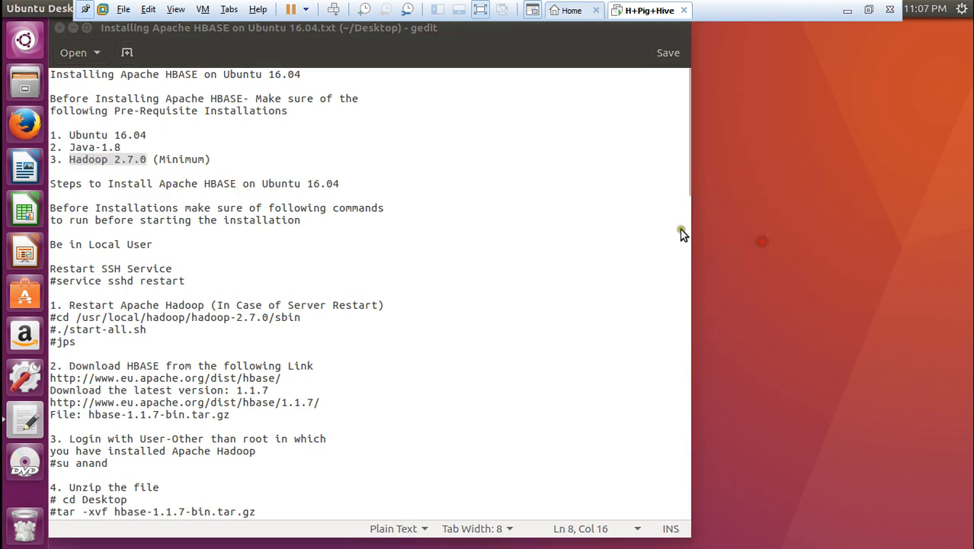
left_click(24, 461)
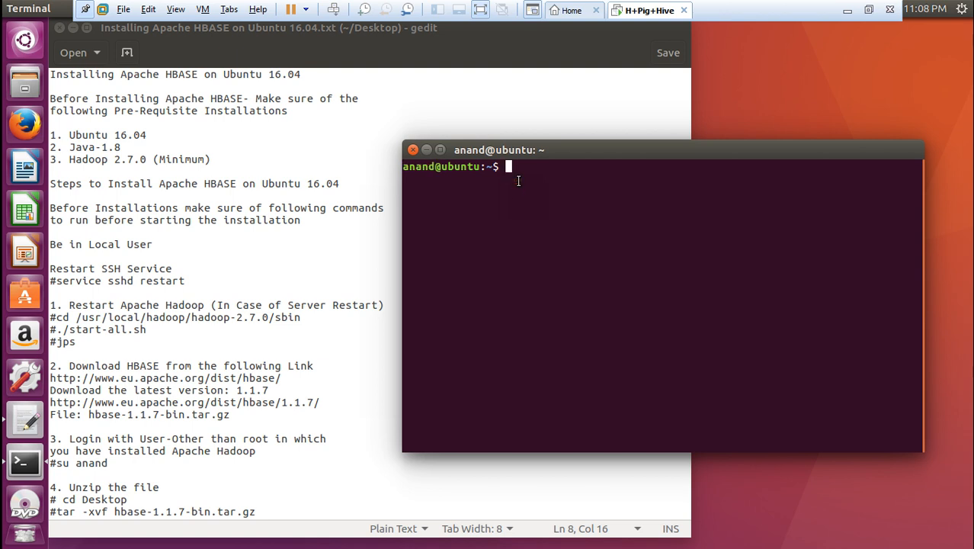
Restart the SSH service, authenticating with the password.
type("service")
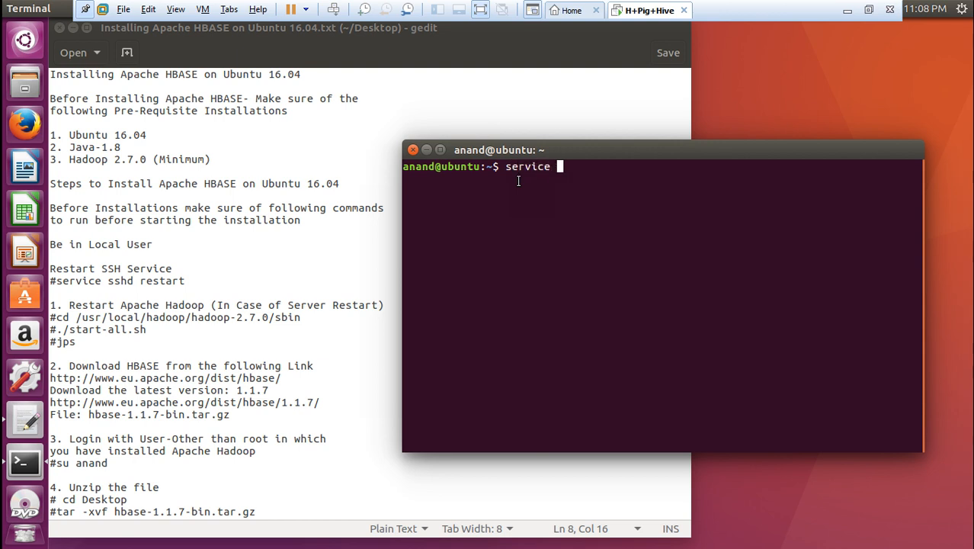
type("sshd restart")
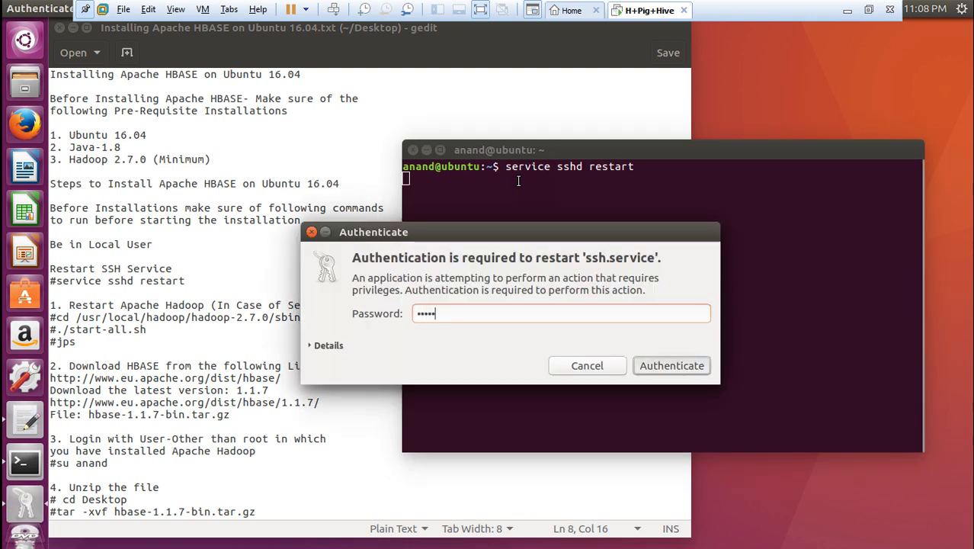
left_click(671, 365)
type("cd")
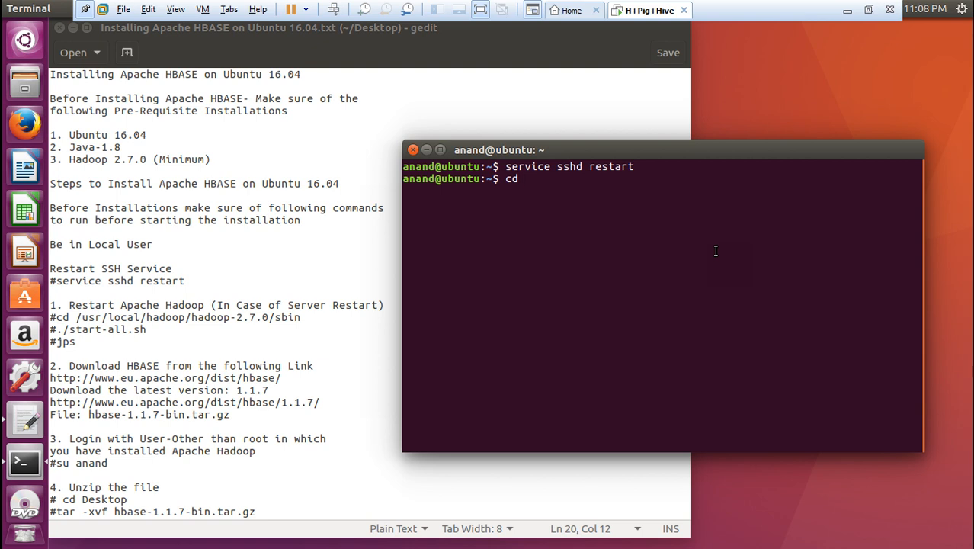
Move into /usr/local/hadoop/hadoop-2.7.0/sbin and list its start and stop scripts.
type("/us")
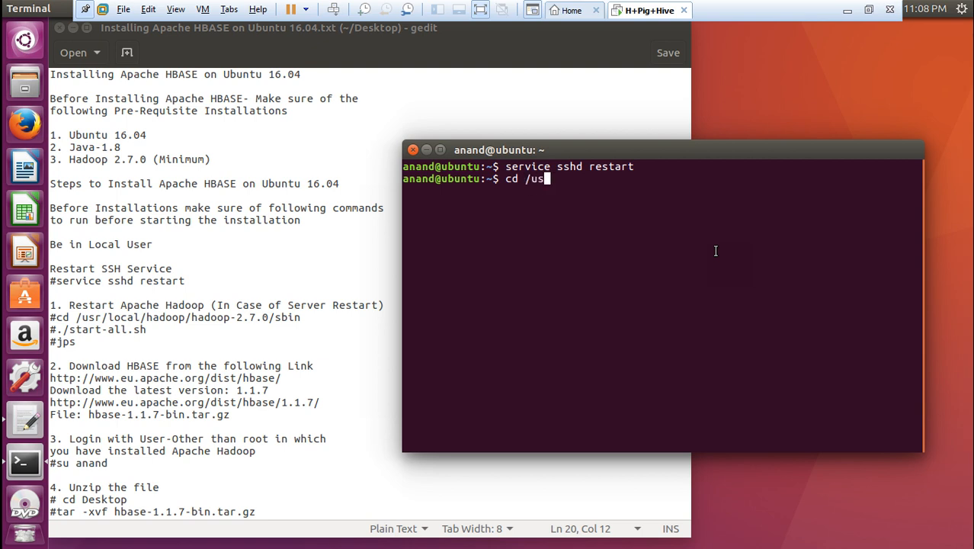
type("r/local")
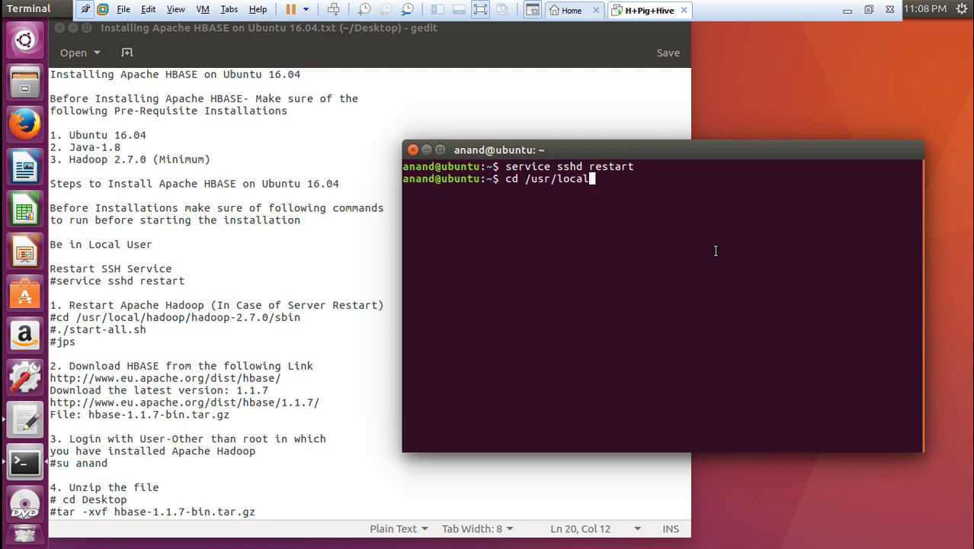
type("hadoop/hadoop-2.7.0/")
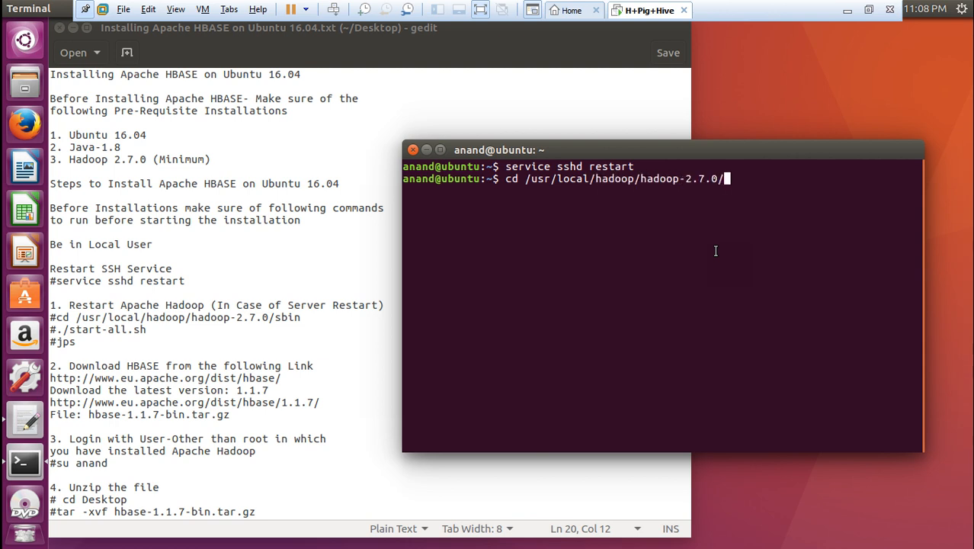
type("sb")
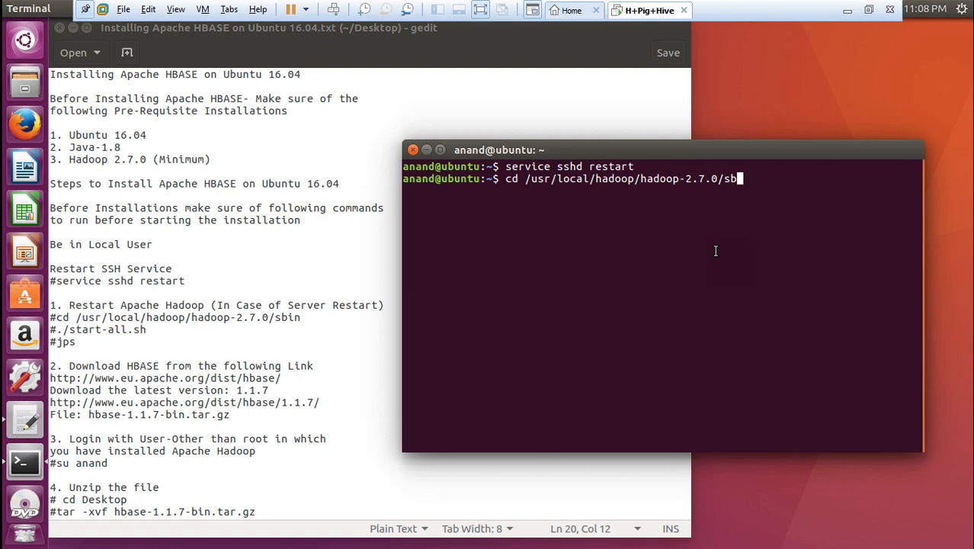
type("in")
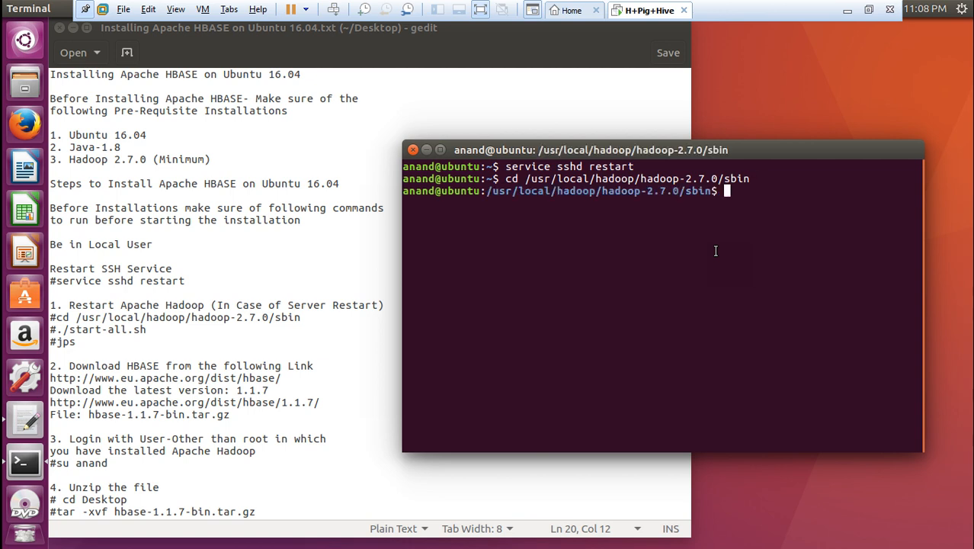
type("ls")
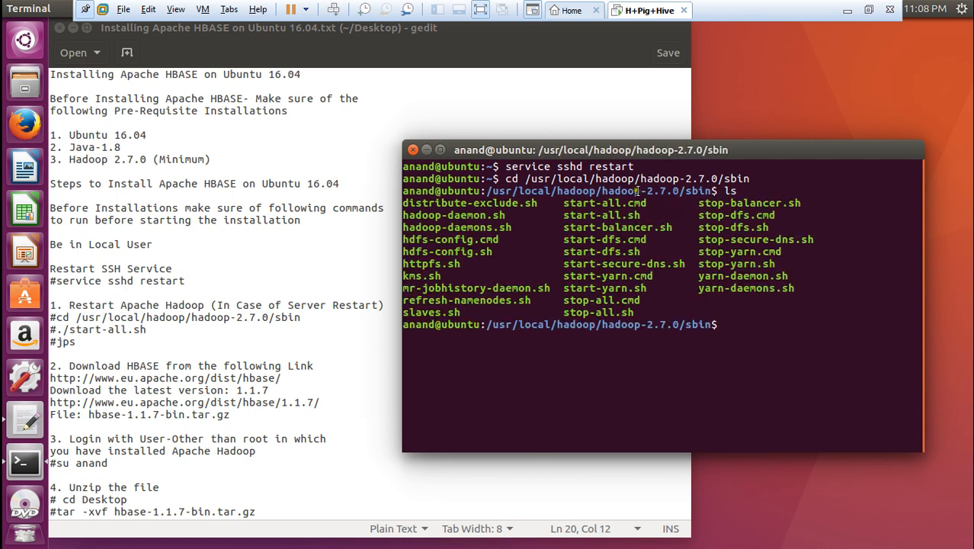
mouse_move(720, 383)
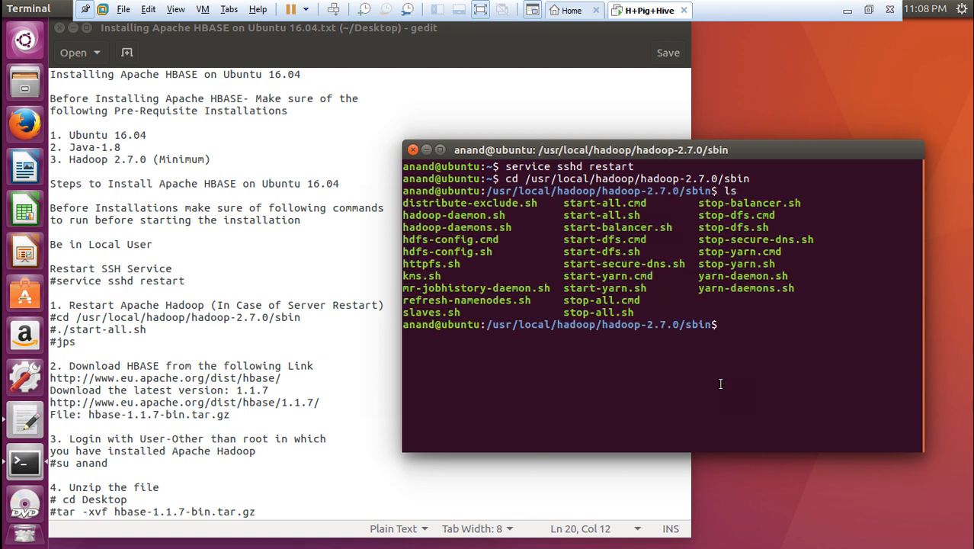
type("./")
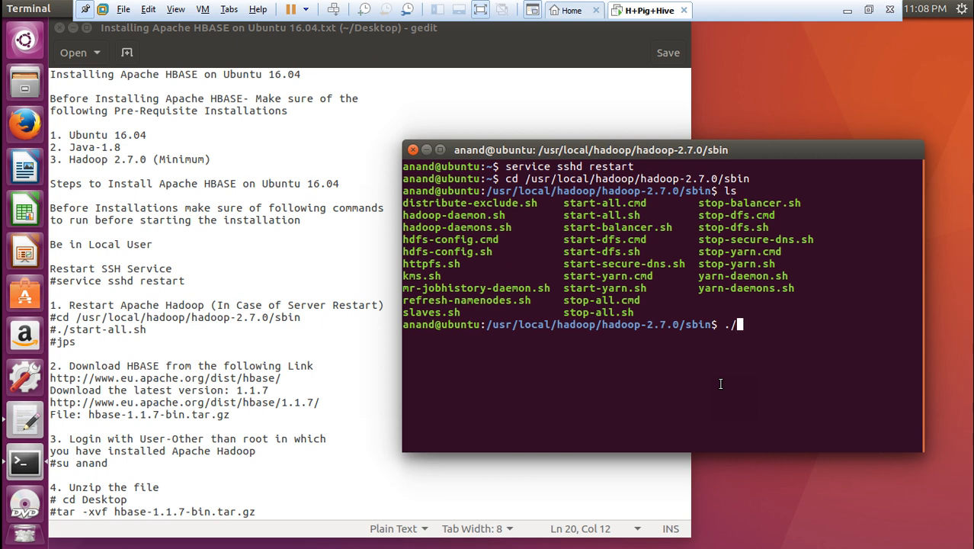
Run ./start-all.sh, then confirm with jps that NameNode, DataNode and YARN daemons run.
type("start-all.sh")
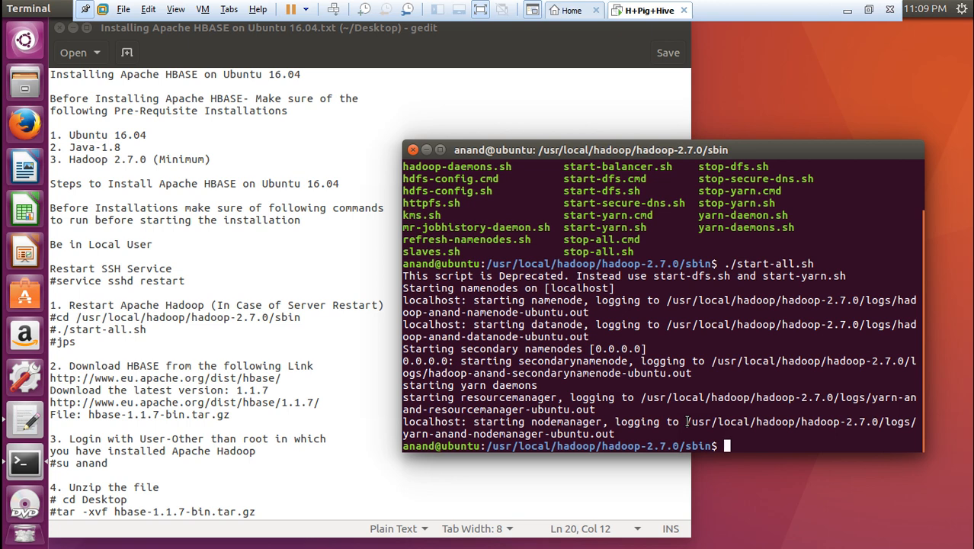
type("jps")
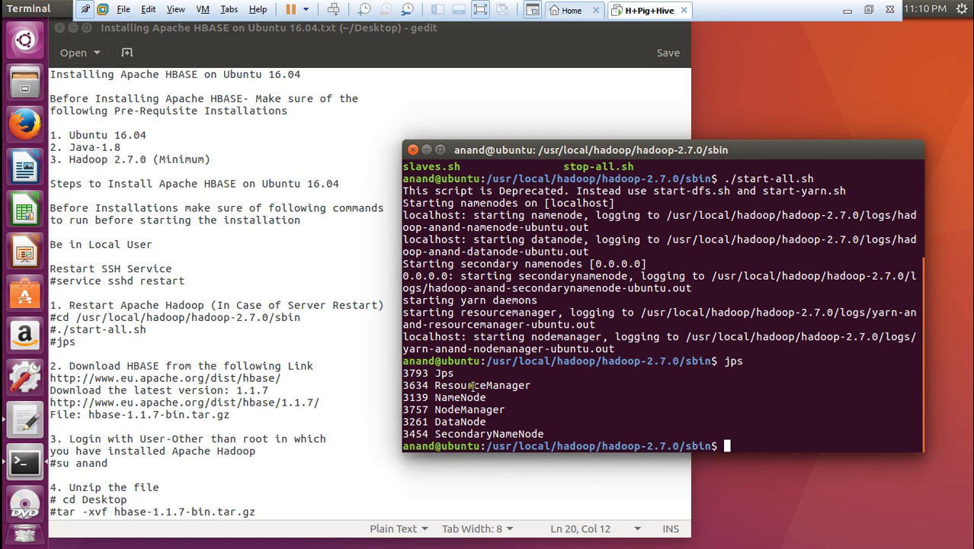
mouse_move(473, 391)
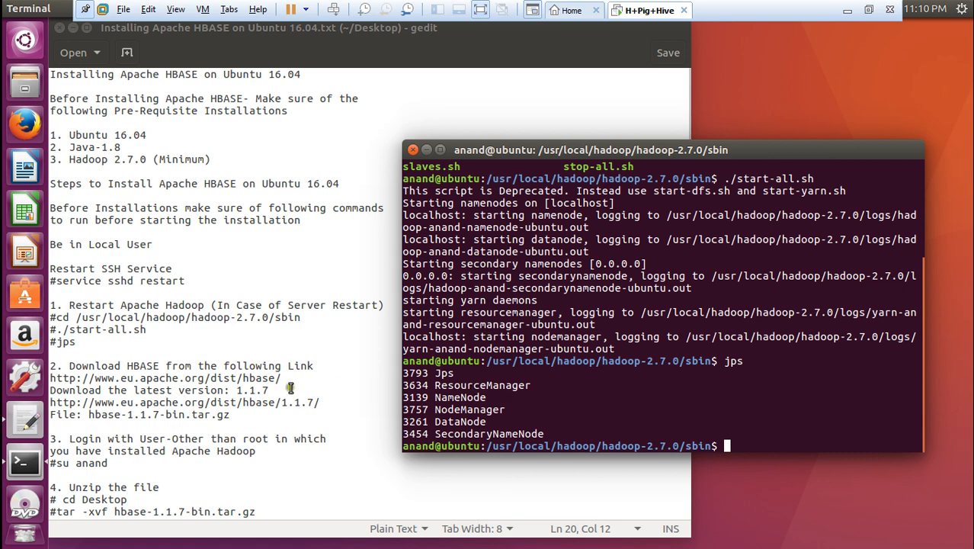
Scroll the gedit notes to steps 4–7 and open a fresh terminal in the home folder.
left_click(131, 379)
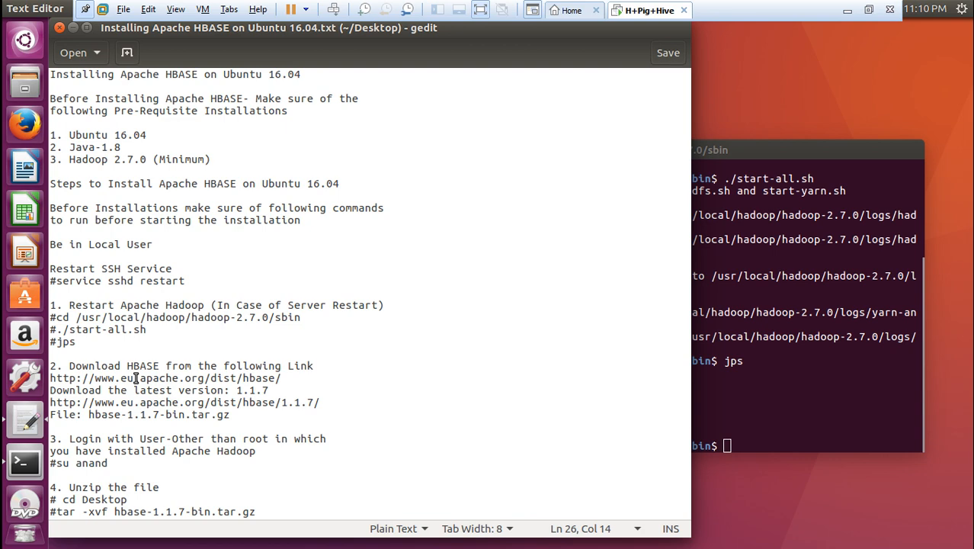
scroll("down", 3)
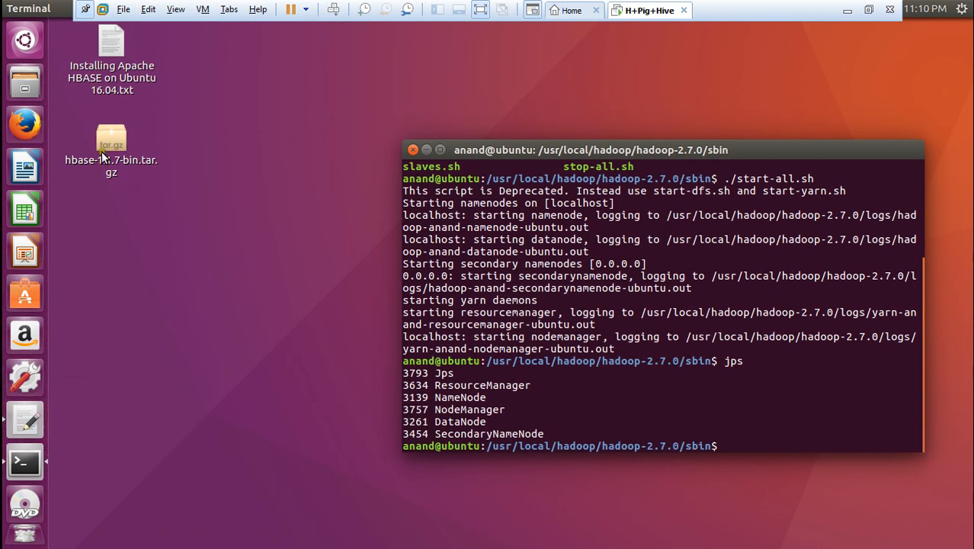
left_click(111, 149)
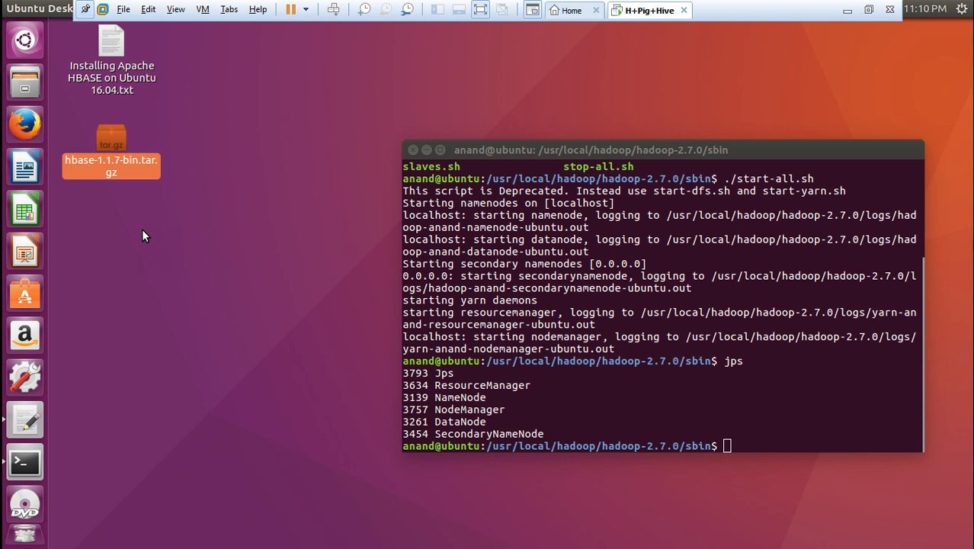
double_click(111, 40)
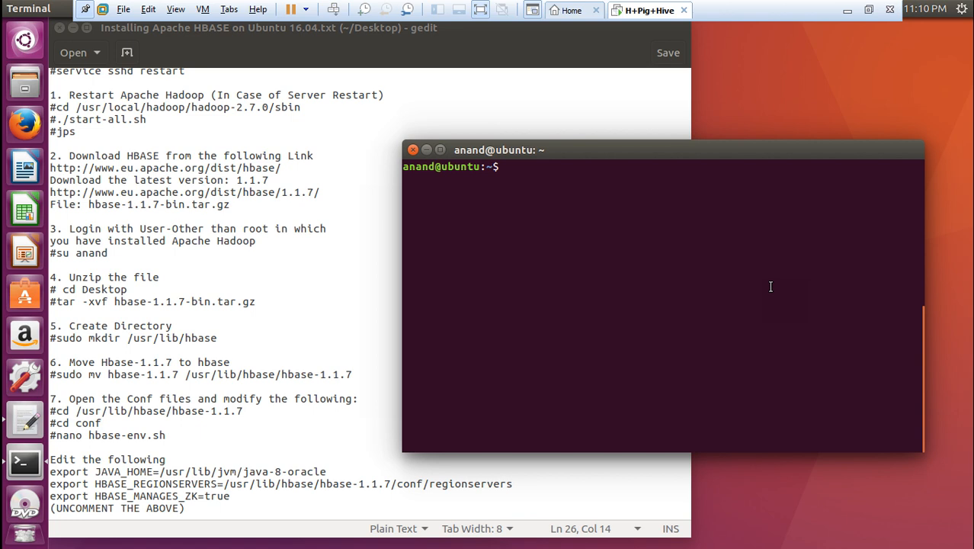
Go to Desktop and create /usr/lib/hbase with sudo mkdir.
type("cd DE")
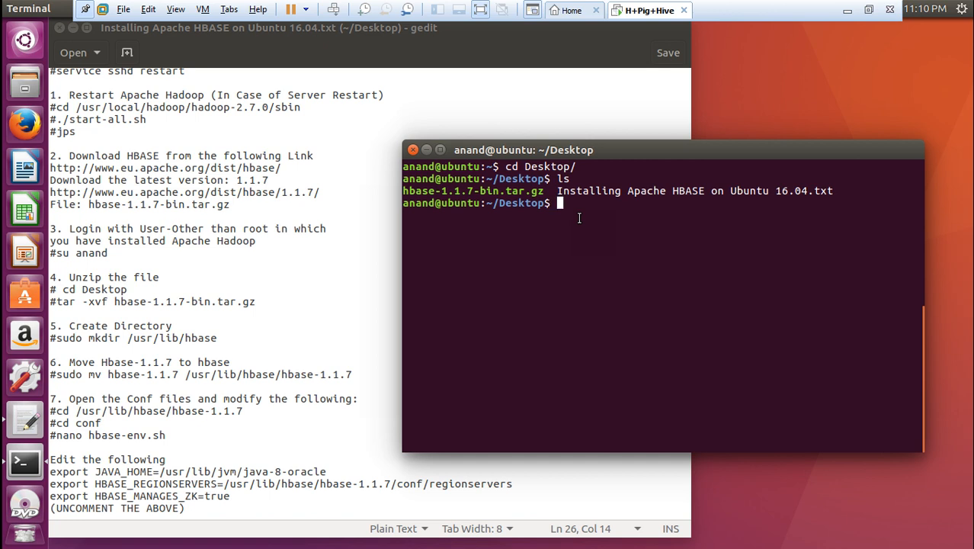
type("sudo m")
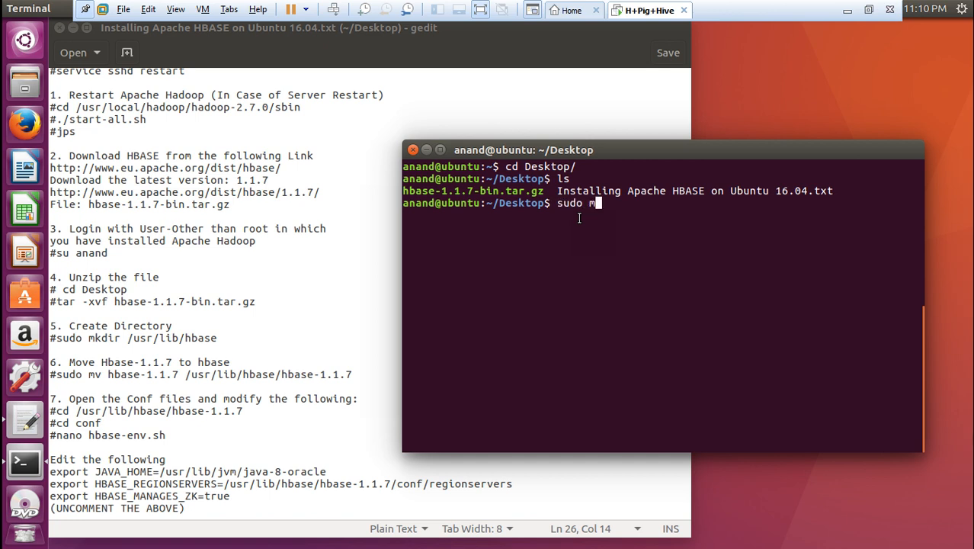
type("kdir hb")
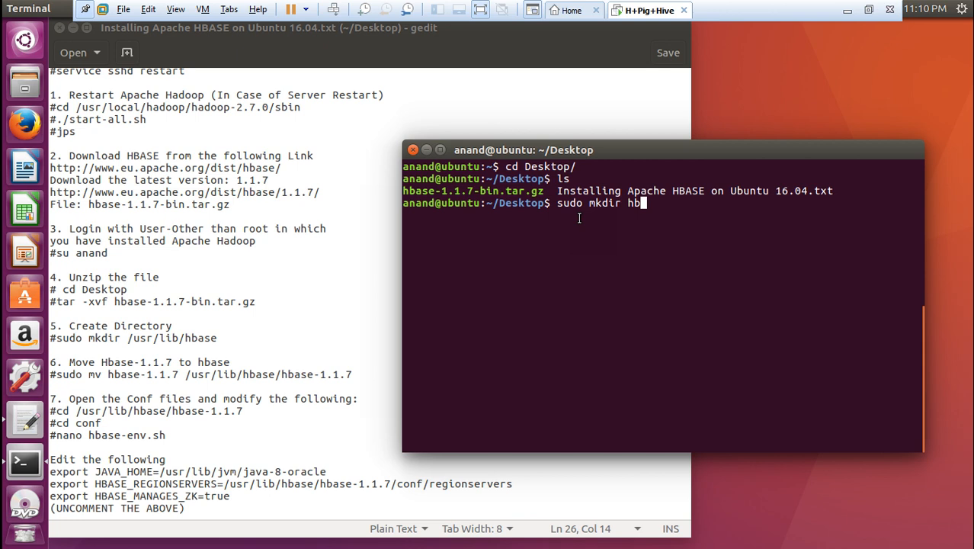
type("a")
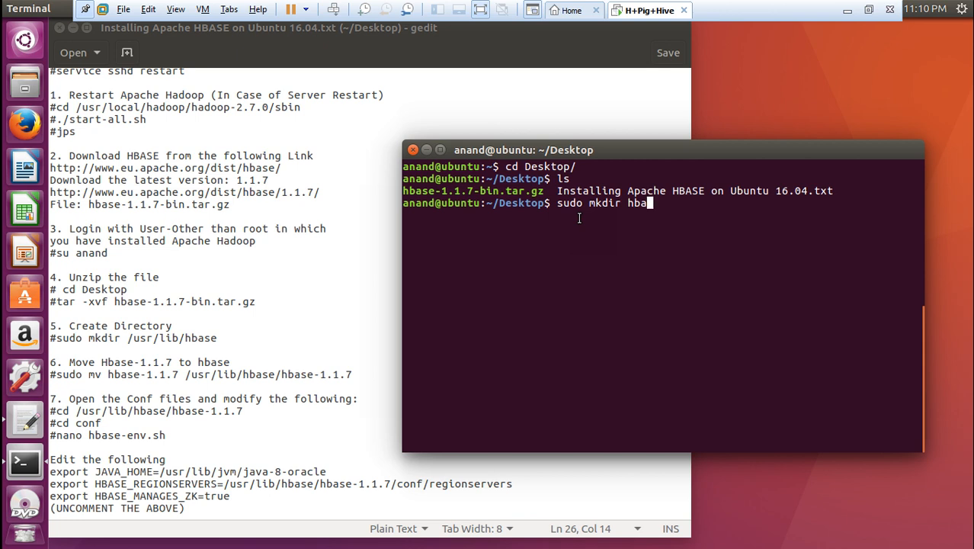
key("BackSpace")
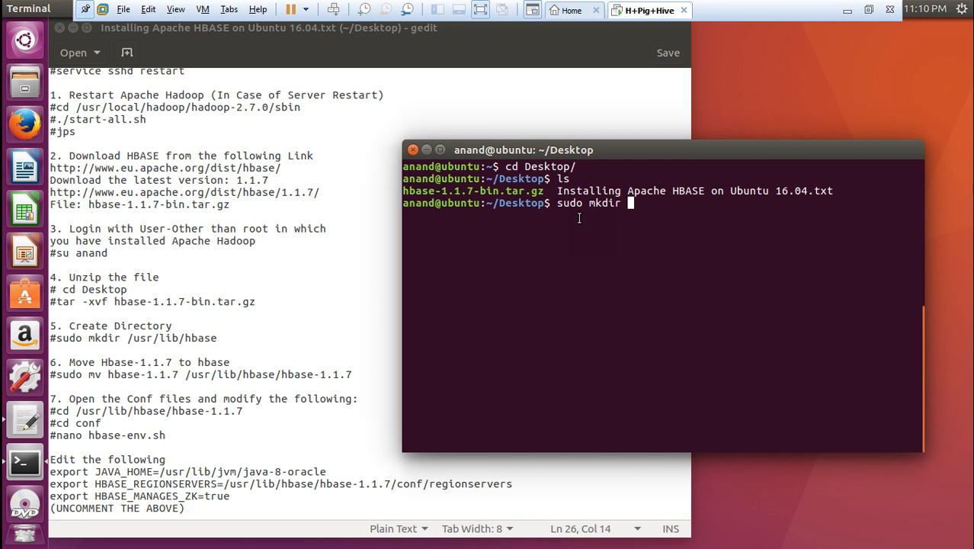
type("/usr/lib/hbase")
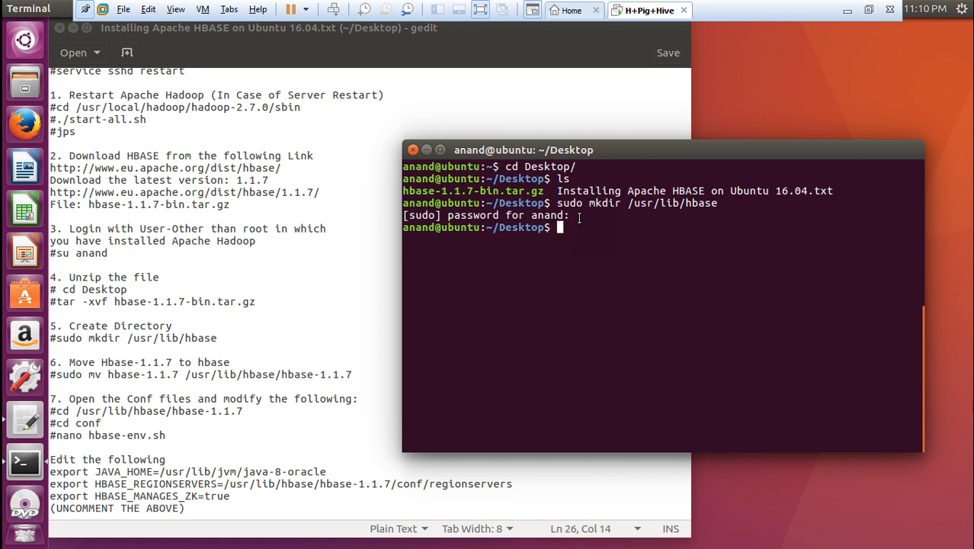
Type tar -xvf hbase-1.1.7-bin.tar.gz at the Desktop prompt.
type("sud")
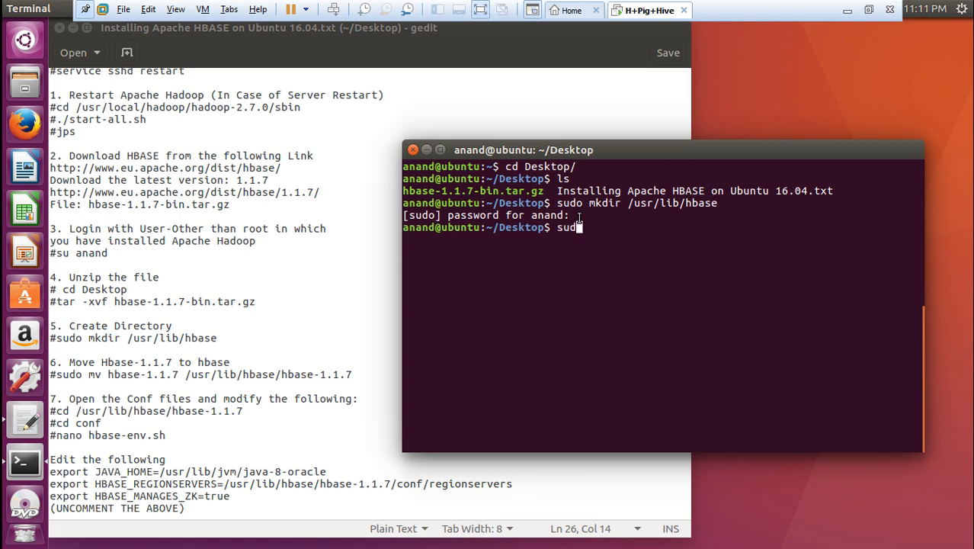
type("m")
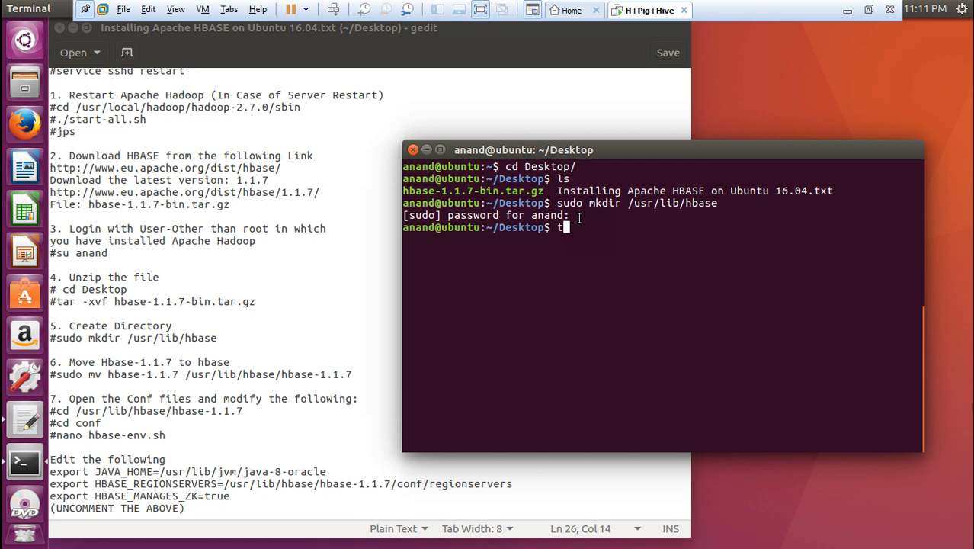
type("ar")
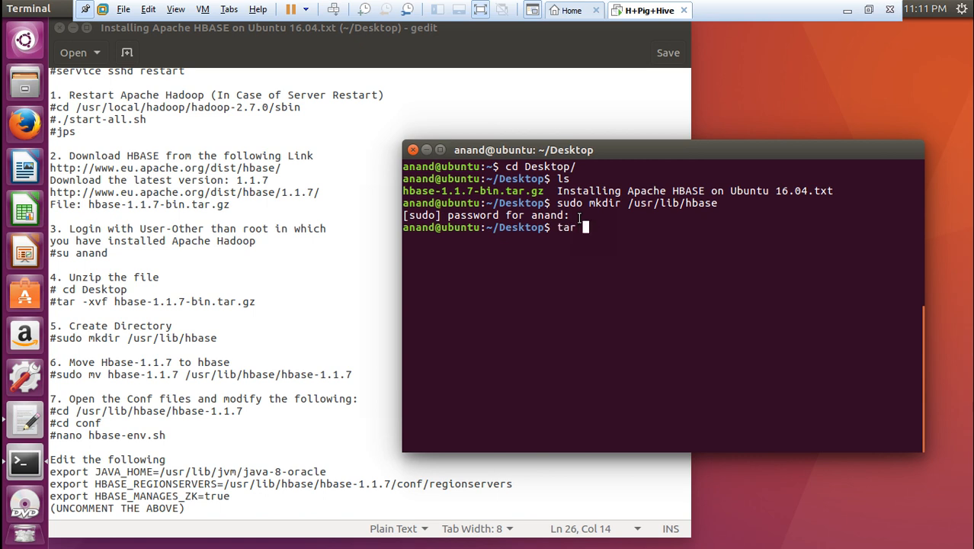
type("-x")
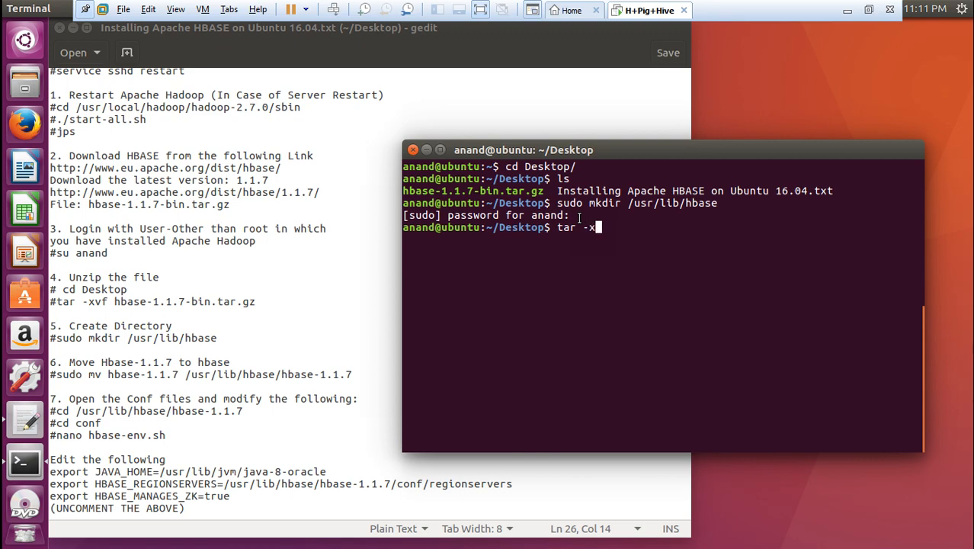
type("vf hbase-1.1.7-bin.tar.gz")
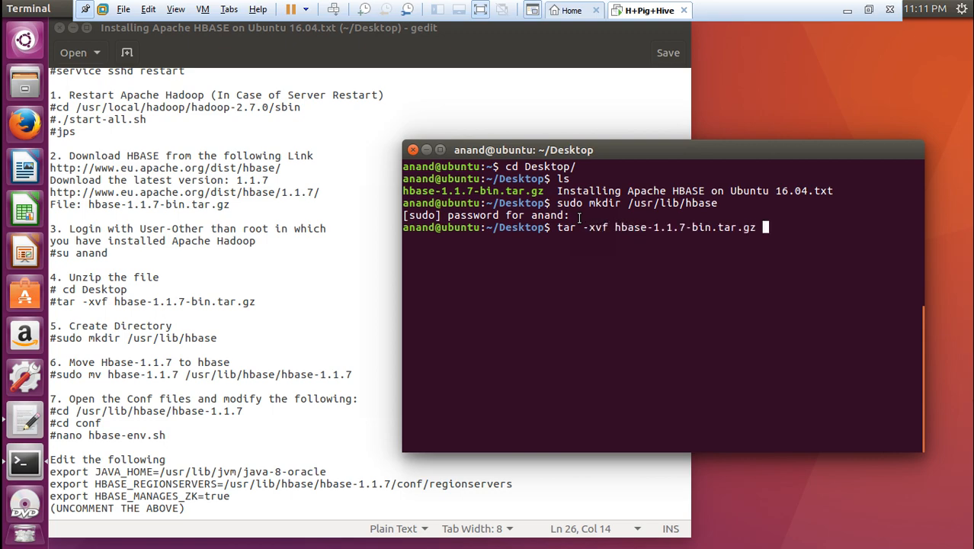
Run the tar extraction, scroll through its output, and clear the screen.
key("Return")
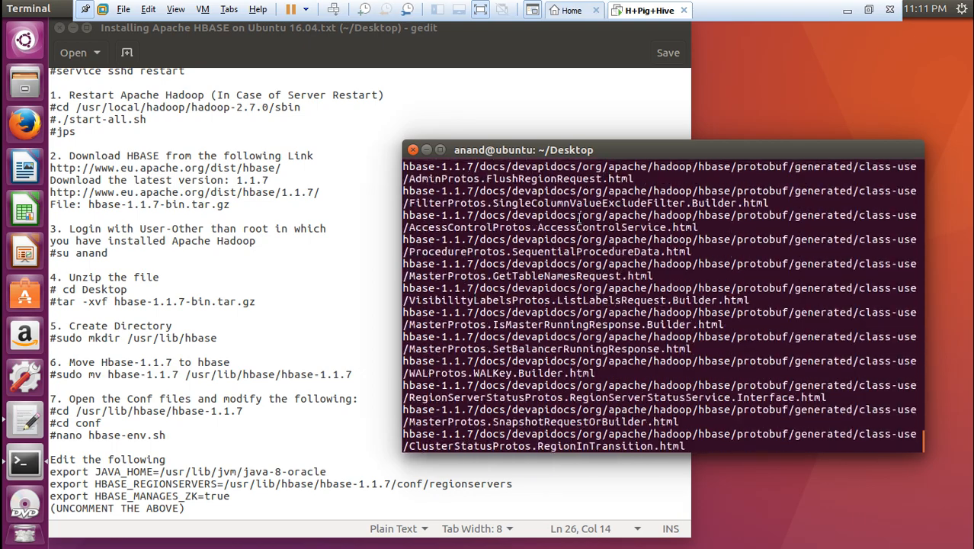
scroll("down", 3)
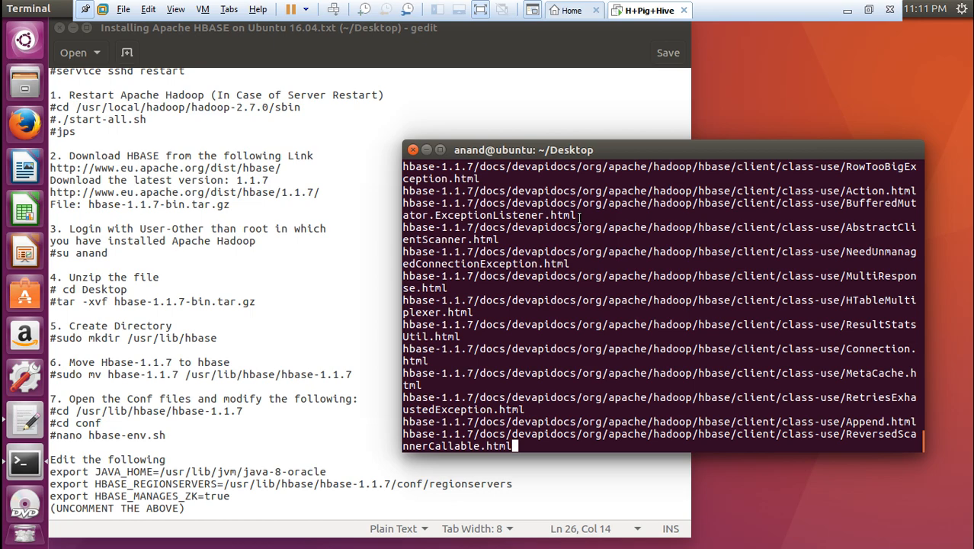
scroll("down", 3)
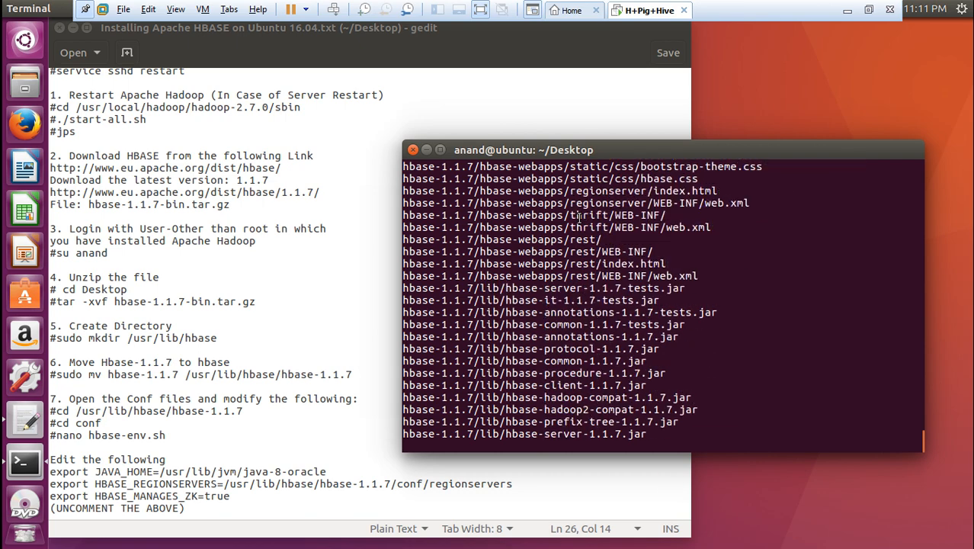
scroll("down", 3)
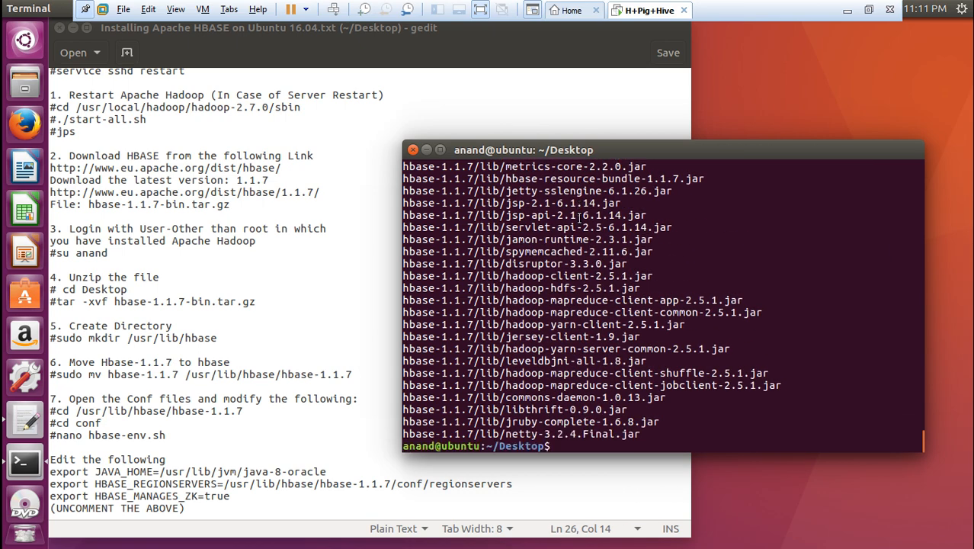
type("clear")
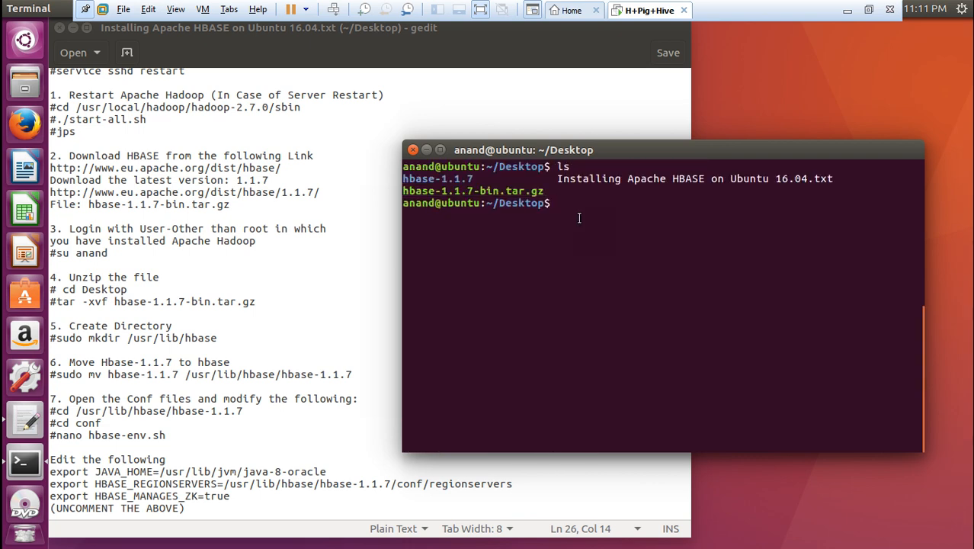
Paste and run the notes' sudo mv command moving hbase-1.1.7 into /usr/lib/hbase.
double_click(438, 178)
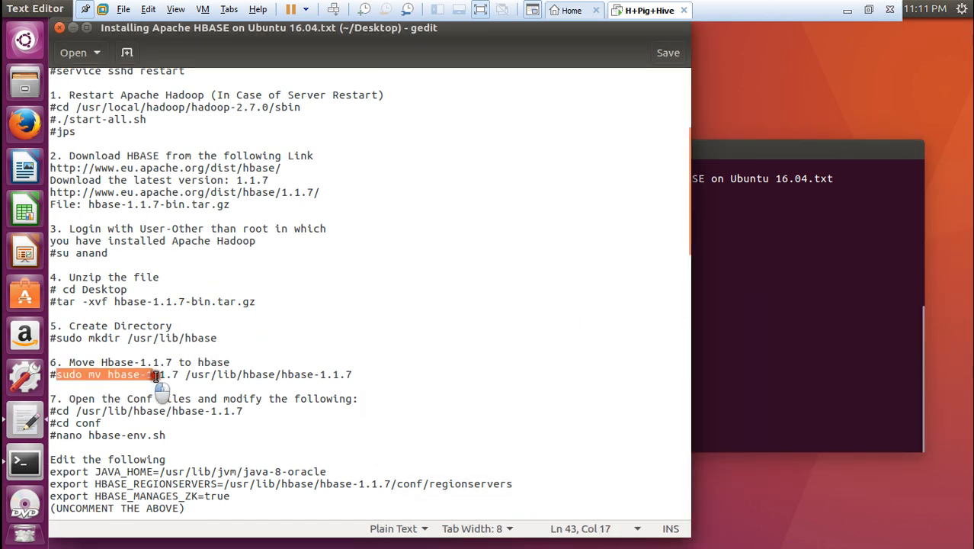
right_click(160, 374)
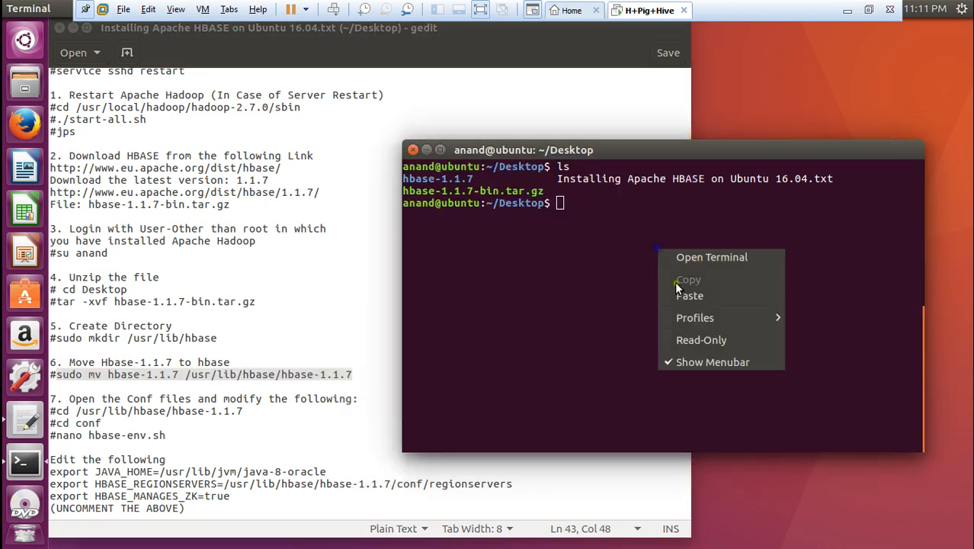
left_click(690, 296)
type("ls")
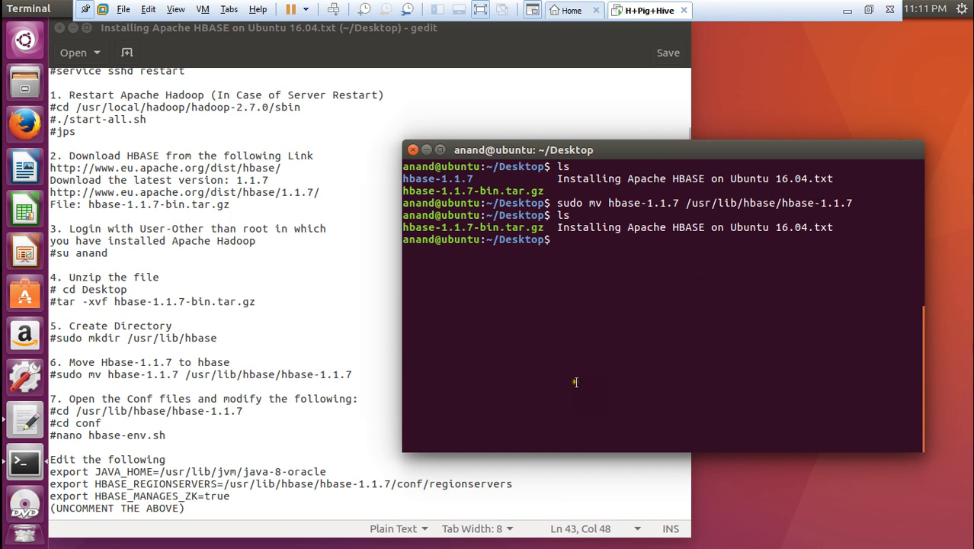
type("cd")
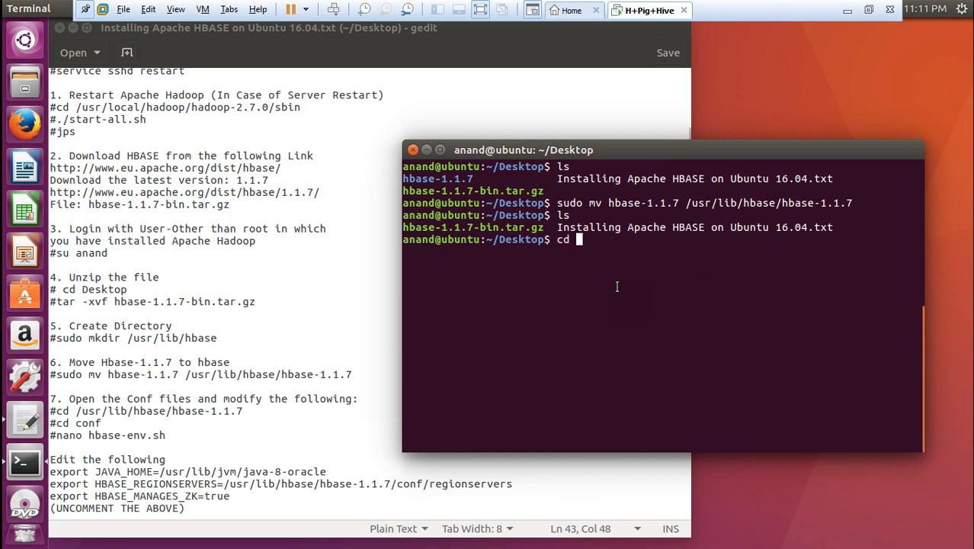
type("/usr/")
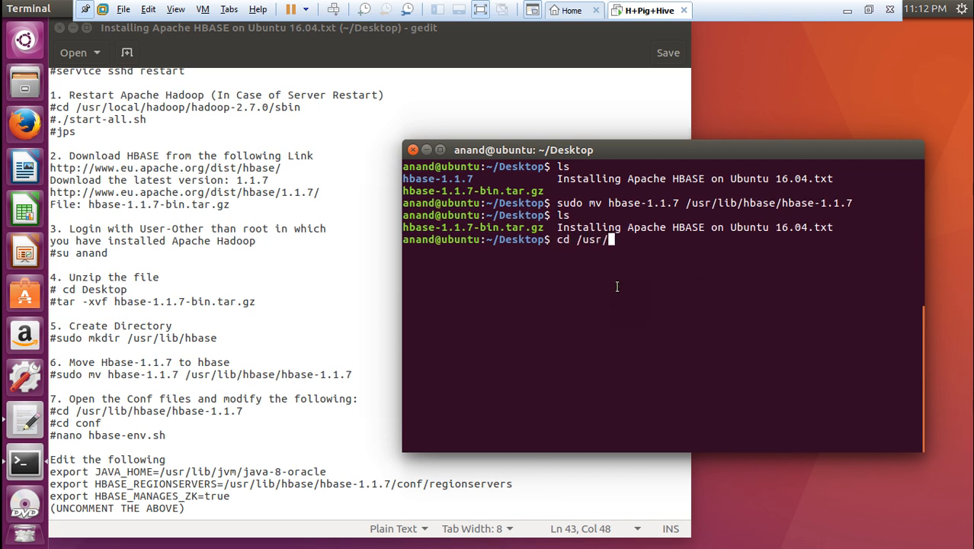
Enter /usr/lib/hbase/hbase-1.1.7, list its contents, then move into the conf folder.
type("lib/hbase/hbase-1.1.7/")
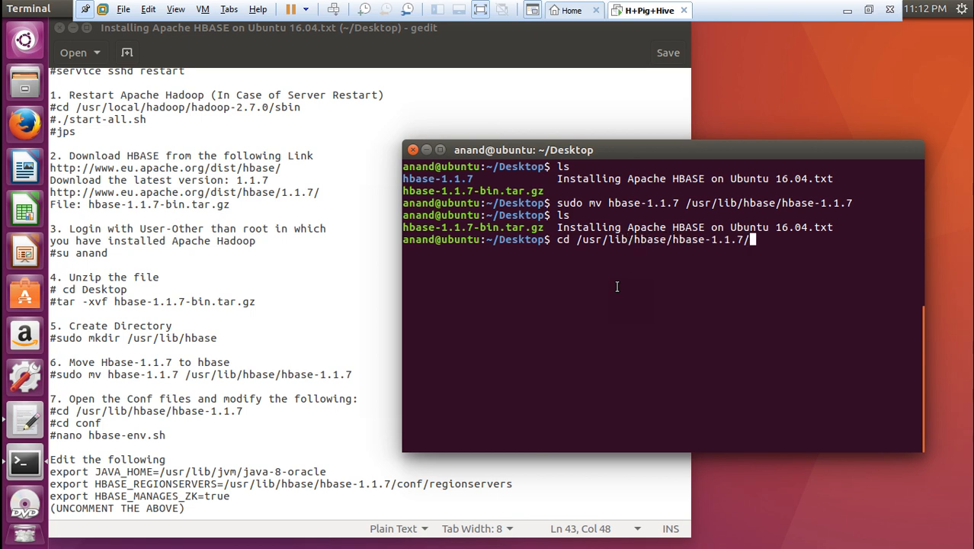
type("ls")
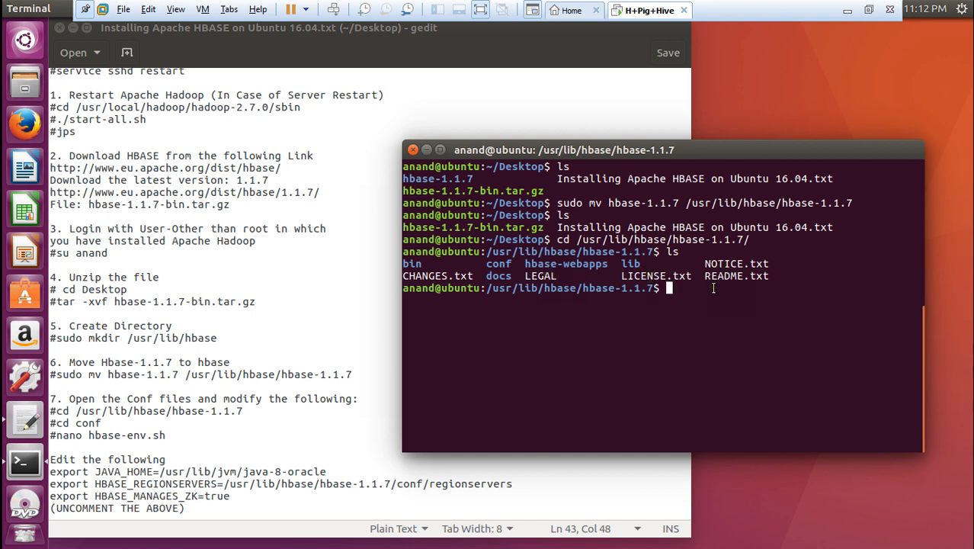
type("cd conf")
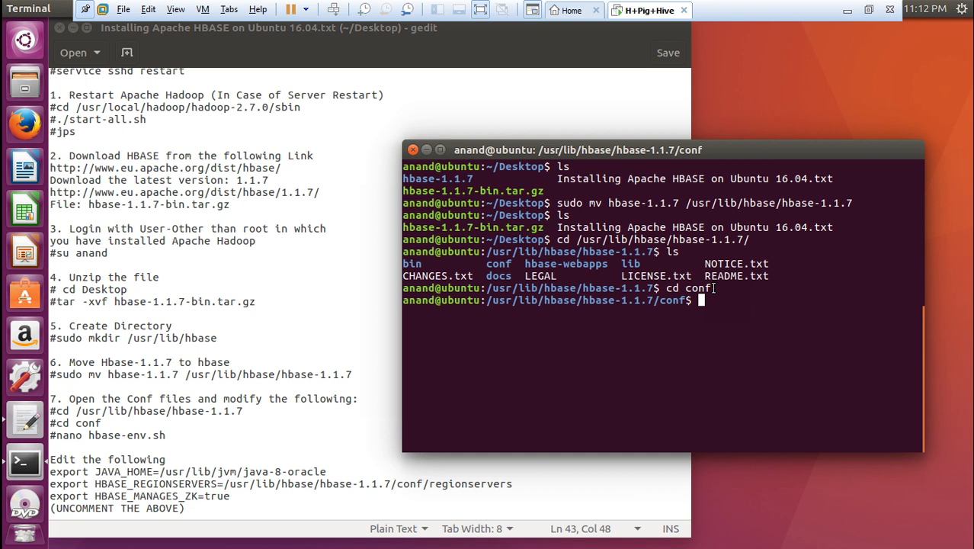
type("nano")
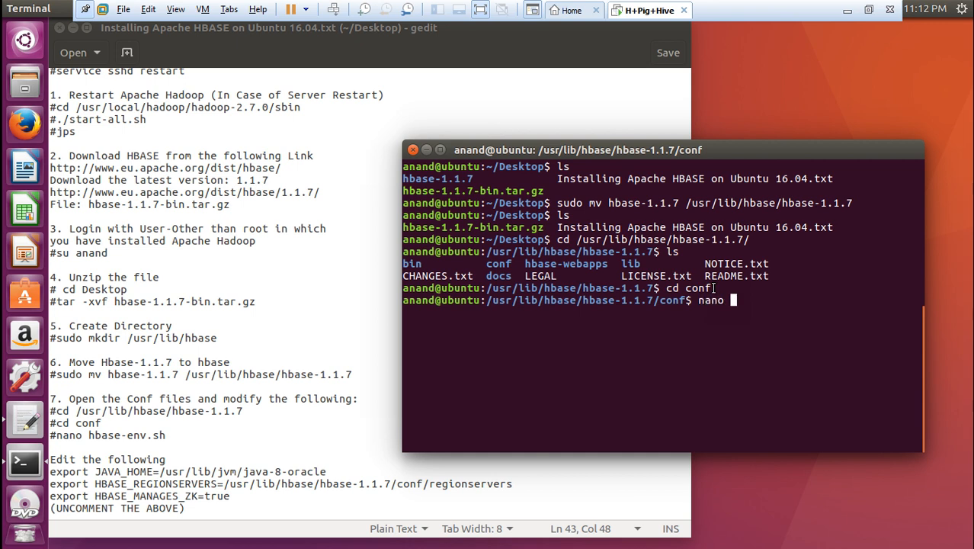
Open hbase-env.sh in nano.
type("hbase-")
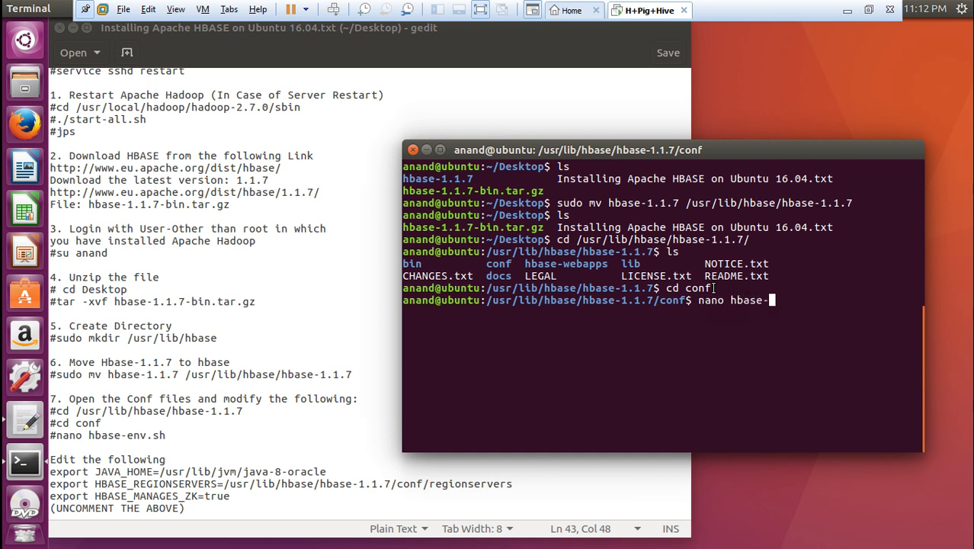
type("env.sh")
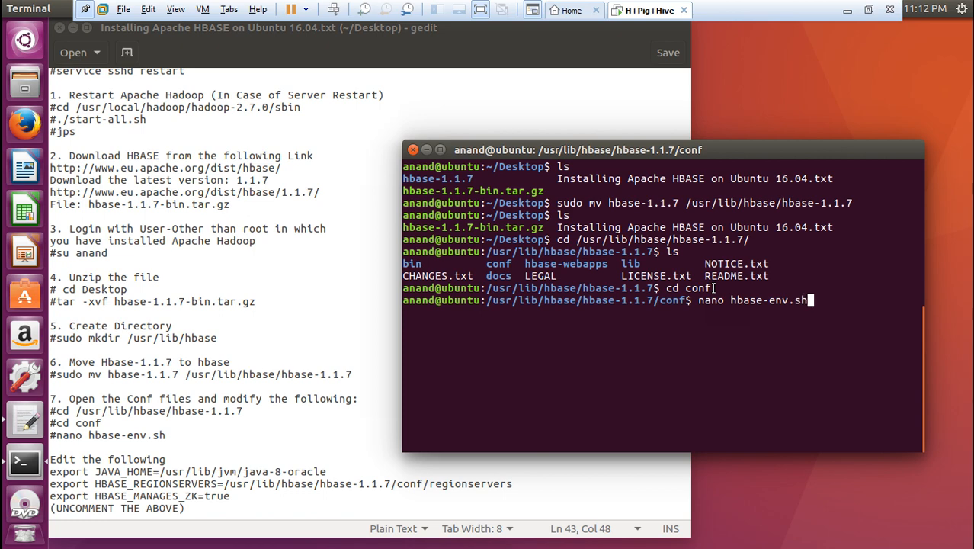
key("Return")
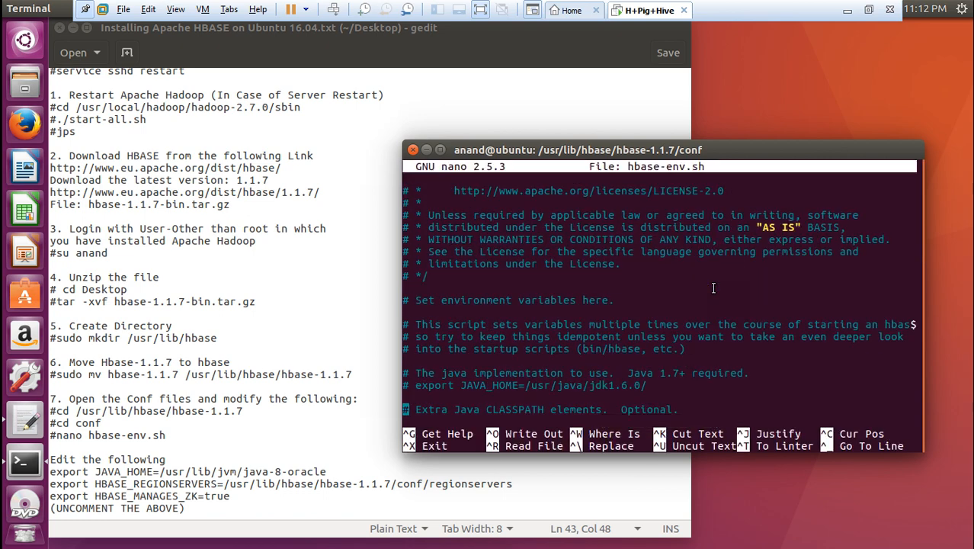
scroll("down", 3)
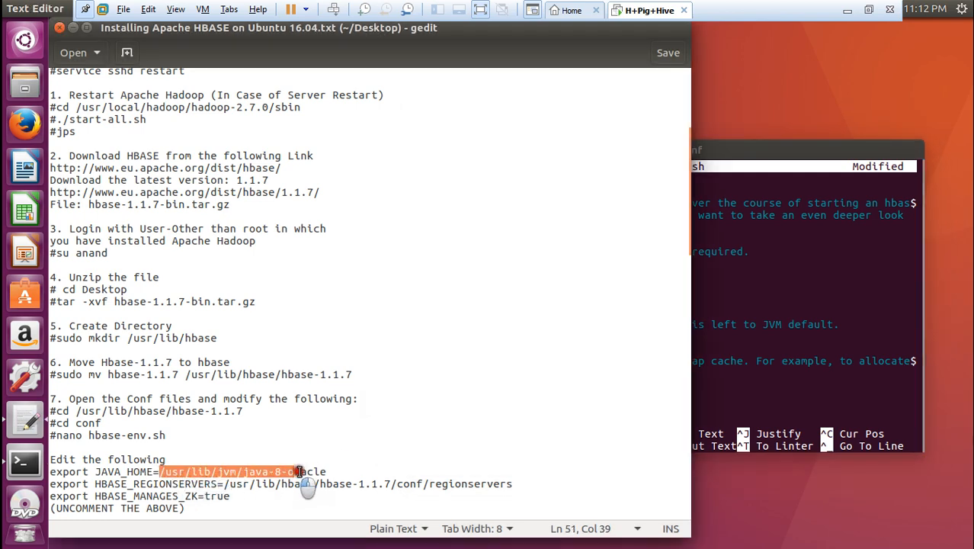
Set JAVA_HOME and HBASE_REGIONSERVERS to /usr/lib/hbase/hbase-1.1.7/conf/regionservers.
right_click(297, 471)
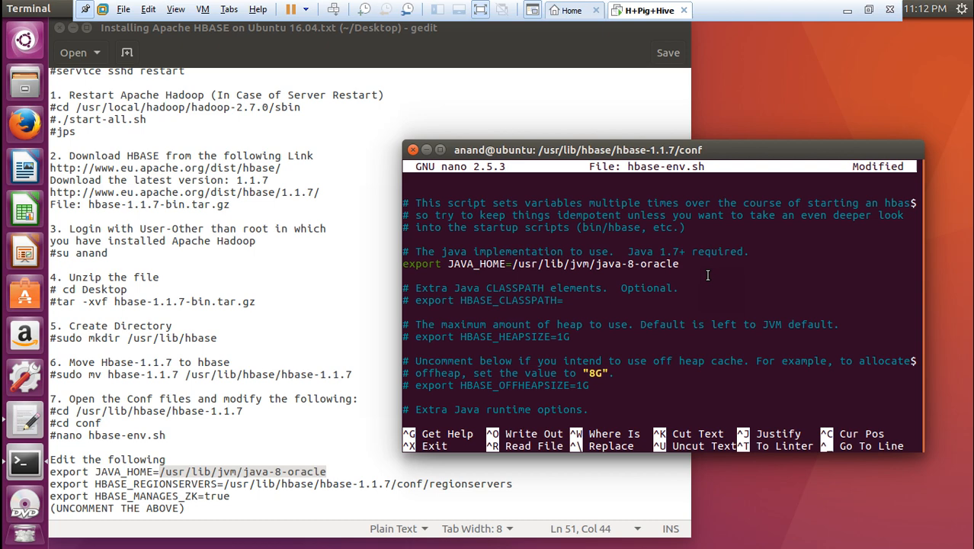
key("ctrl+w")
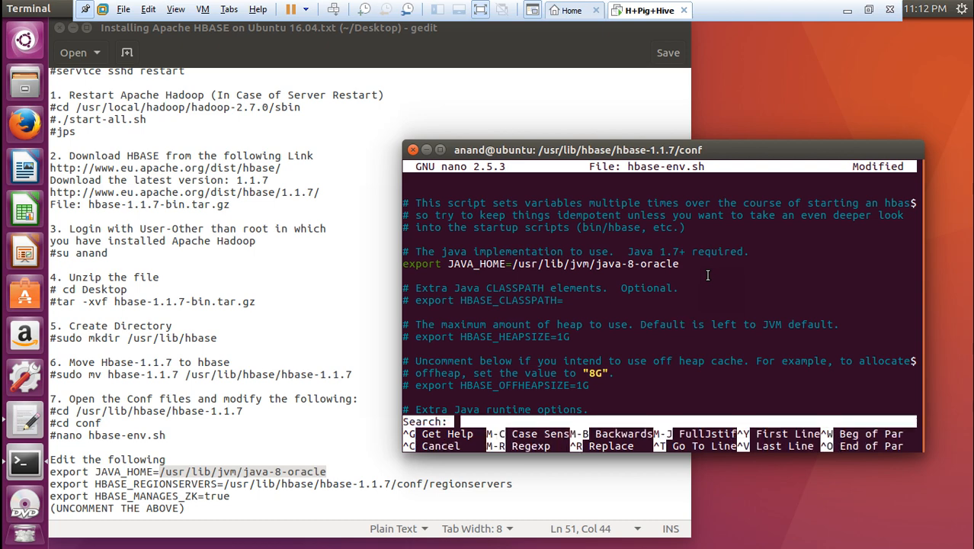
type("REGIONSERVE")
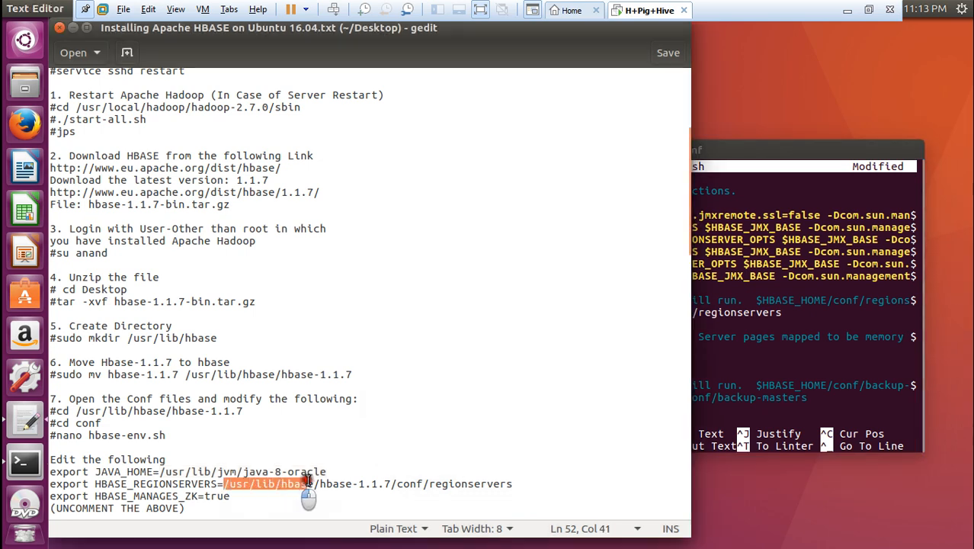
right_click(305, 483)
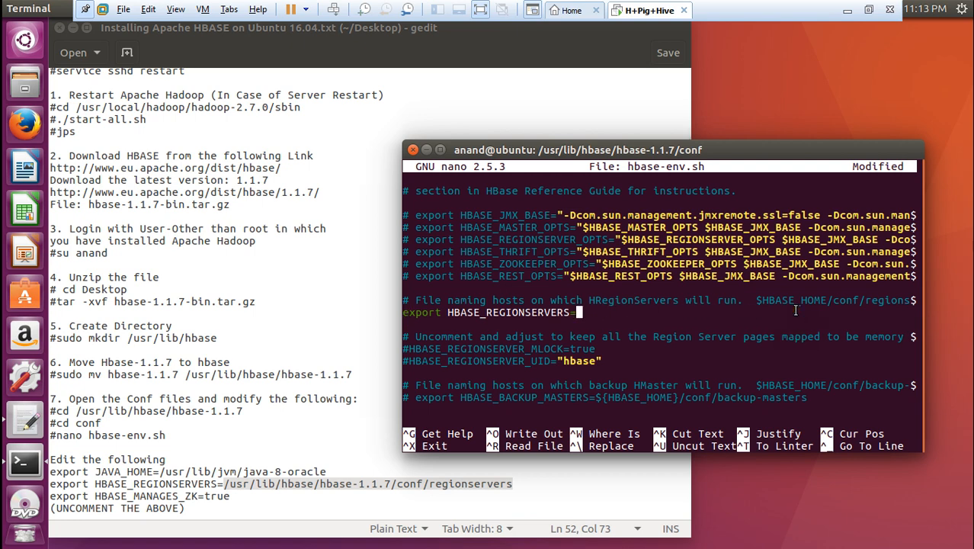
type("/usr/lib/hbase/hbase-1.1.7/conf/regionservers")
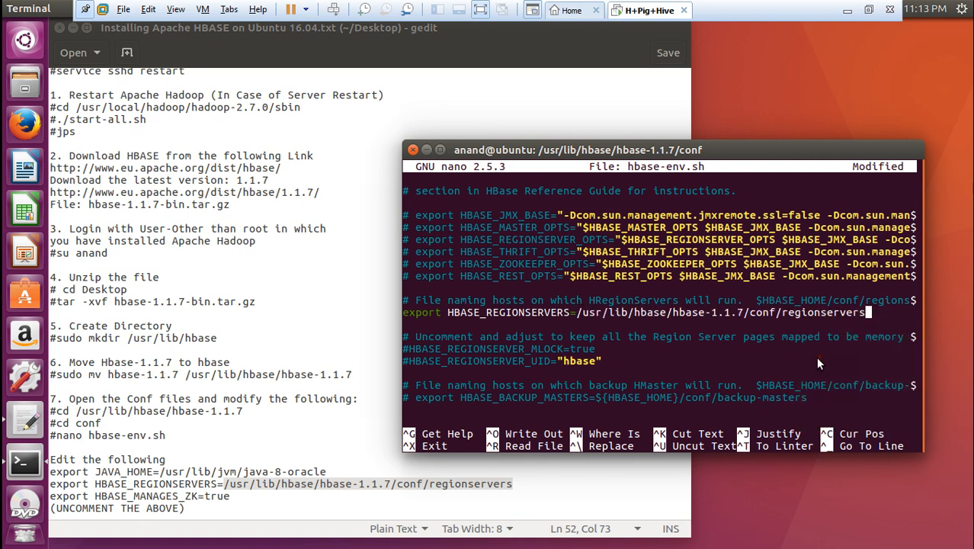
Enable export HBASE_MANAGES_ZK=true and save hbase-env.sh.
key("ctrl+w")
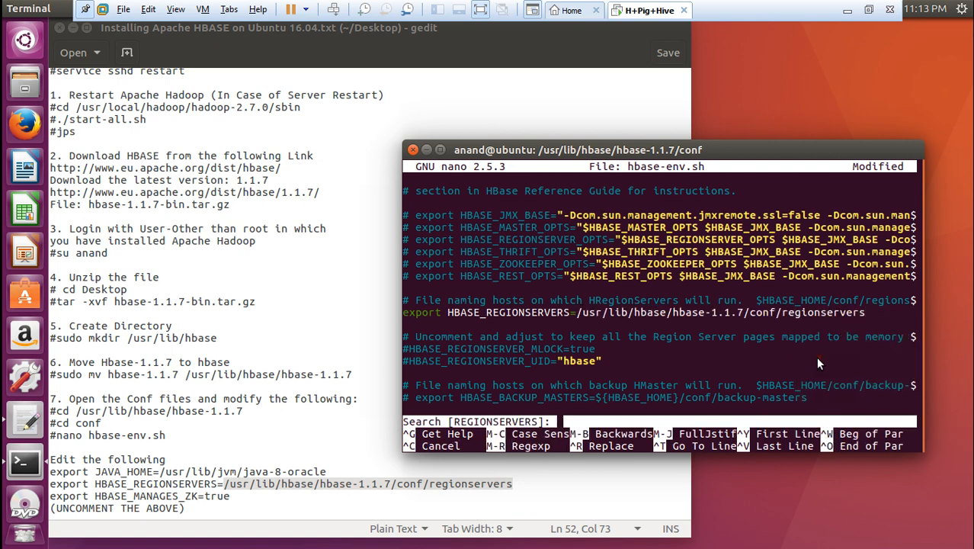
type("ZK")
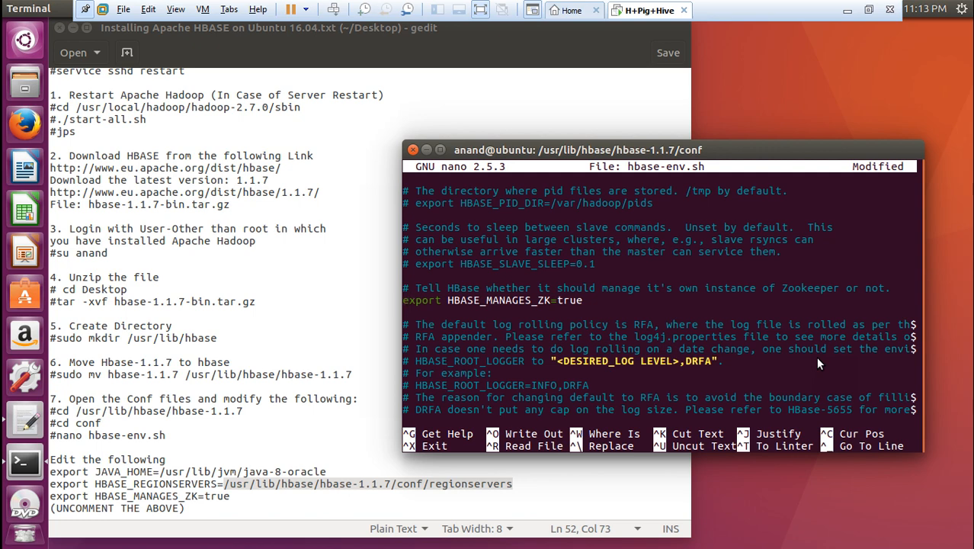
scroll("down", 3)
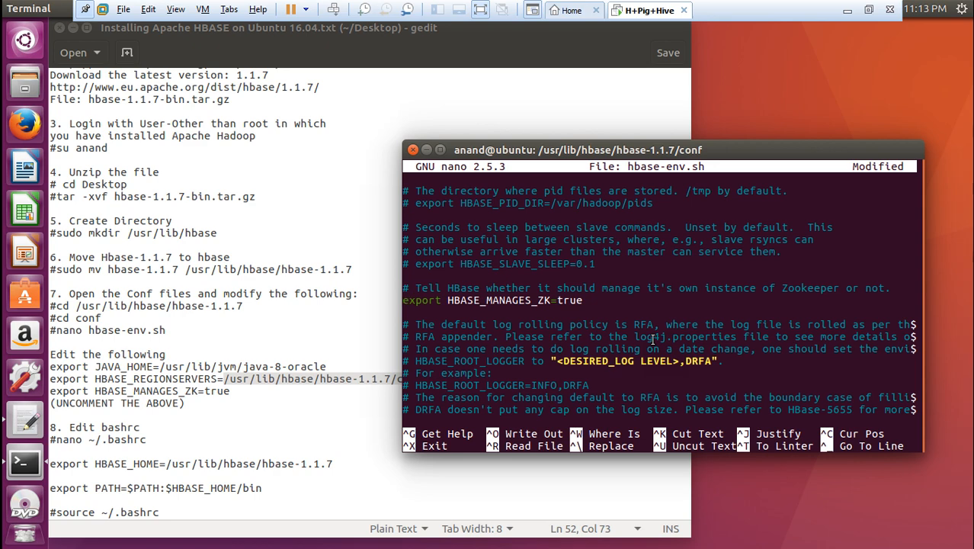
key("ctrl+x")
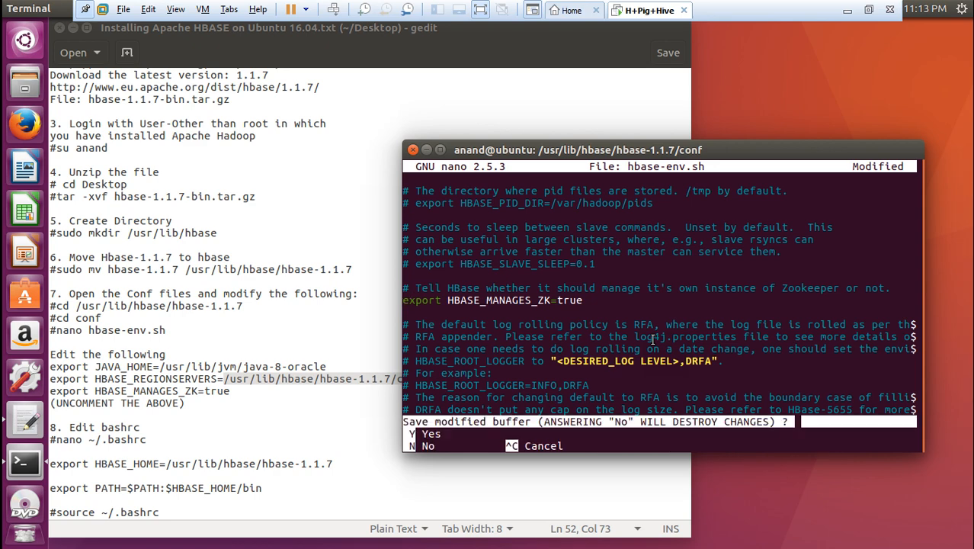
key("y")
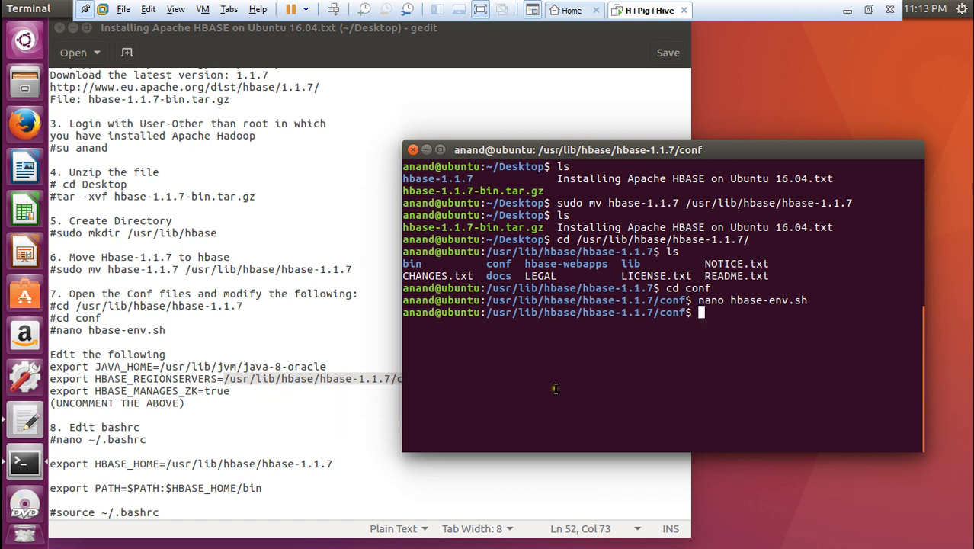
Append HBASE_HOME=/usr/lib/hbase/hbase-1.1.7 and $HBASE_HOME/bin PATH exports to ~/.bashrc.
type("N")
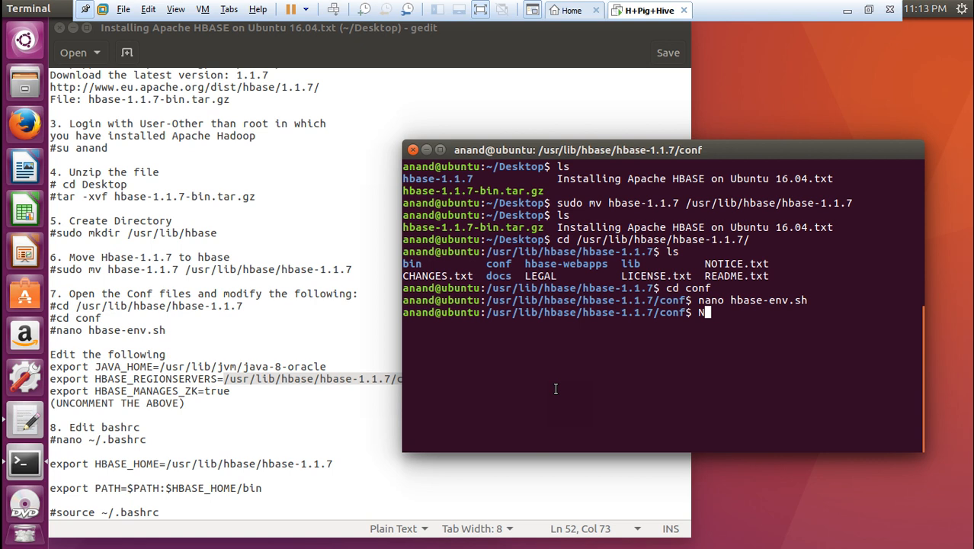
type("ano")
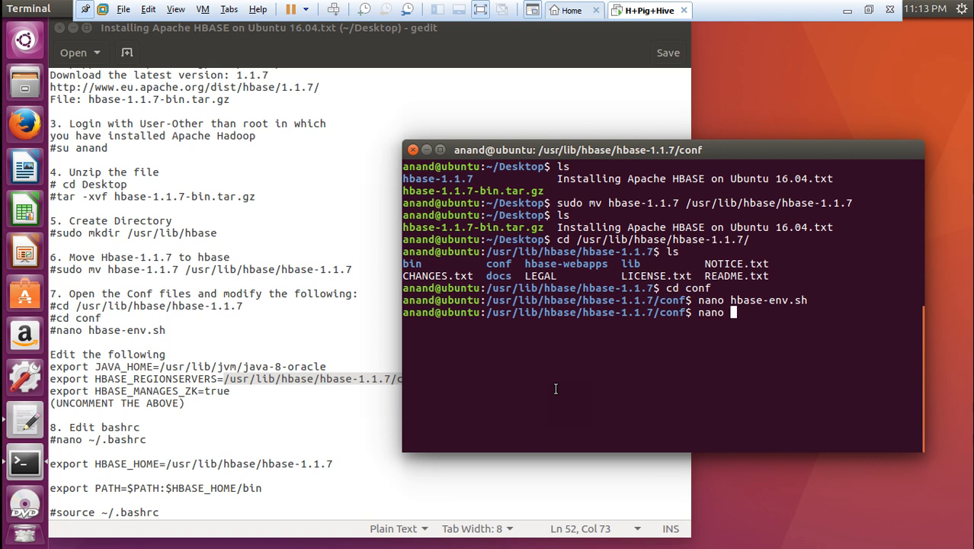
type("~/")
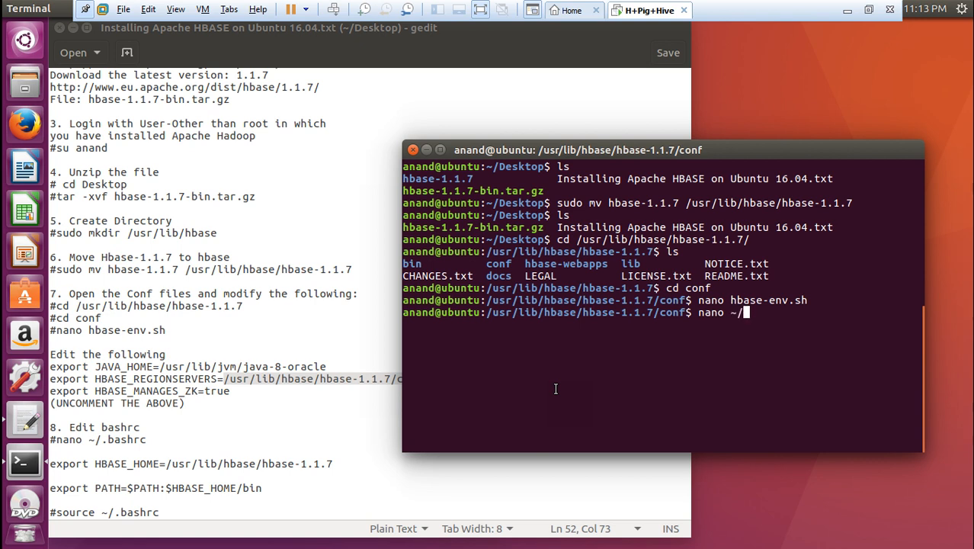
type(".bash")
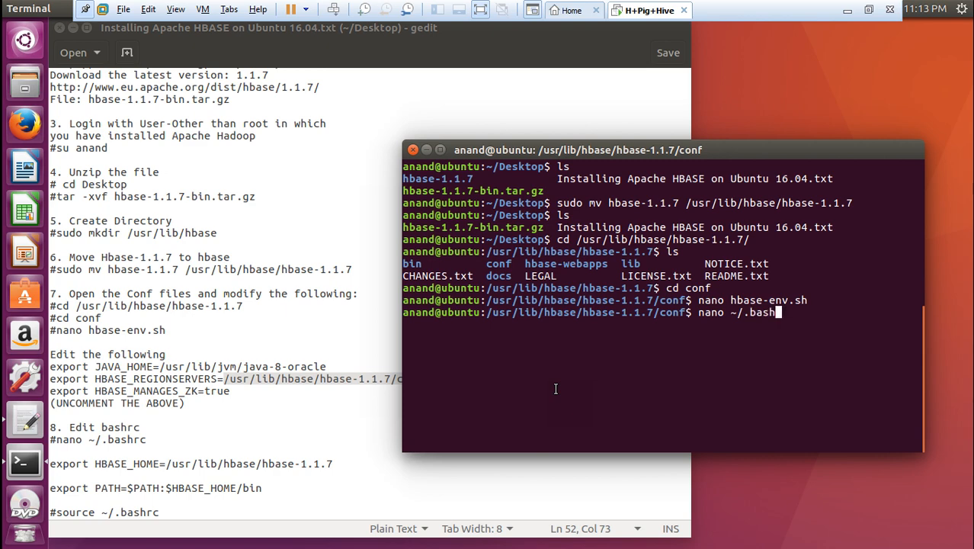
key("Return")
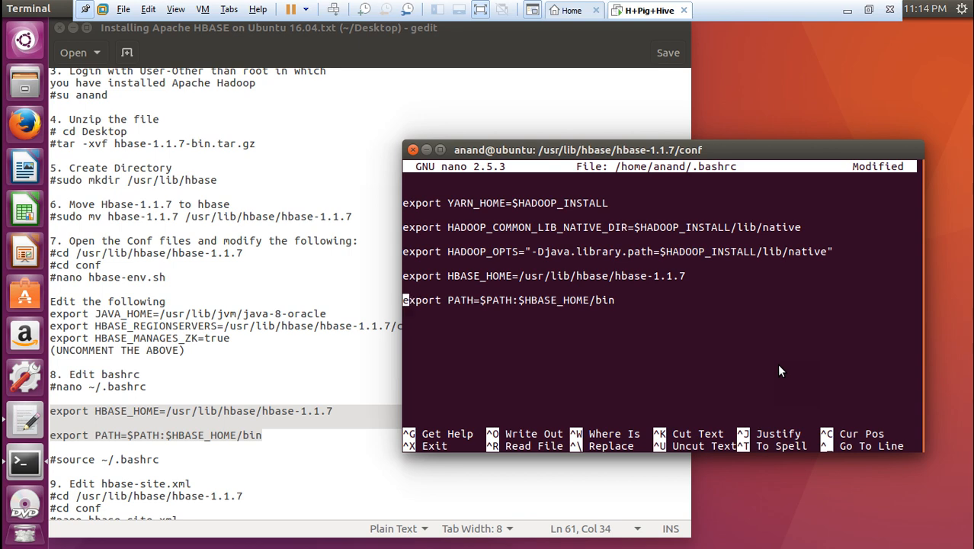
key("ctrl+x")
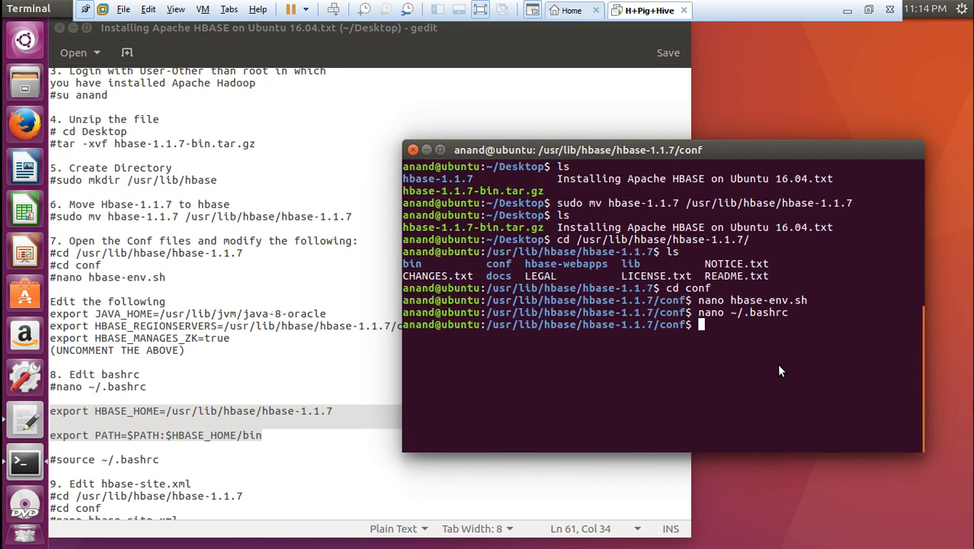
Run source ~/.bashrc to apply the new HBase environment variables.
type("source ~")
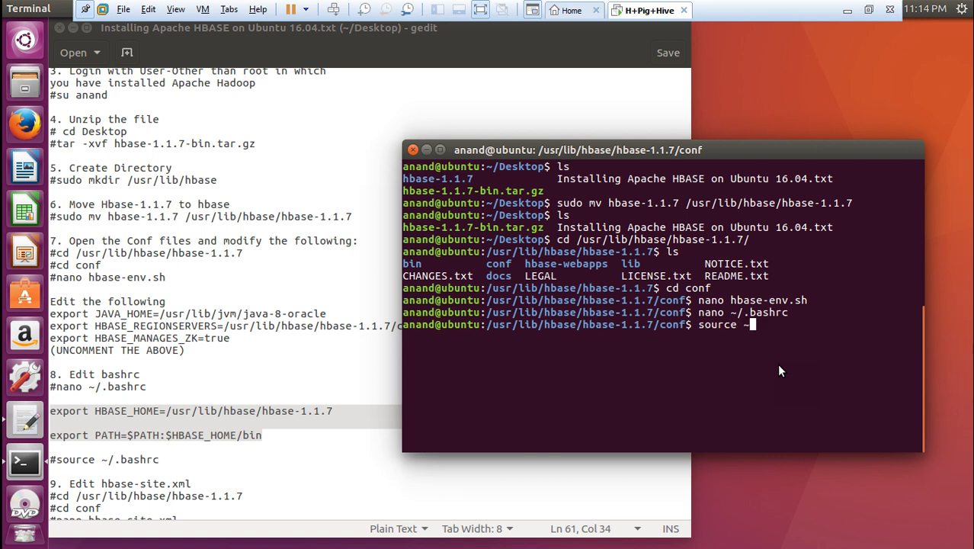
type("/.b")
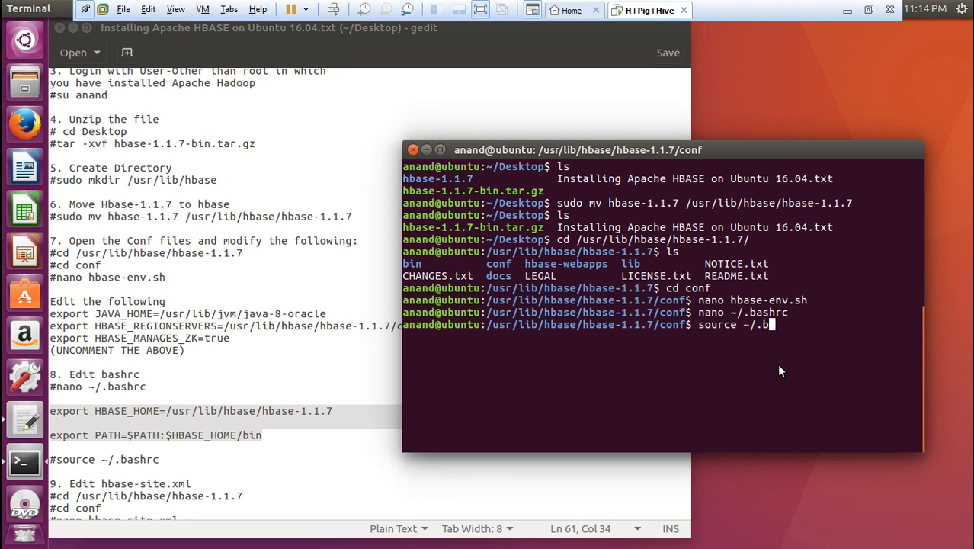
type("ashrc")
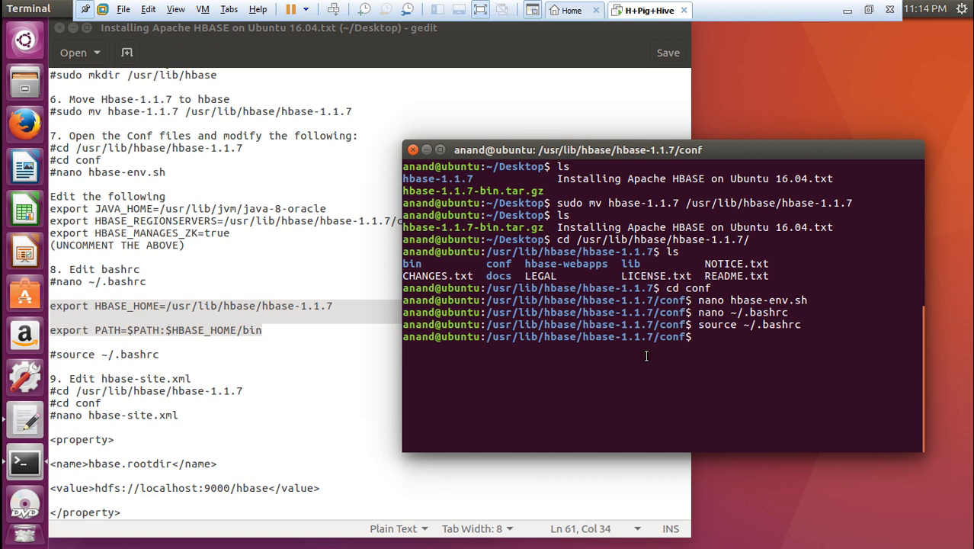
type("nano h")
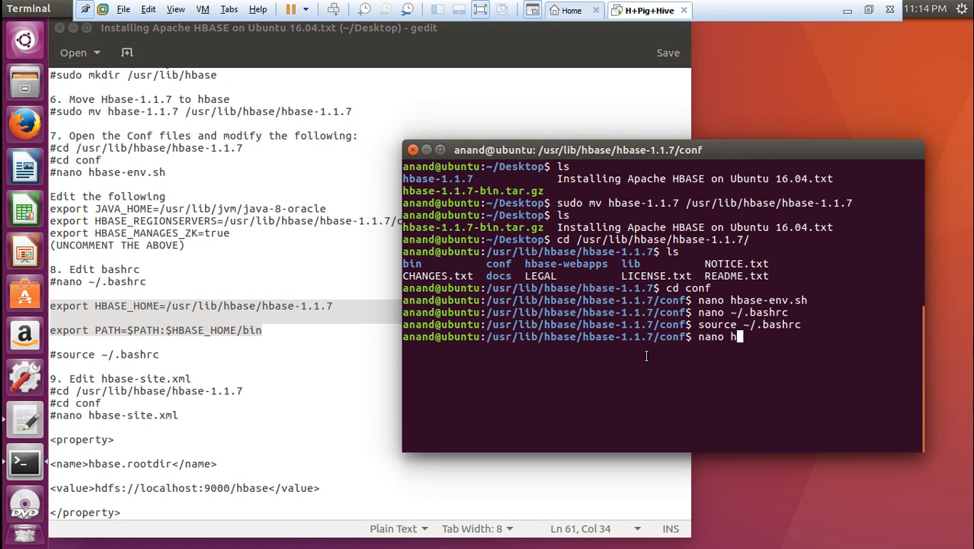
Paste rootdir, distributed, ZooKeeper and replication properties into hbase-site.xml and save.
type("base-site.")
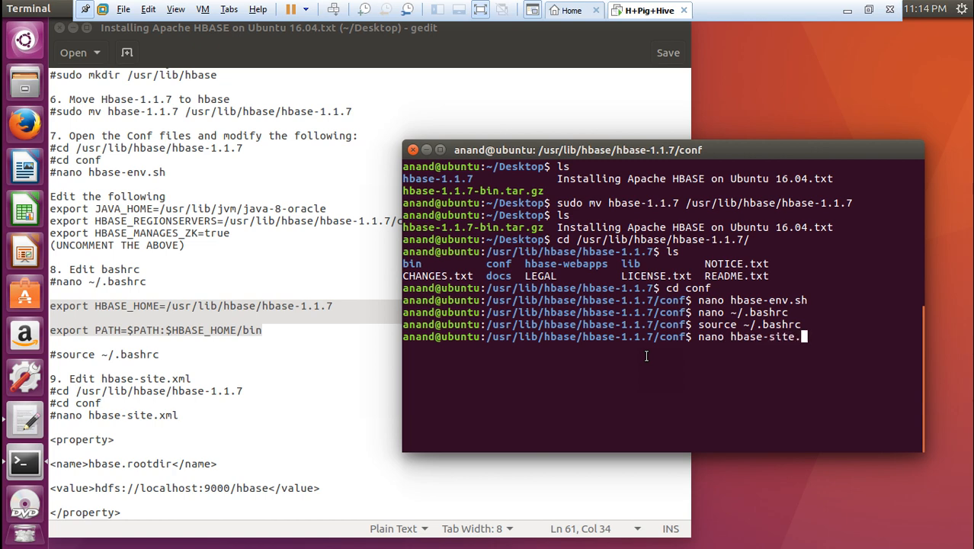
key("Return")
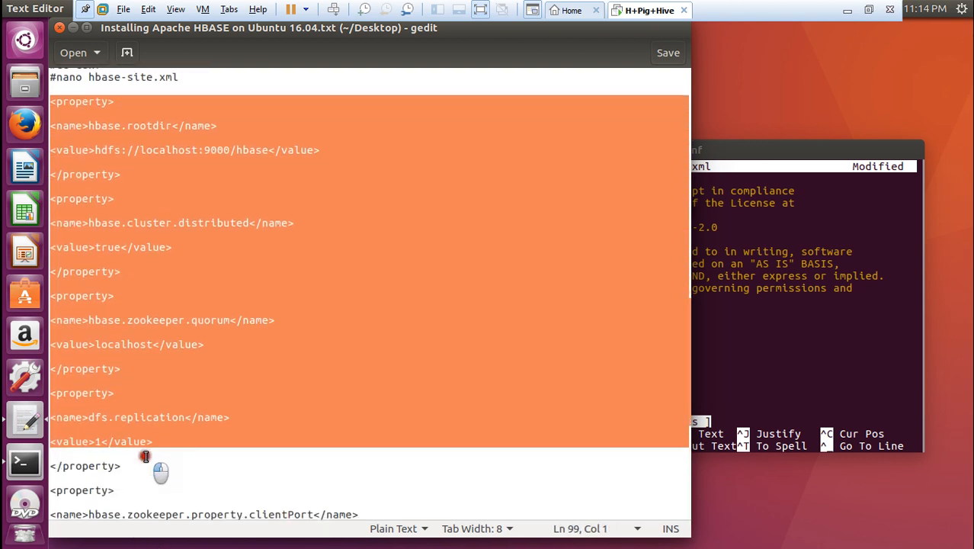
scroll("down", 3)
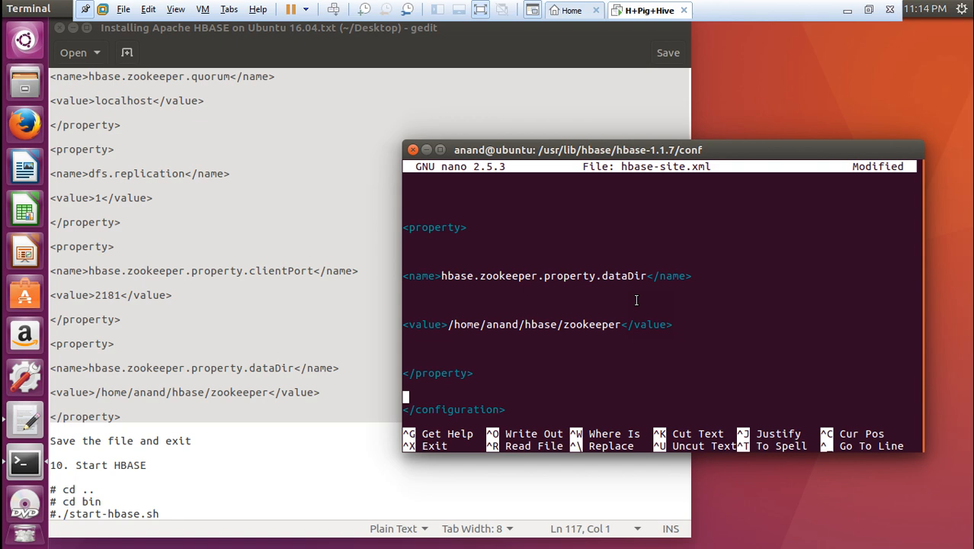
key("ctrl+x")
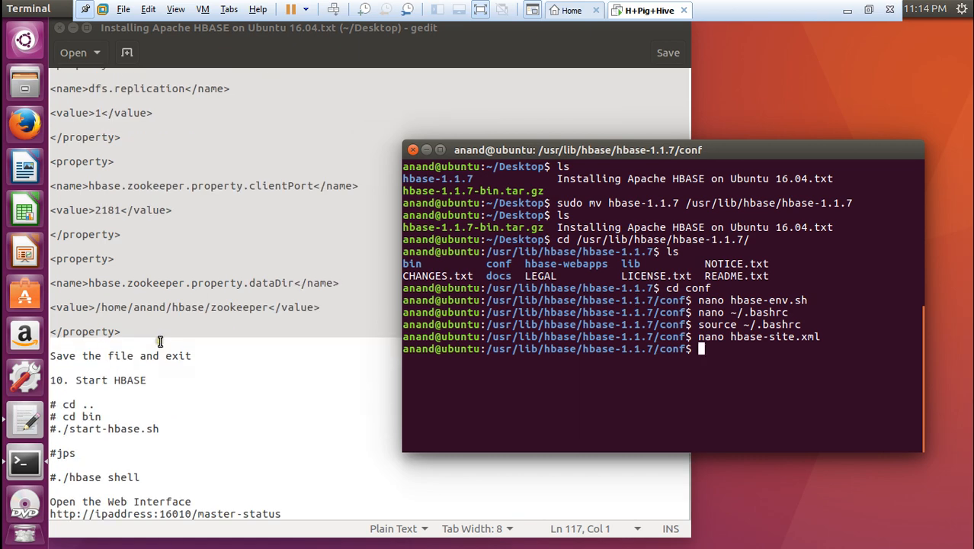
type("cd")
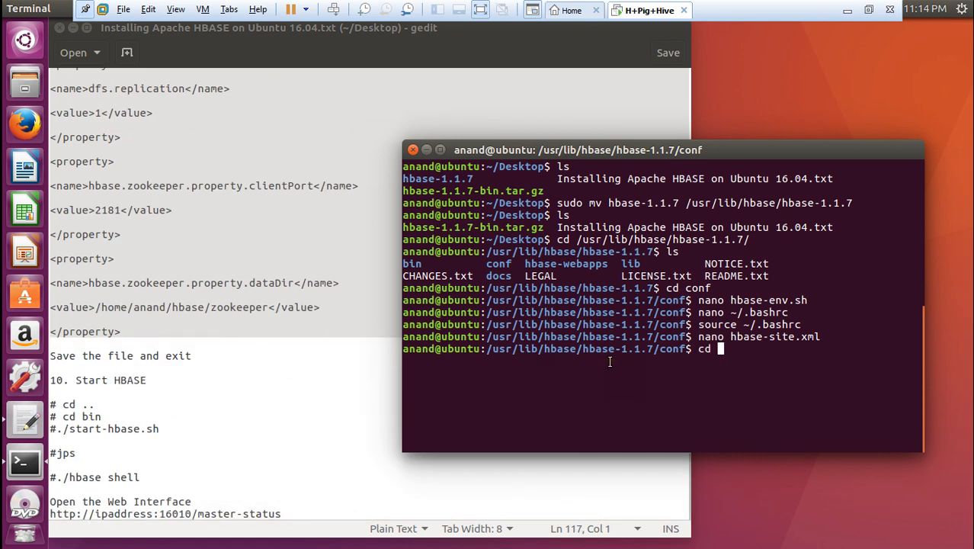
From the HBase bin folder, run ./start-hbase.sh and check daemons with jps.
type("cd ..")
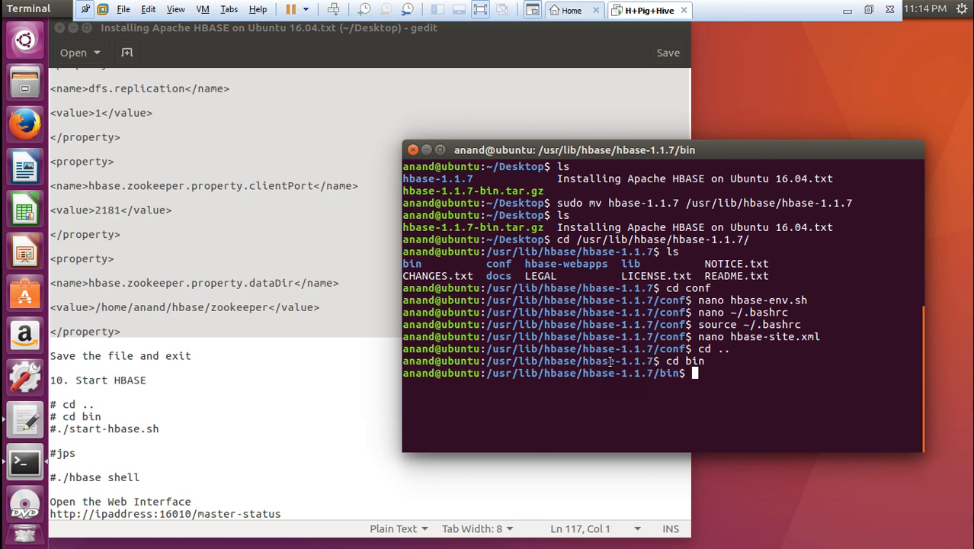
type("ls")
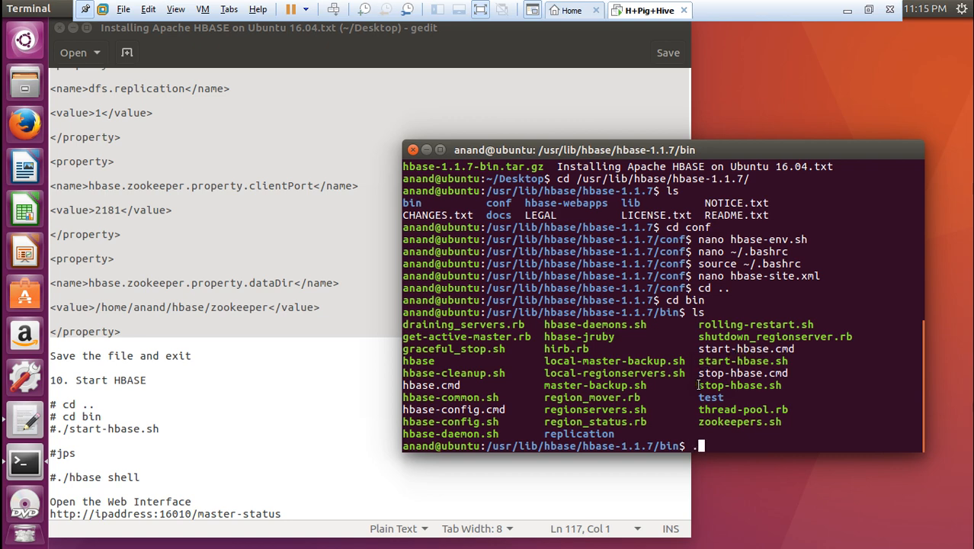
type("./start")
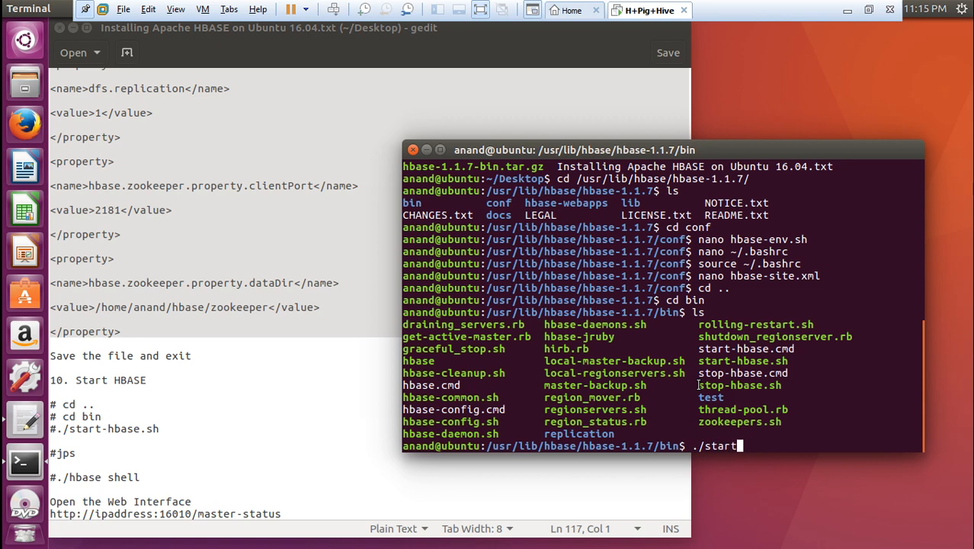
type("-hbase.sh")
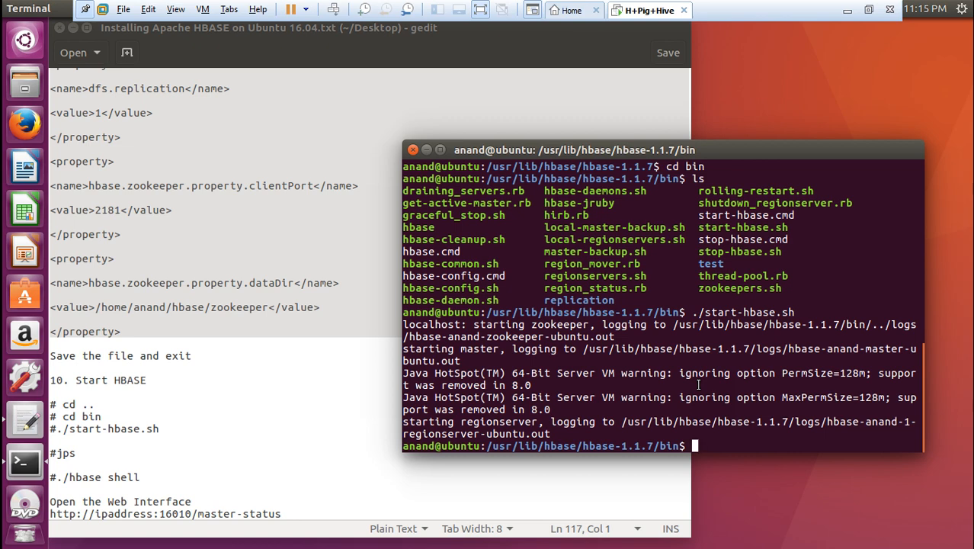
type("jps")
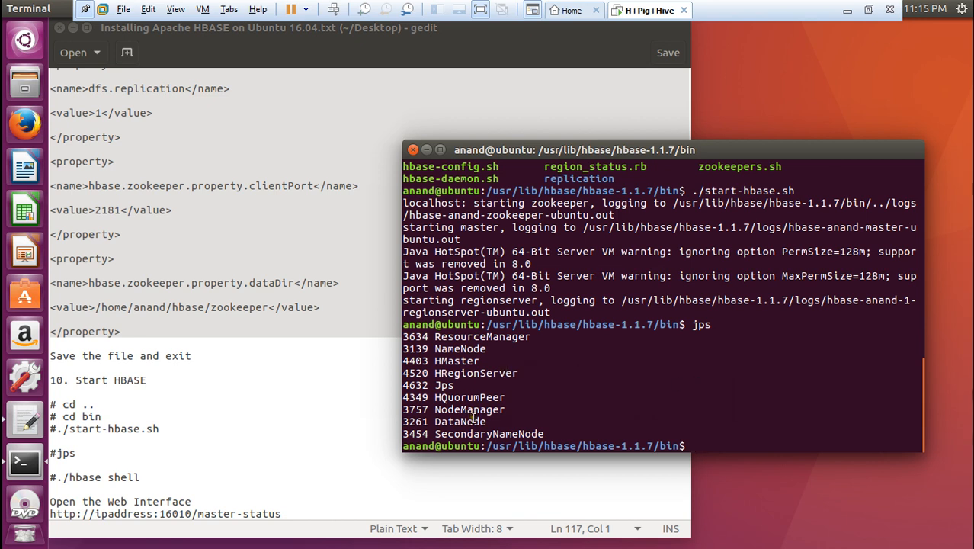
mouse_move(541, 371)
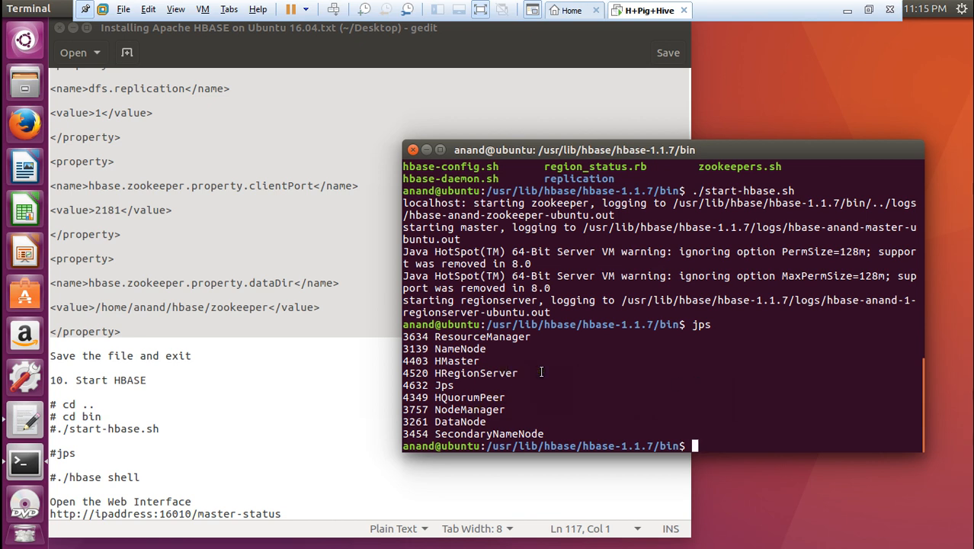
Return to the home folder and begin the hbase shell command.
type("cd")
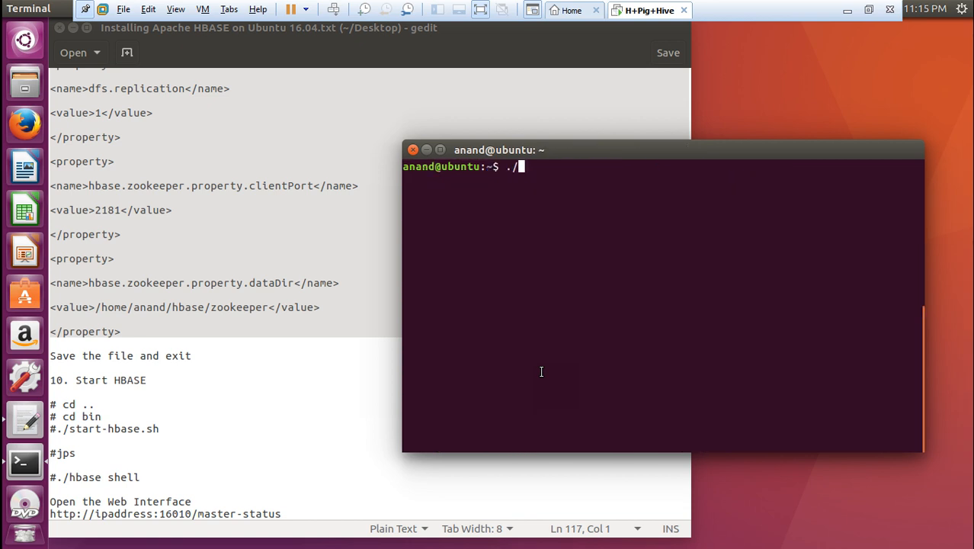
type("base shell")
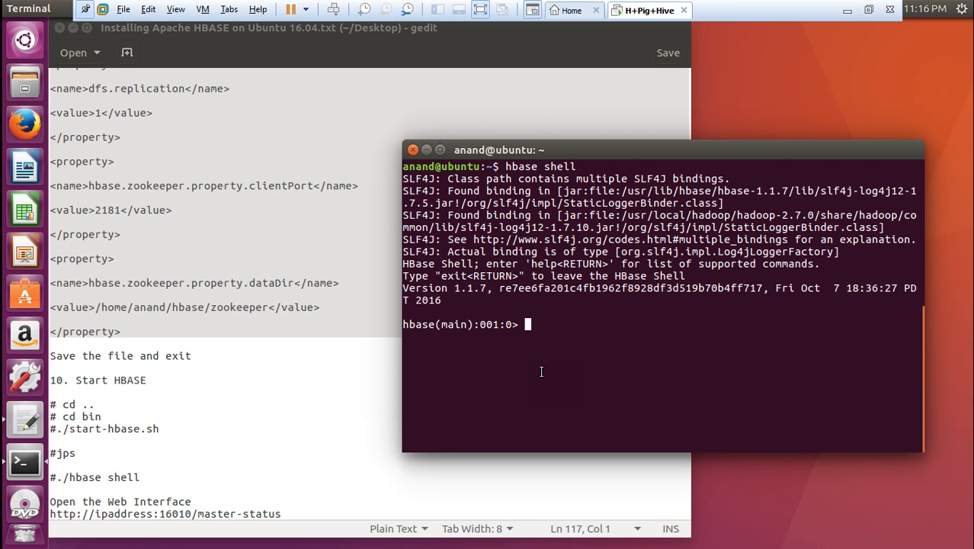
Start a status check at the HBase 1.1.7 hbase(main) prompt.
type("stat")
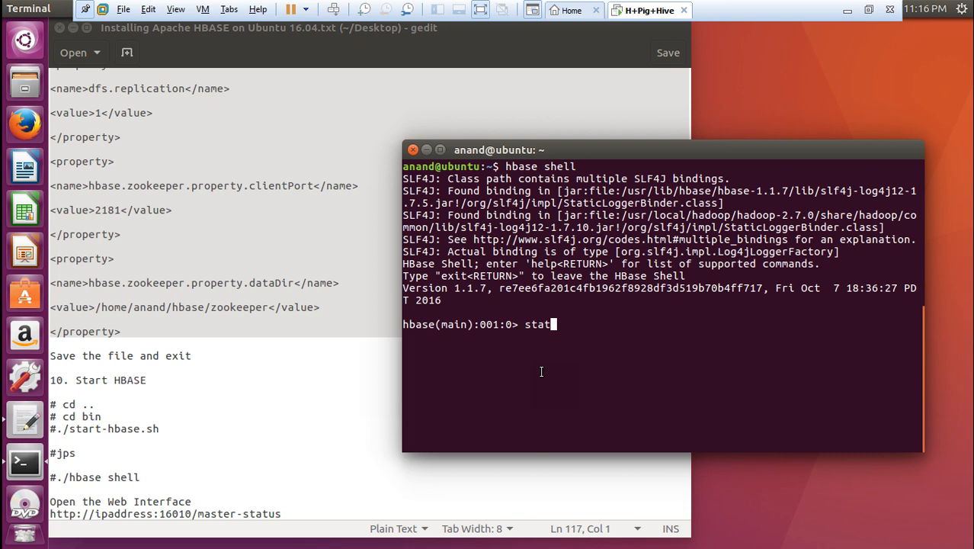
Run status, status 'simple' and status 'summary' in the HBase shell.
type("us")
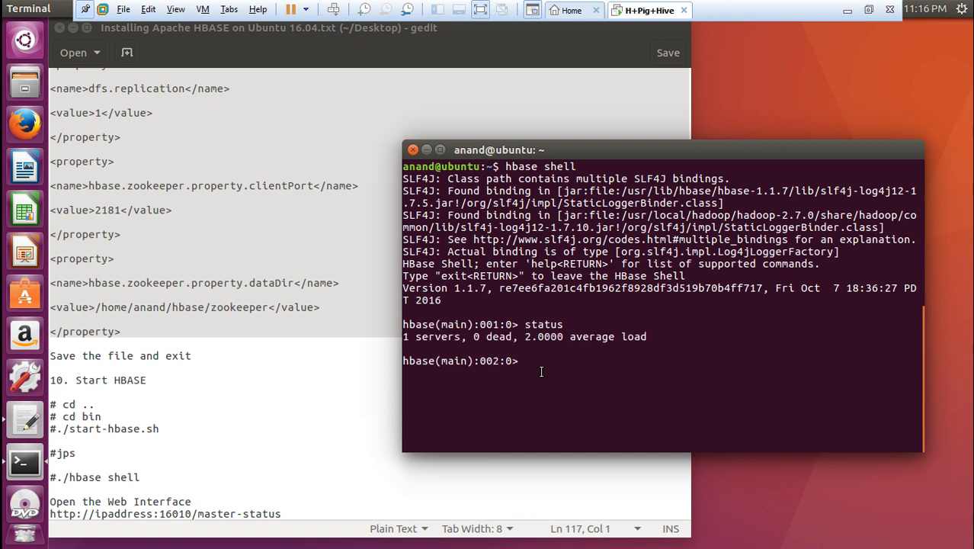
type("stat")
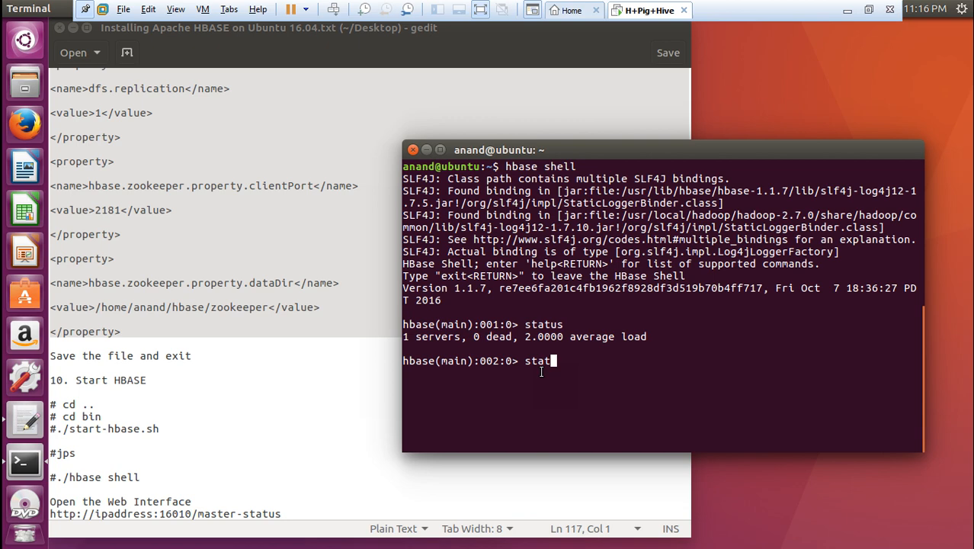
type("us '")
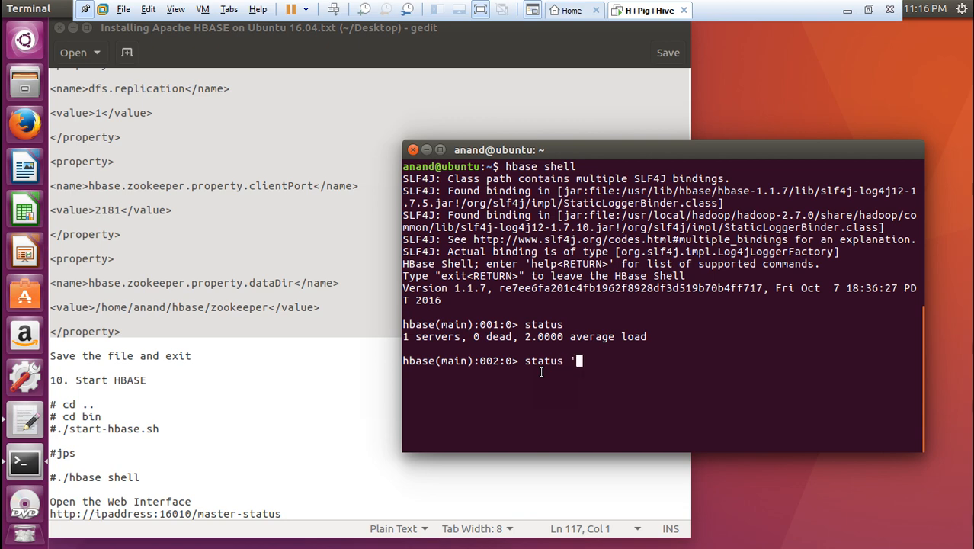
type("simple'")
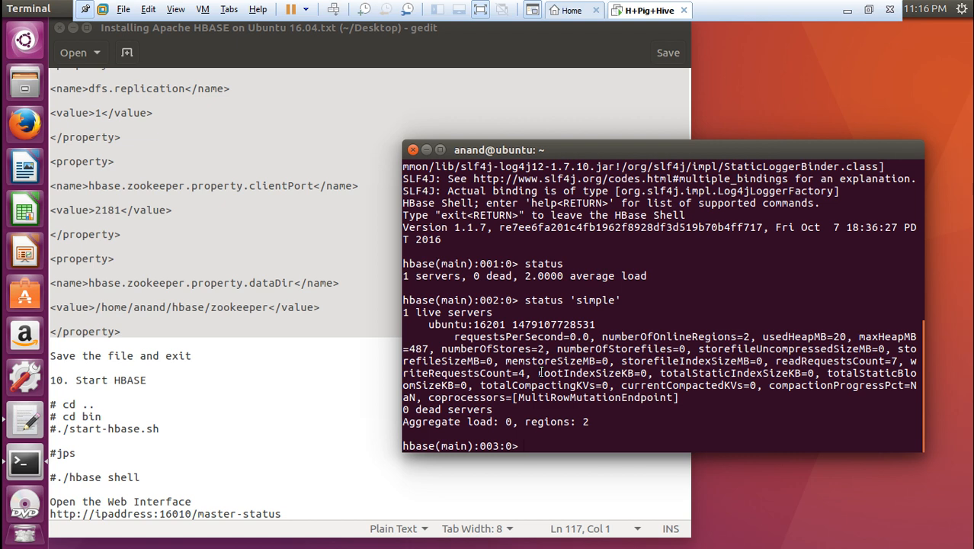
type("status")
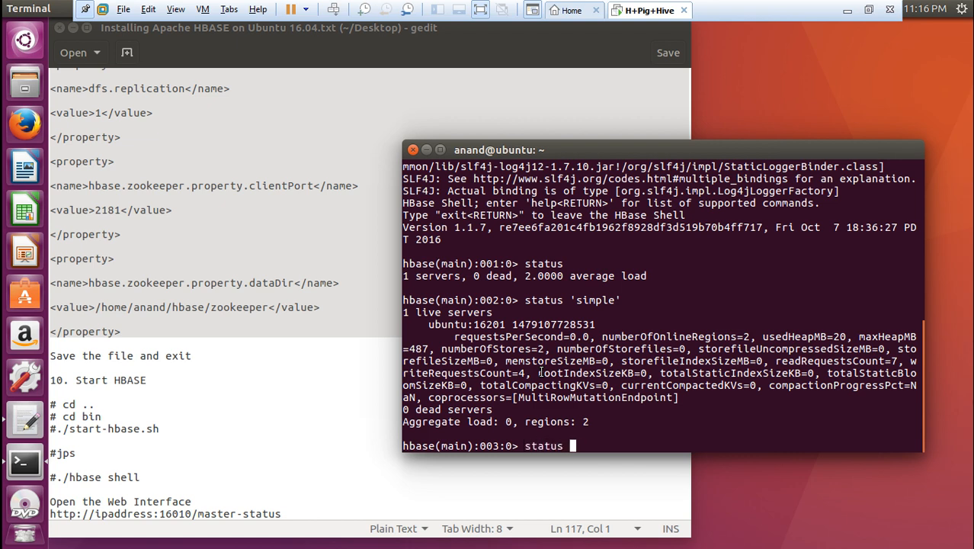
type("'summary'")
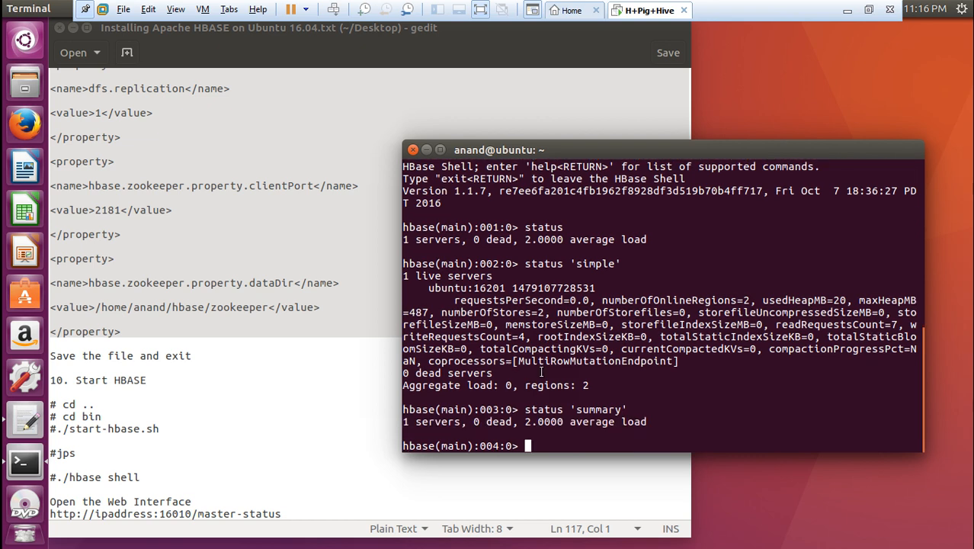
Run detailed status and version, then whoami and ifconfig in bash.
type("statu")
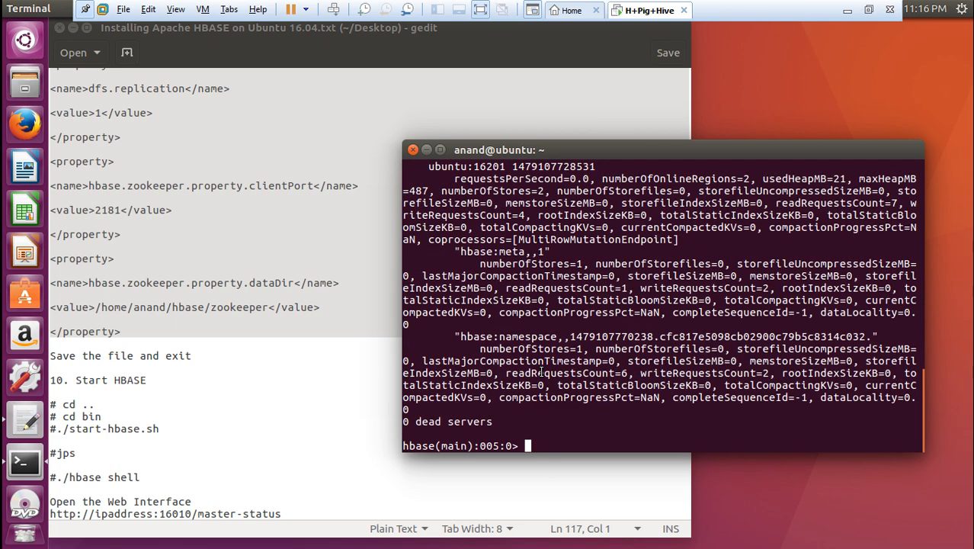
type("version")
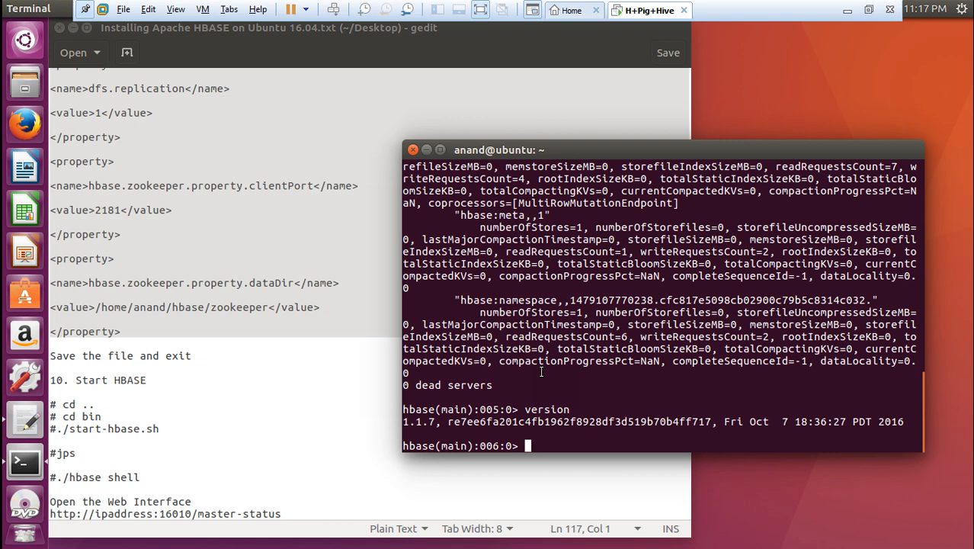
type("whoami")
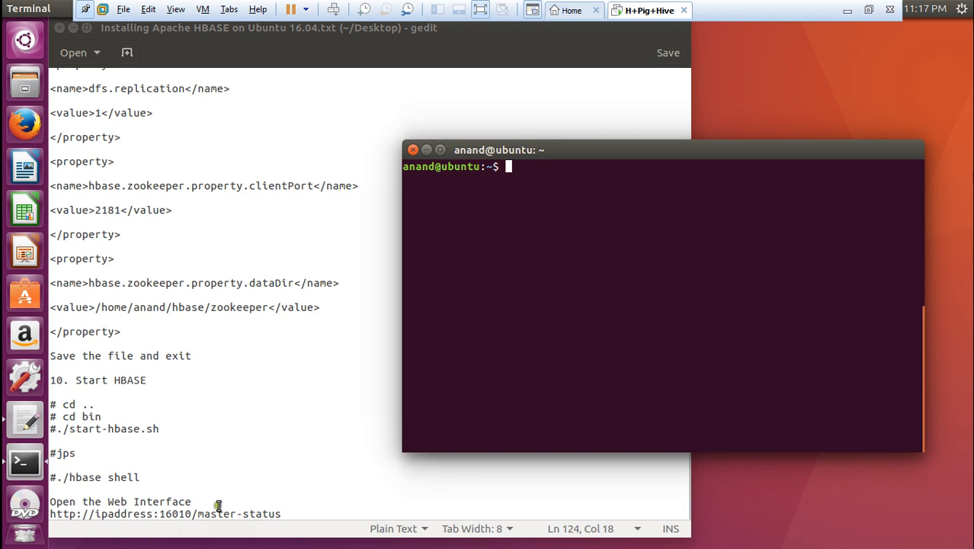
type("ifconfig")
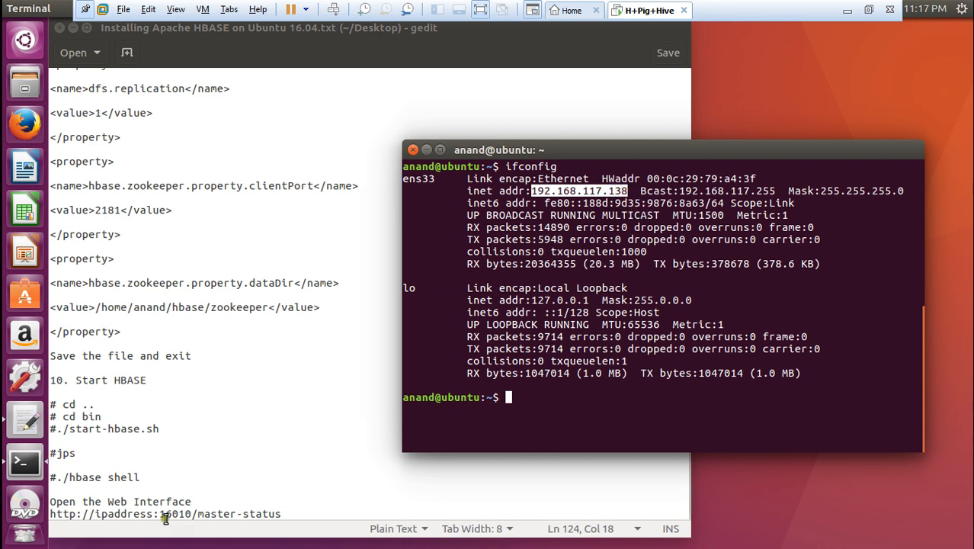
Copy the VM IP 192.168.117.138 and open a new Chrome tab on Windows.
right_click(166, 512)
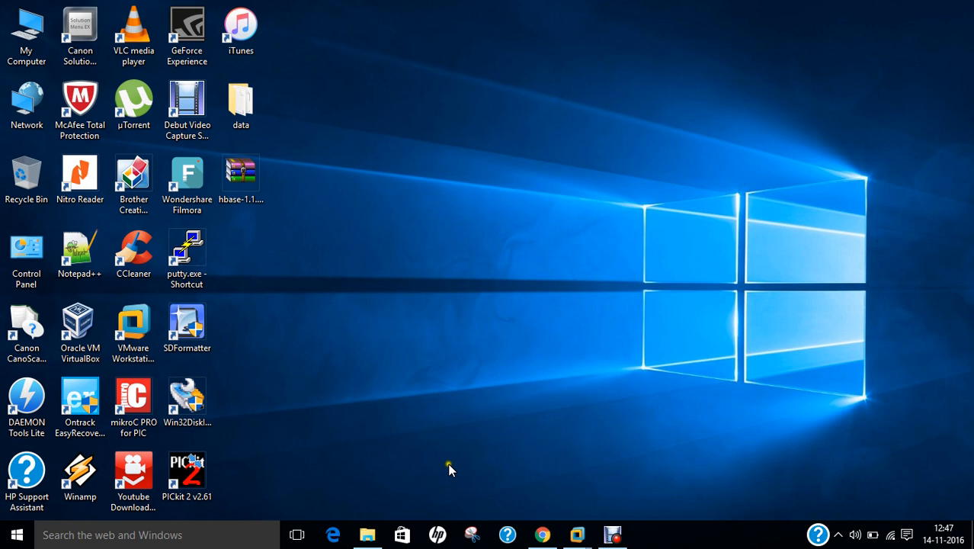
left_click(542, 533)
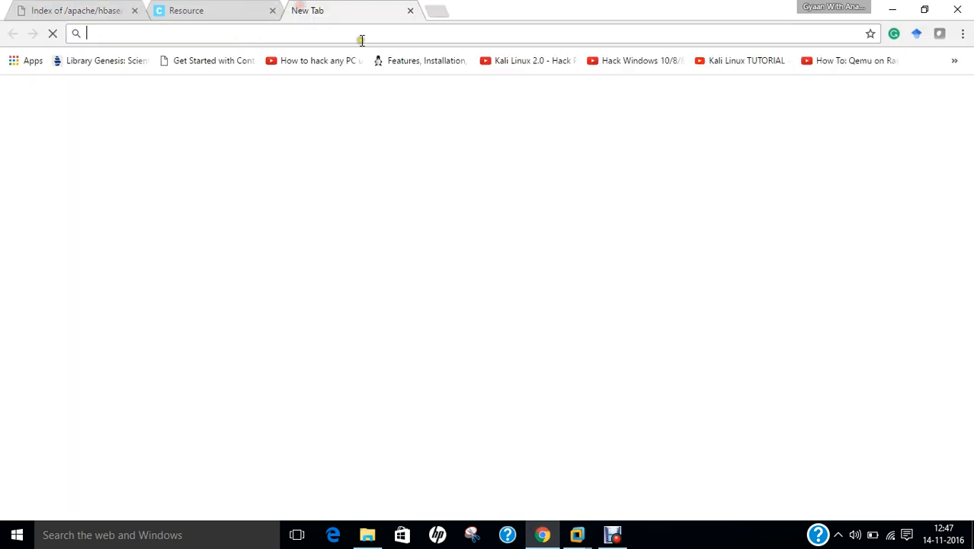
type("http://ipaddress:16010/master-status")
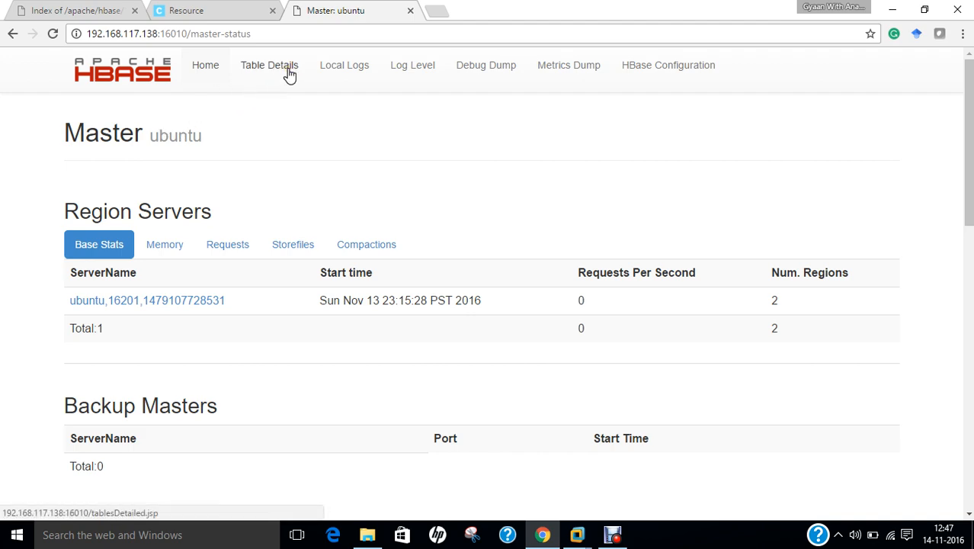
scroll("down", 3)
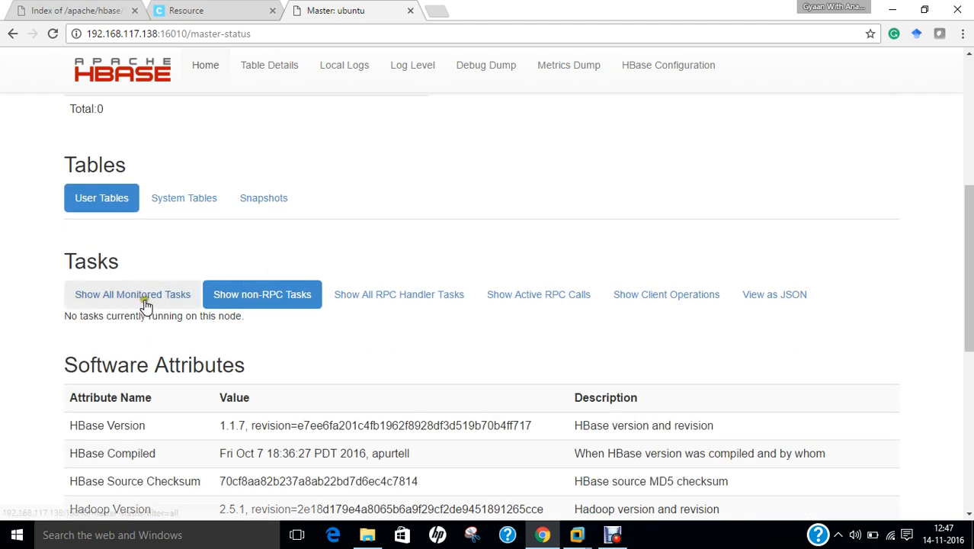
left_click(399, 294)
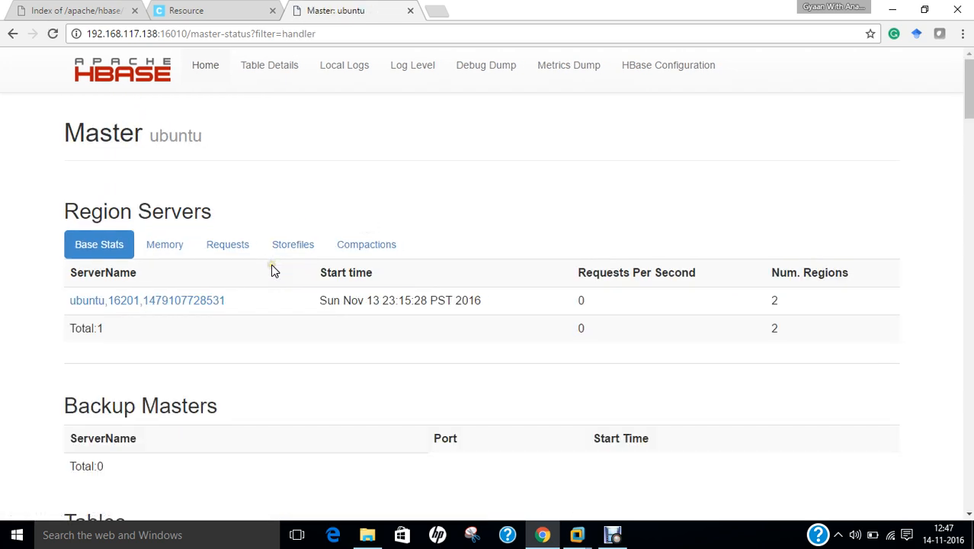
mouse_move(160, 39)
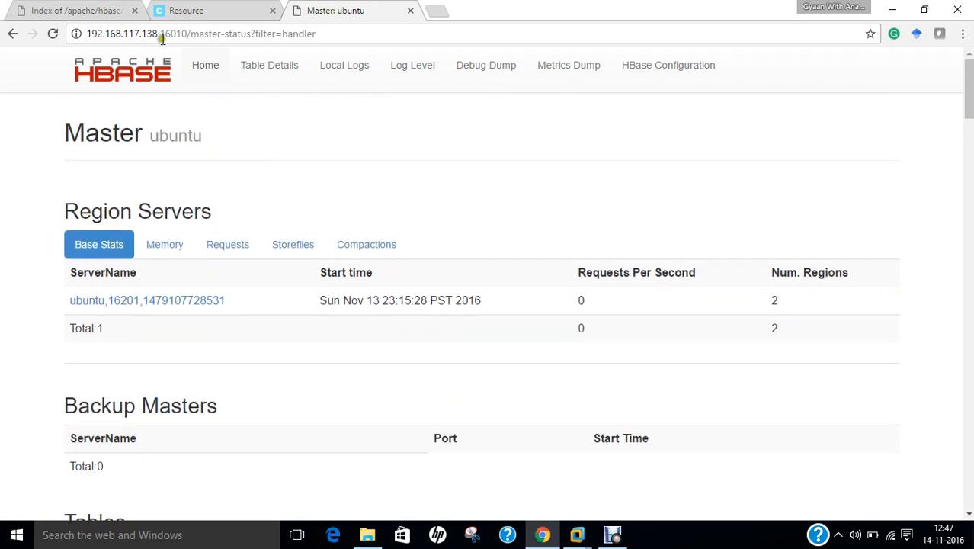
left_click(275, 65)
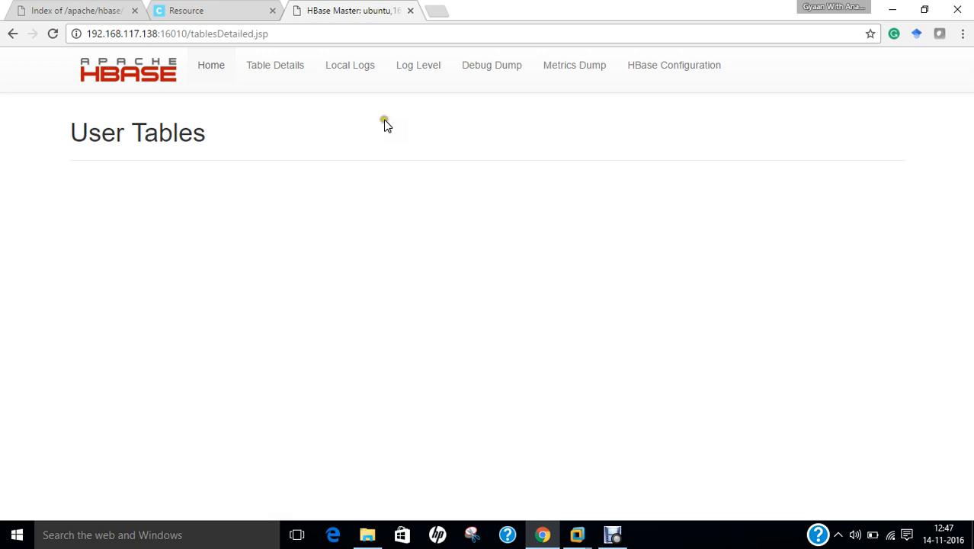
left_click(350, 64)
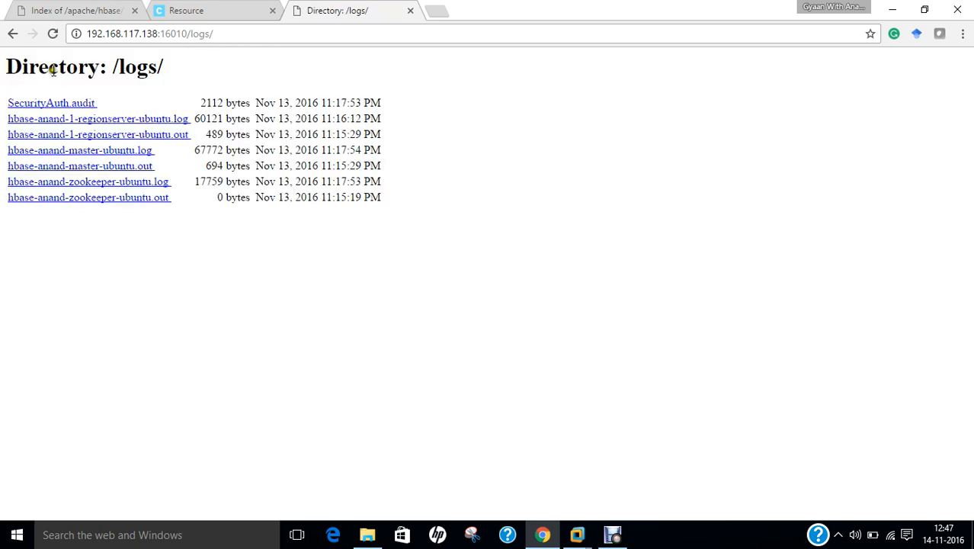
left_click(98, 118)
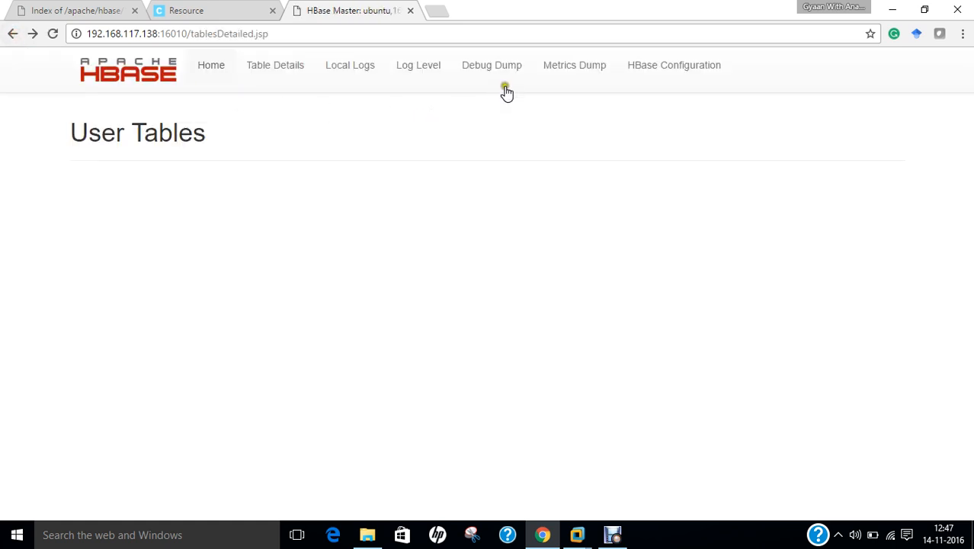
left_click(491, 64)
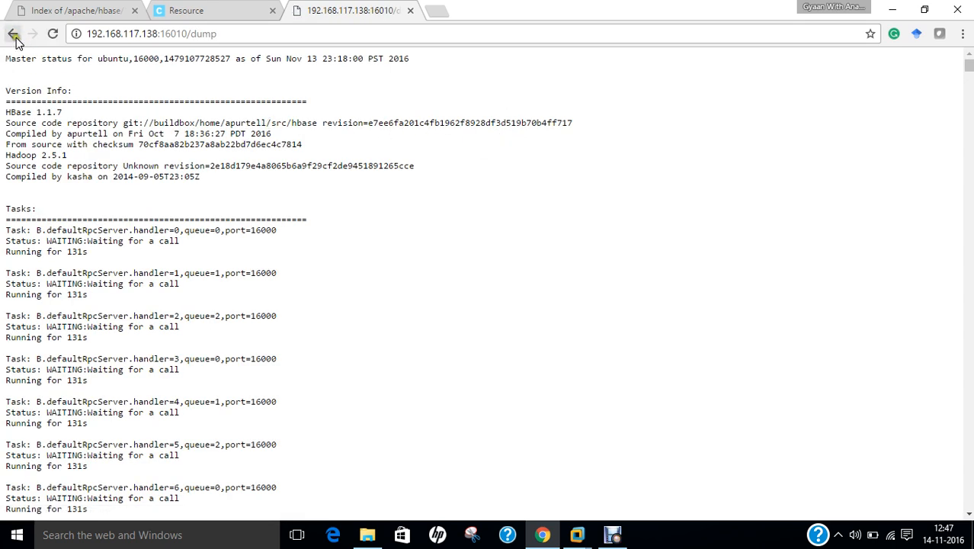
left_click(12, 34)
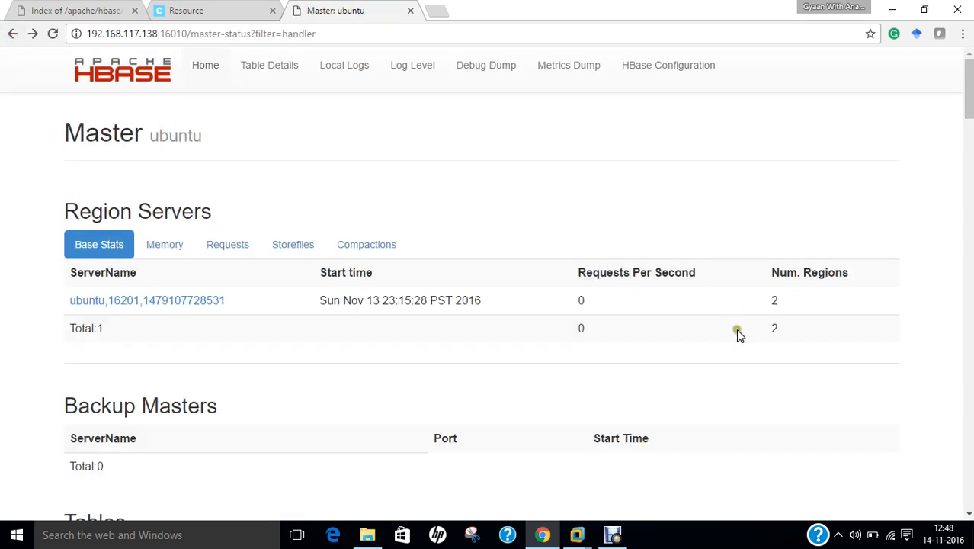
mouse_move(719, 532)
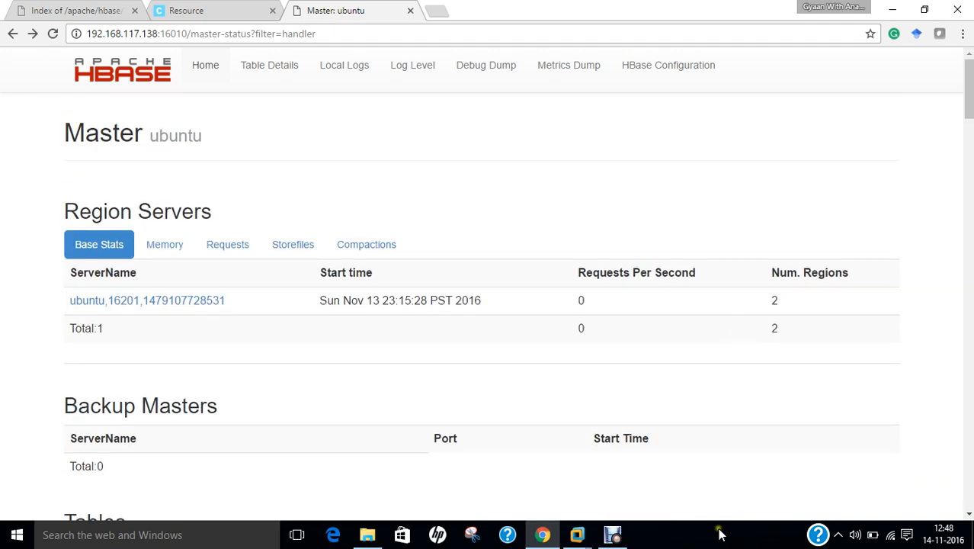